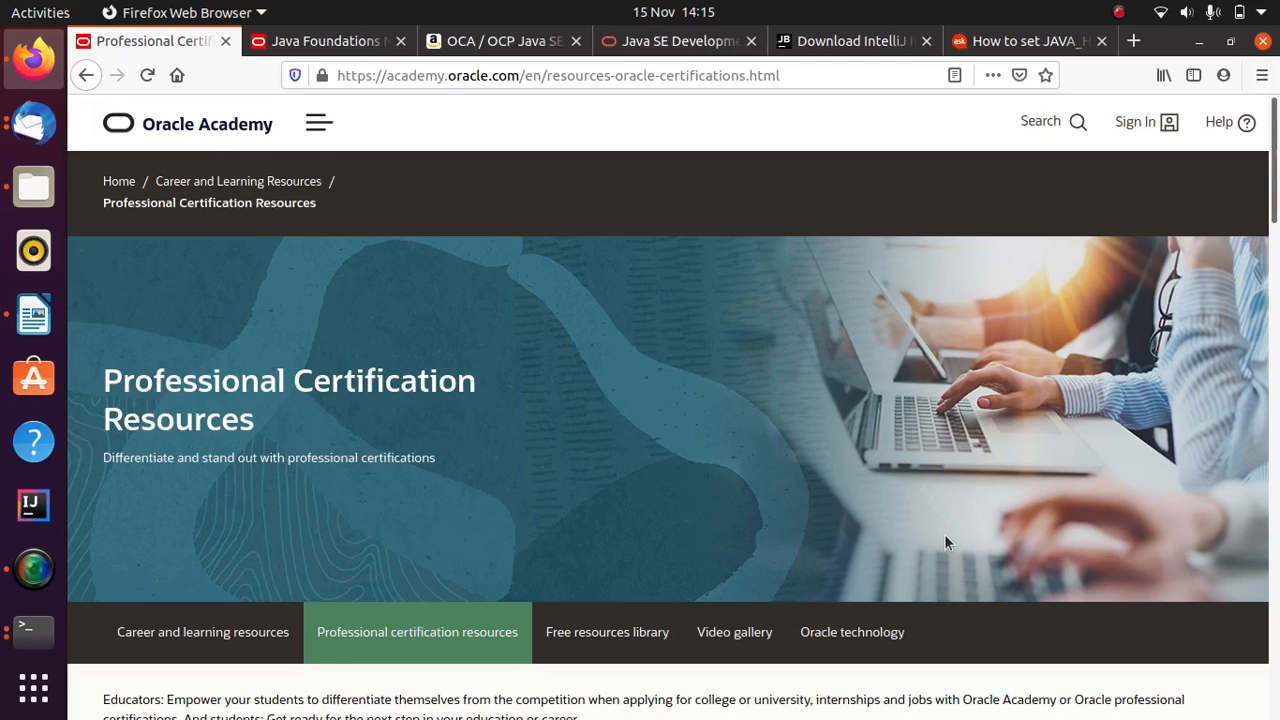
{"action": "mouse_move", "coordinate": [675, 492]}
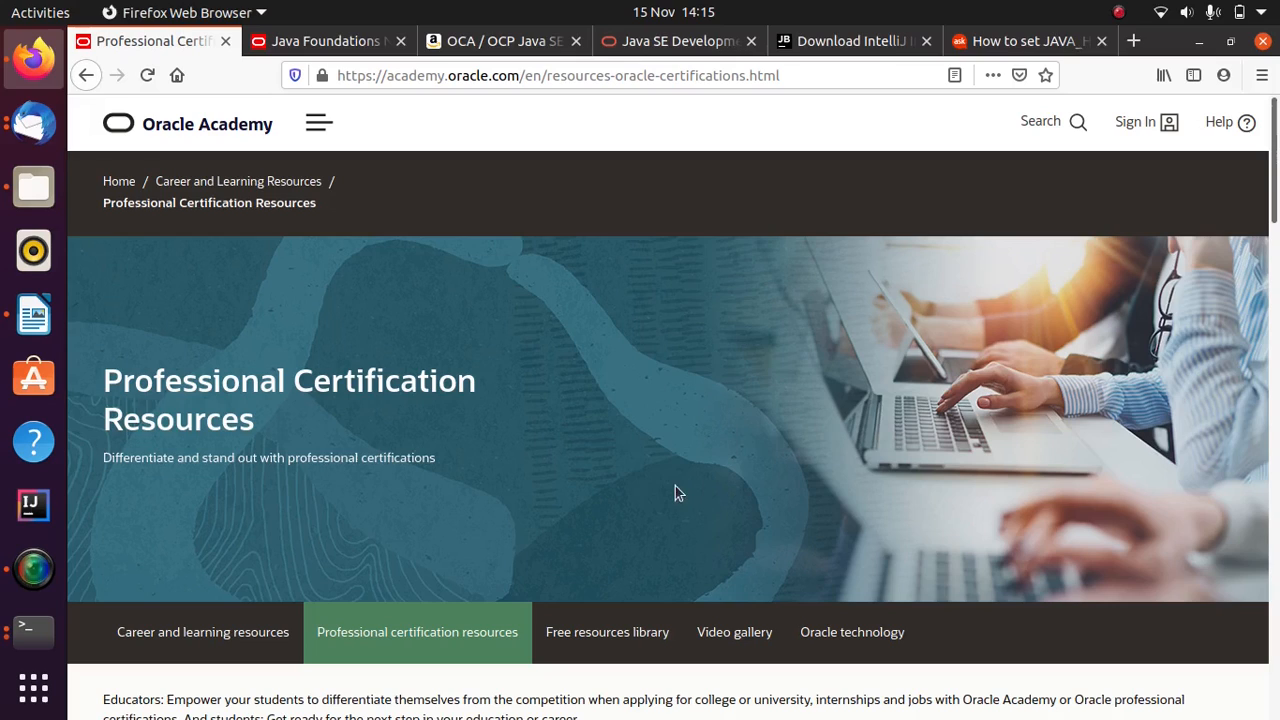
{"action": "mouse_move", "coordinate": [604, 410]}
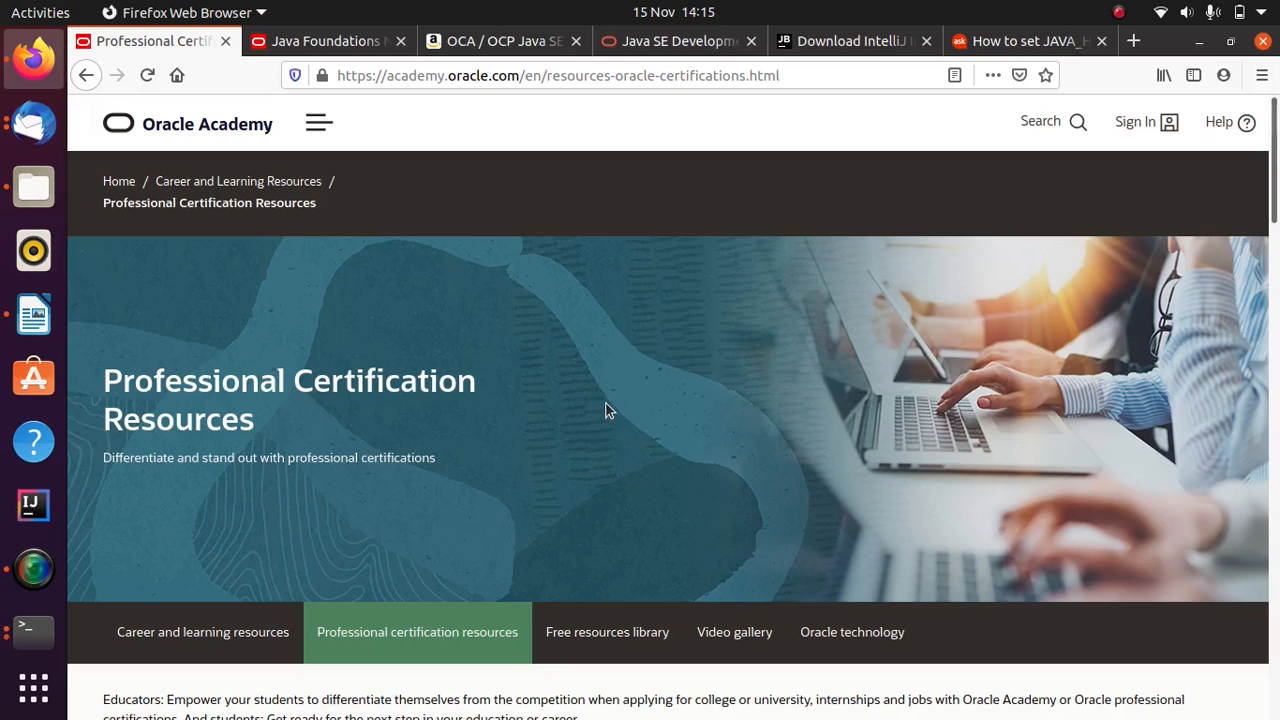
{"action": "mouse_move", "coordinate": [605, 418]}
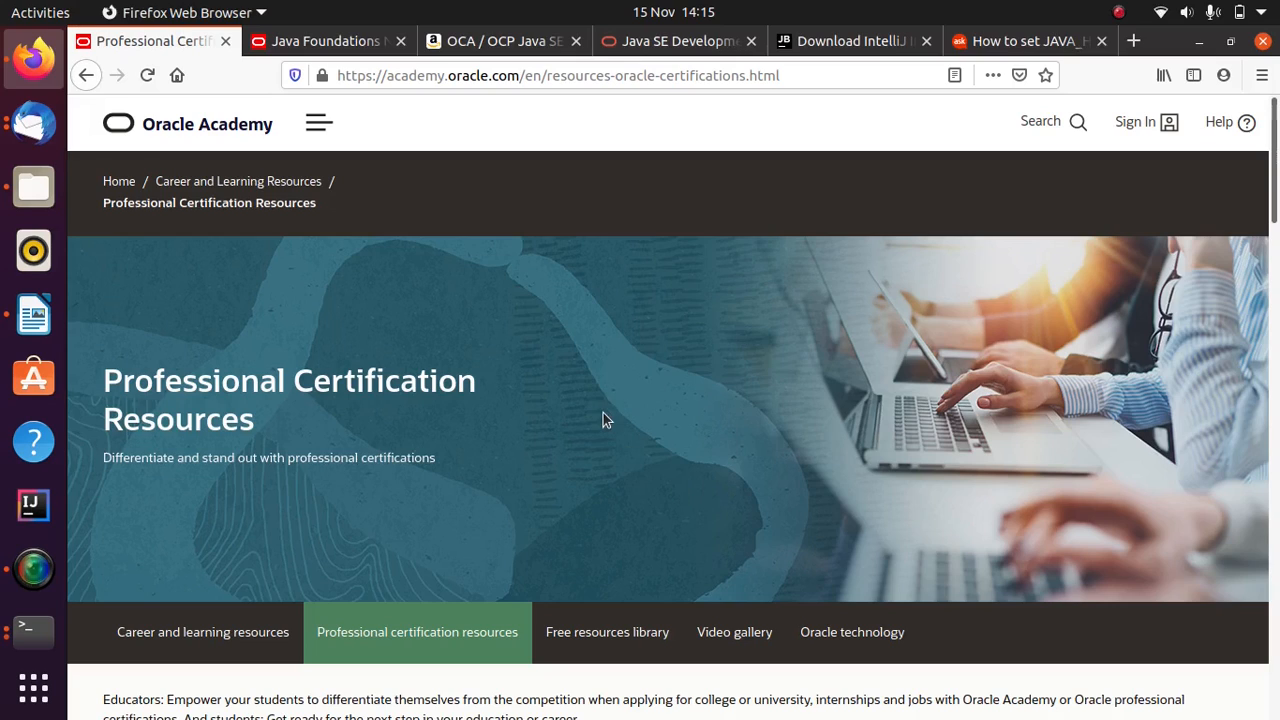
Step: Scroll the Professional Certification Resources page down to the Java Certification table listing exam 1Z0-811
{"action": "scroll", "scroll_direction": "down", "scroll_amount": 3}
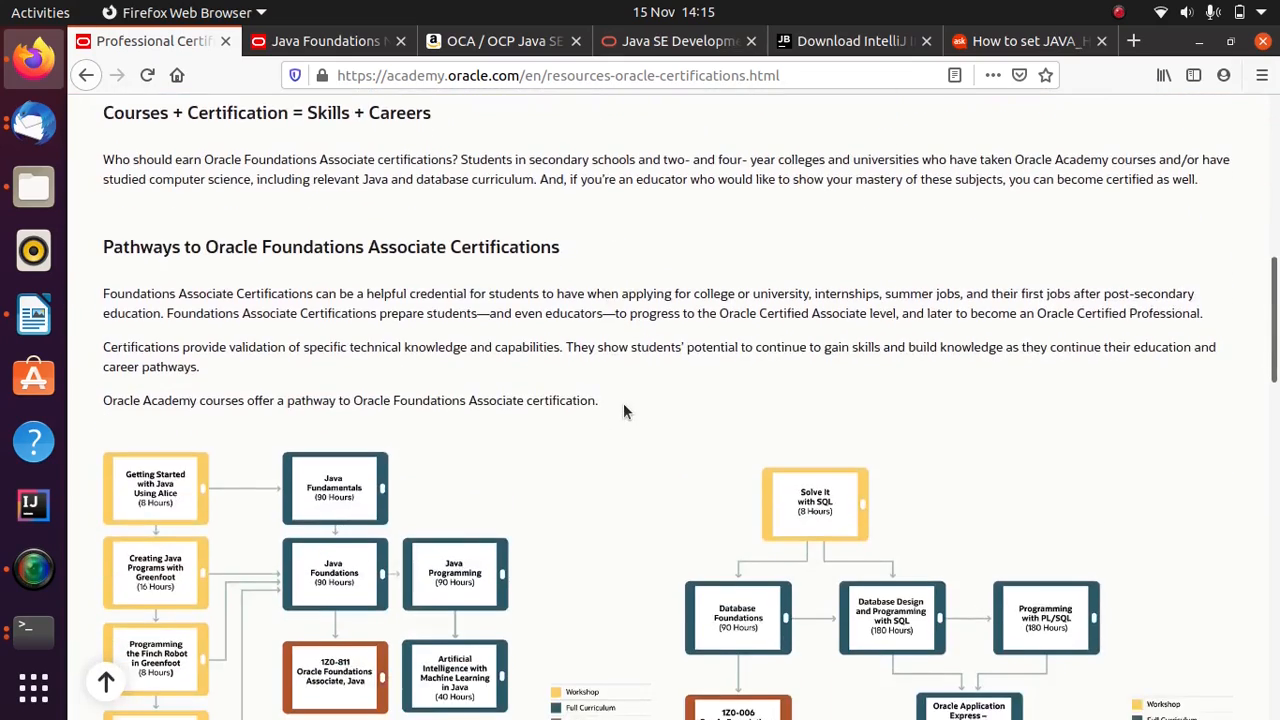
{"action": "scroll", "scroll_direction": "down", "scroll_amount": 3}
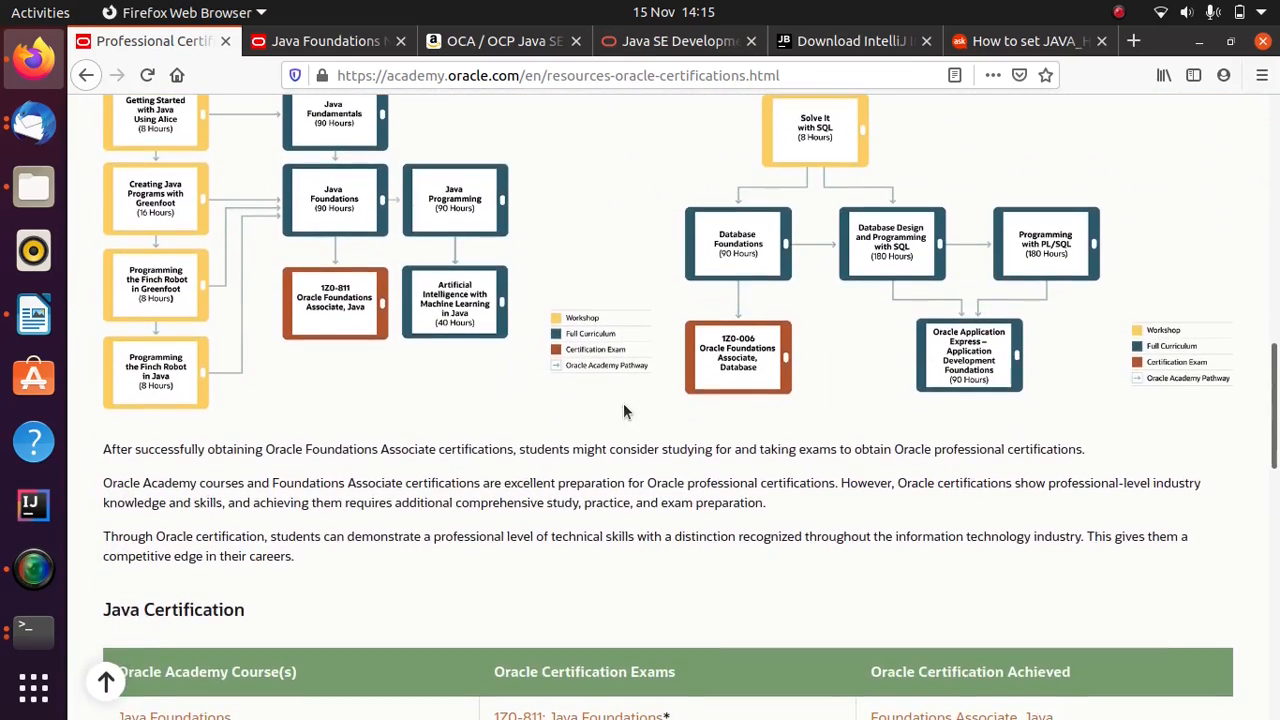
{"action": "scroll", "scroll_direction": "down", "scroll_amount": 3}
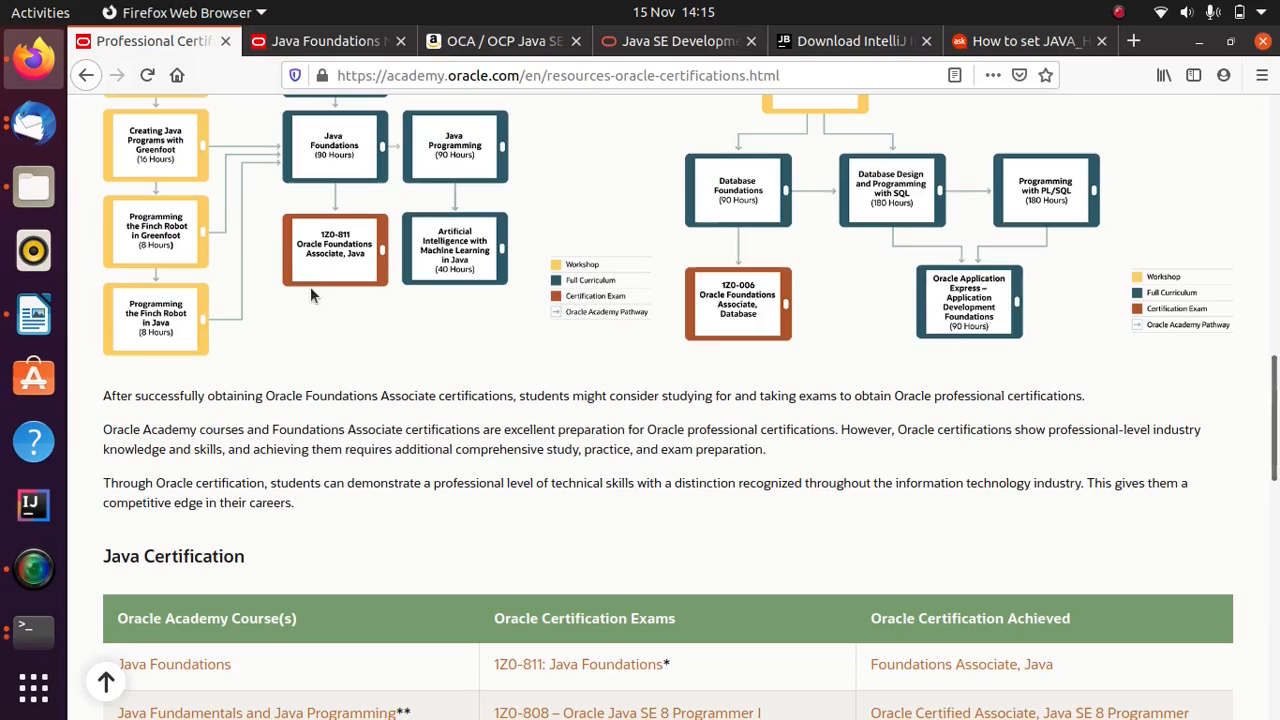
{"action": "mouse_move", "coordinate": [333, 253]}
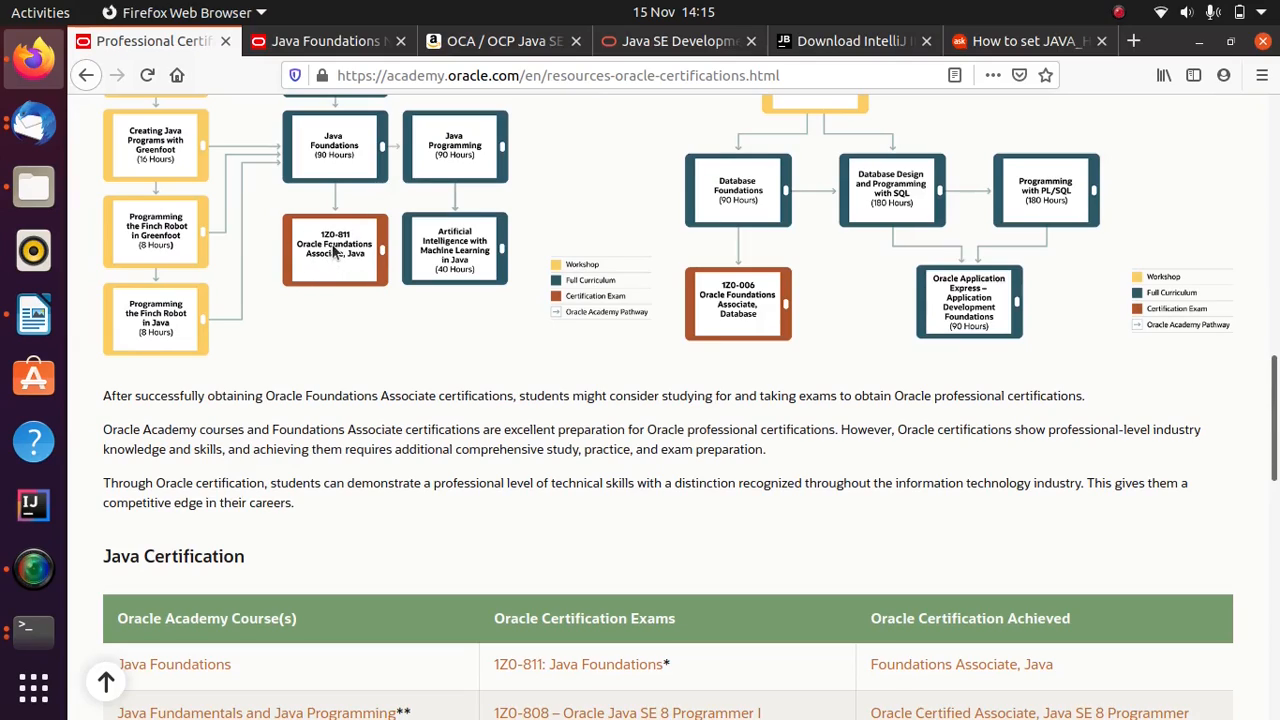
{"action": "mouse_move", "coordinate": [616, 533]}
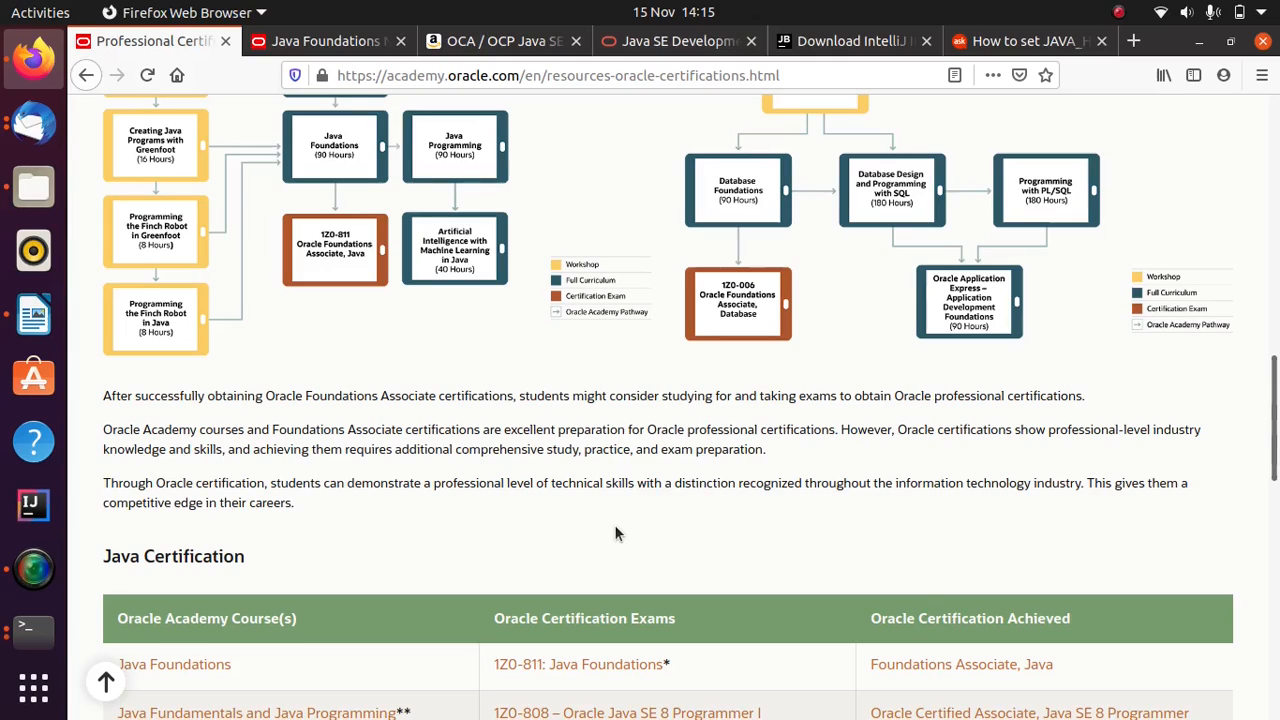
{"action": "scroll", "scroll_direction": "down", "scroll_amount": 3}
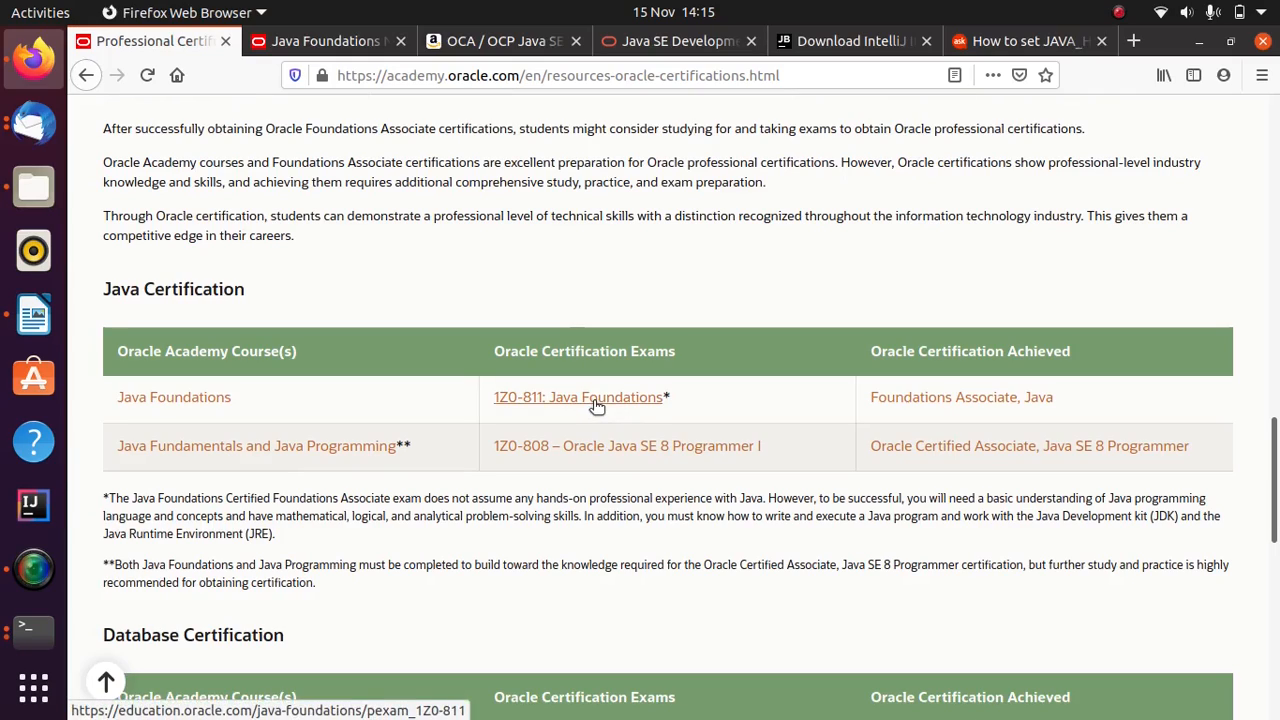
{"action": "mouse_move", "coordinate": [618, 400]}
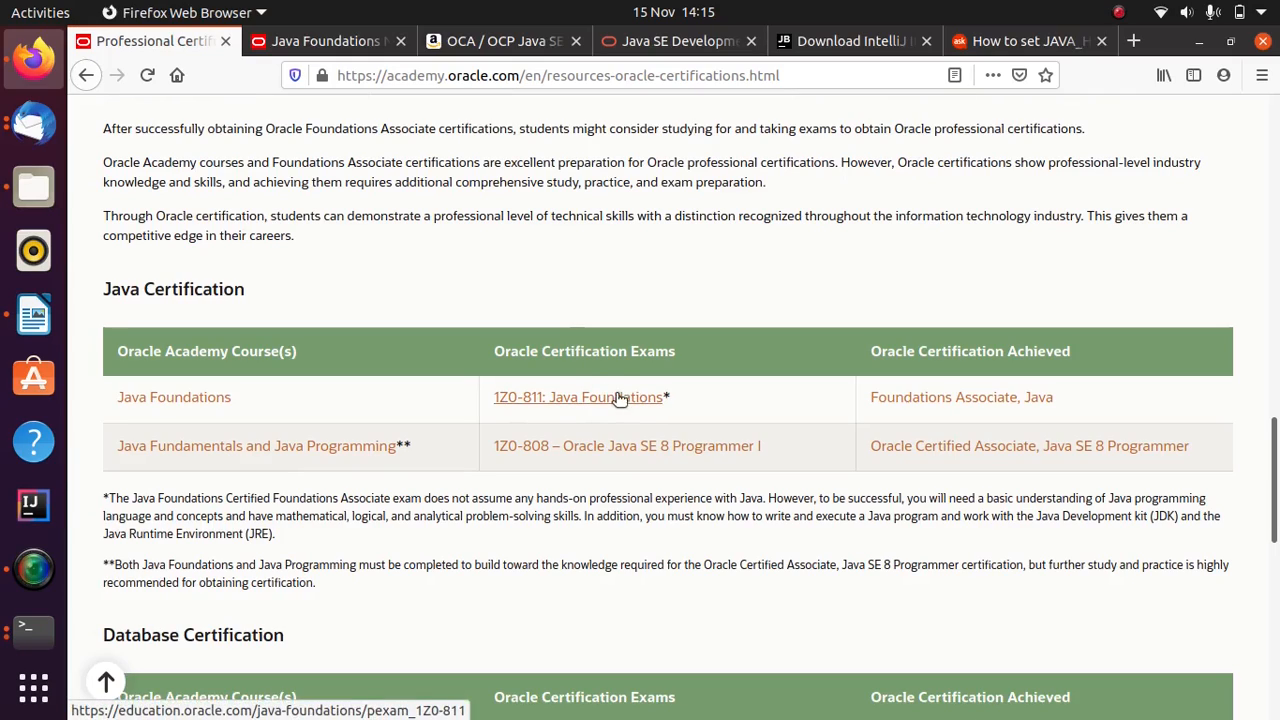
{"action": "mouse_move", "coordinate": [561, 400]}
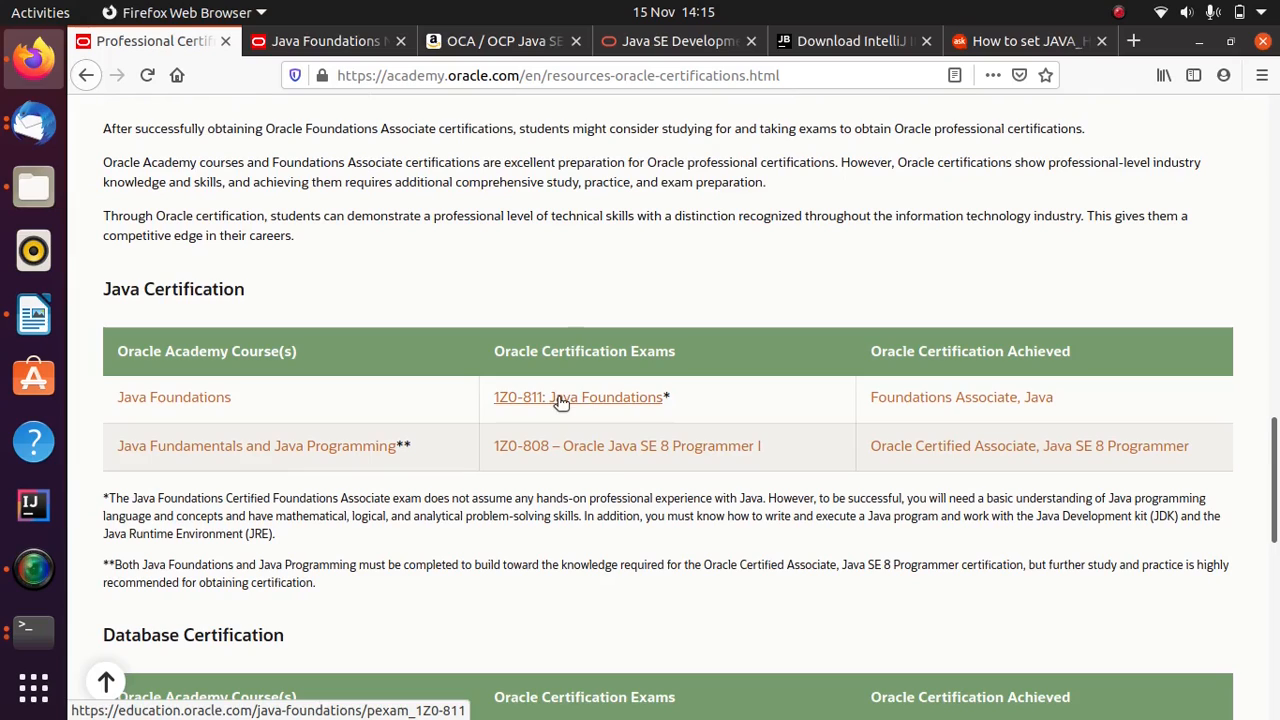
Step: Open the 1Z0-811 Java Foundations exam page and scroll through its exam topics
{"action": "left_click", "coordinate": [578, 397]}
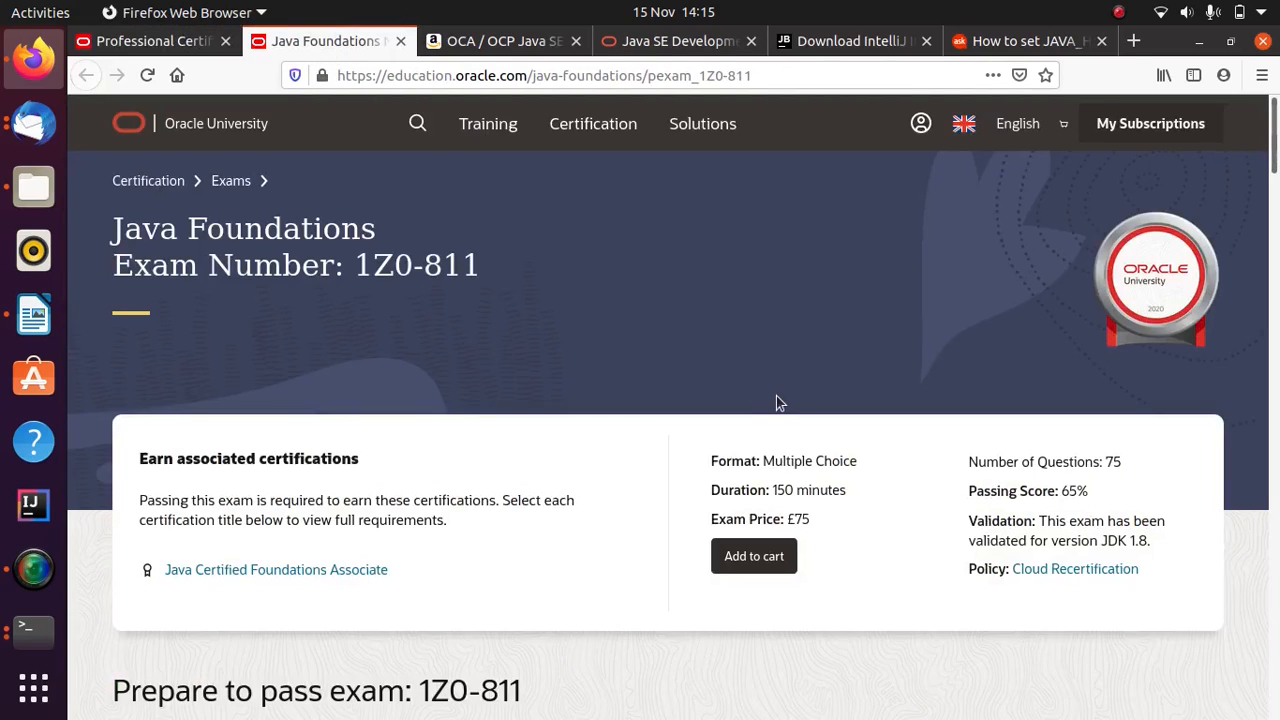
{"action": "mouse_move", "coordinate": [793, 344]}
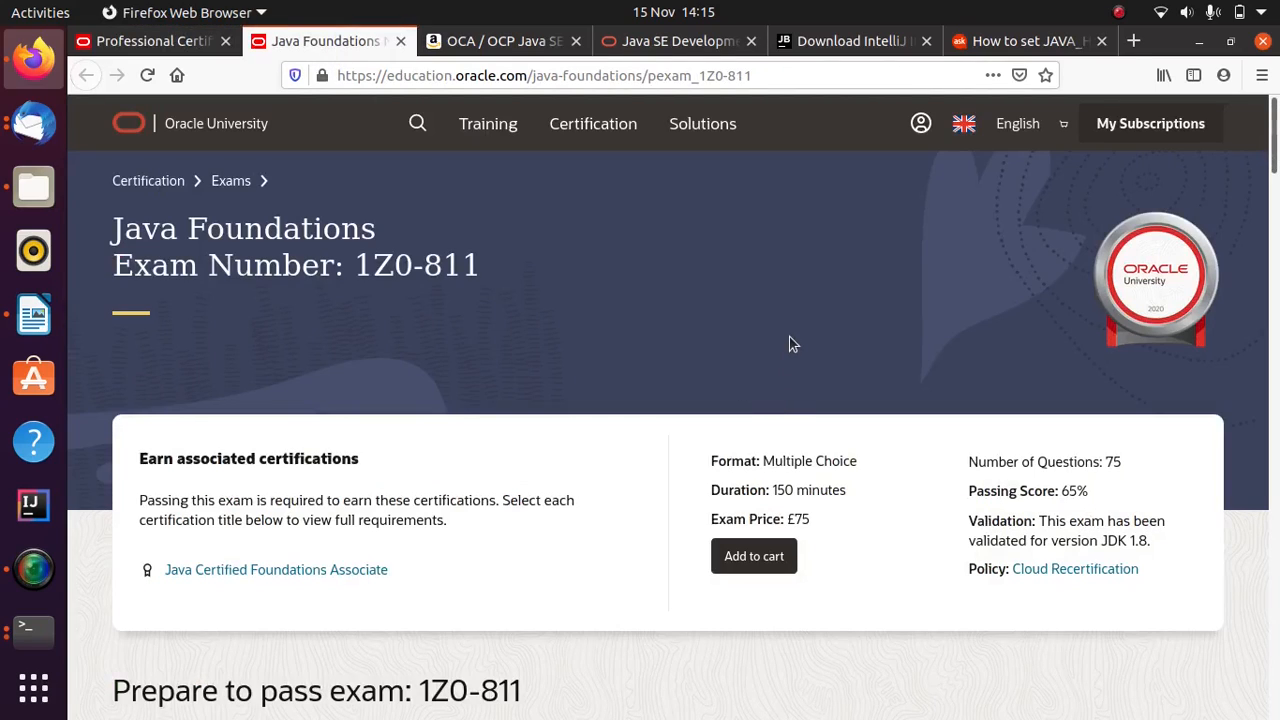
{"action": "mouse_move", "coordinate": [616, 559]}
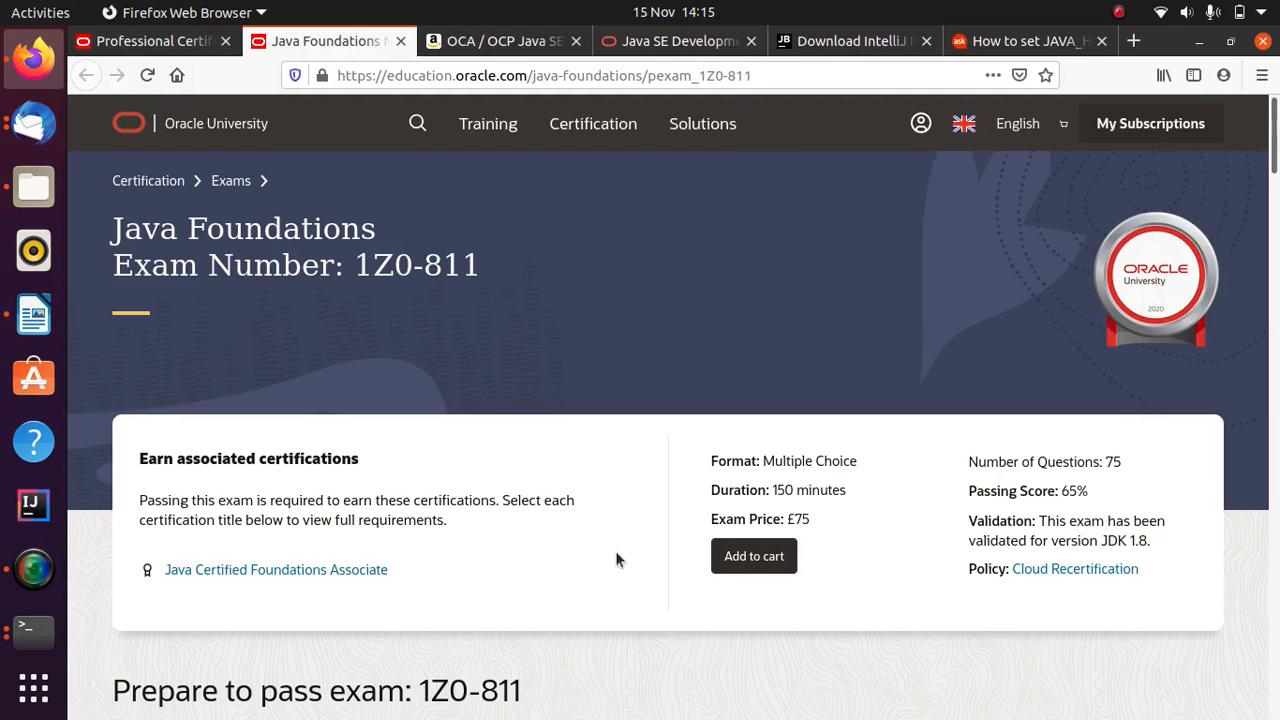
{"action": "scroll", "scroll_direction": "down", "scroll_amount": 3}
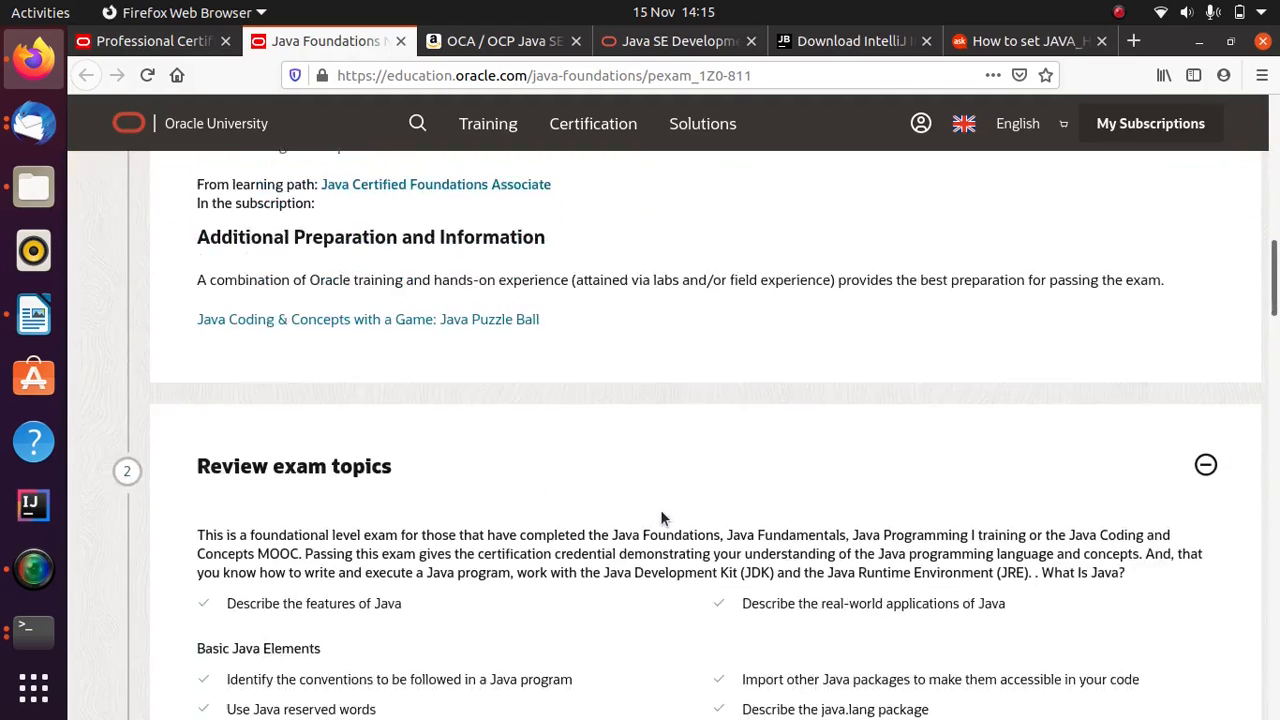
{"action": "scroll", "scroll_direction": "down", "scroll_amount": 3}
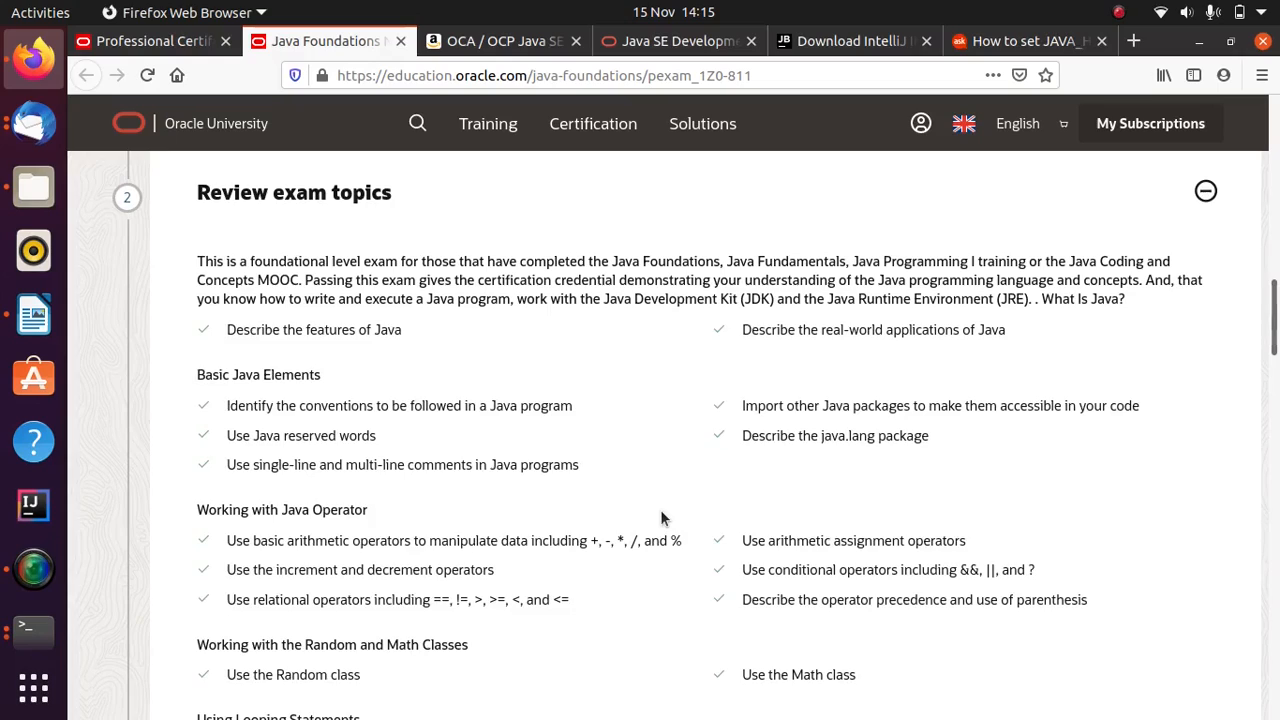
{"action": "scroll", "scroll_direction": "down", "scroll_amount": 3}
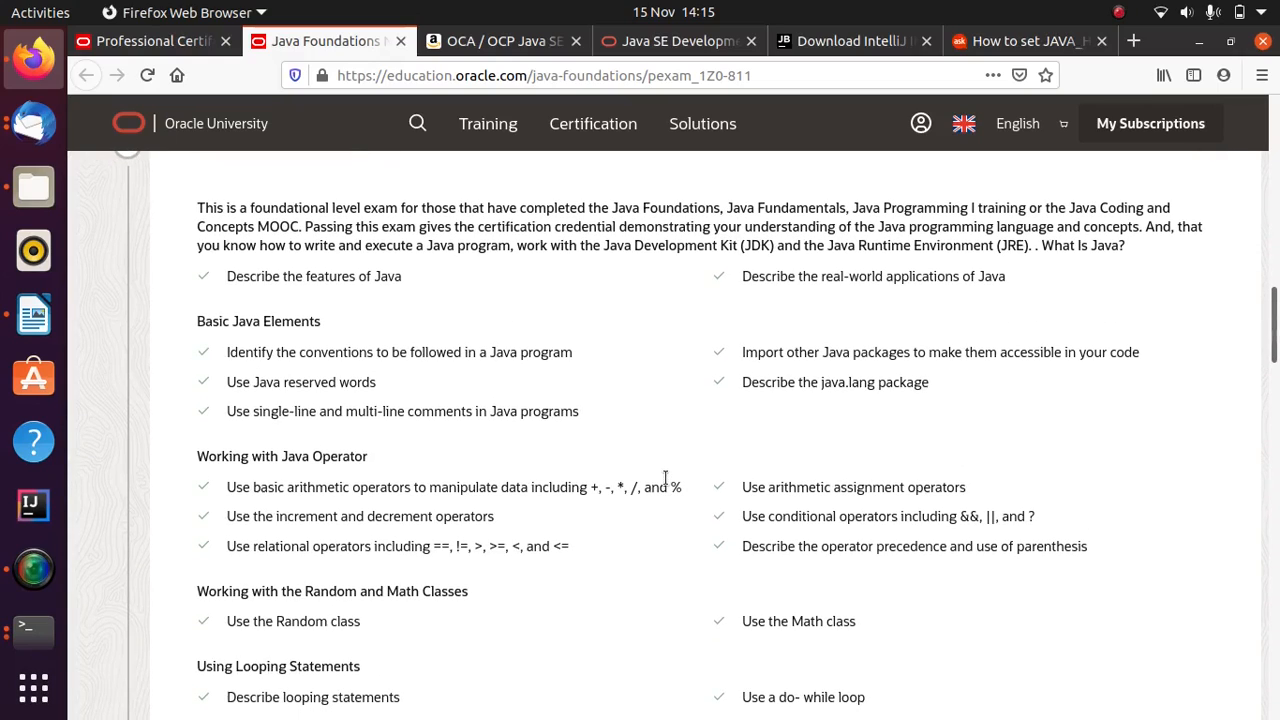
{"action": "scroll", "scroll_direction": "down", "scroll_amount": 3}
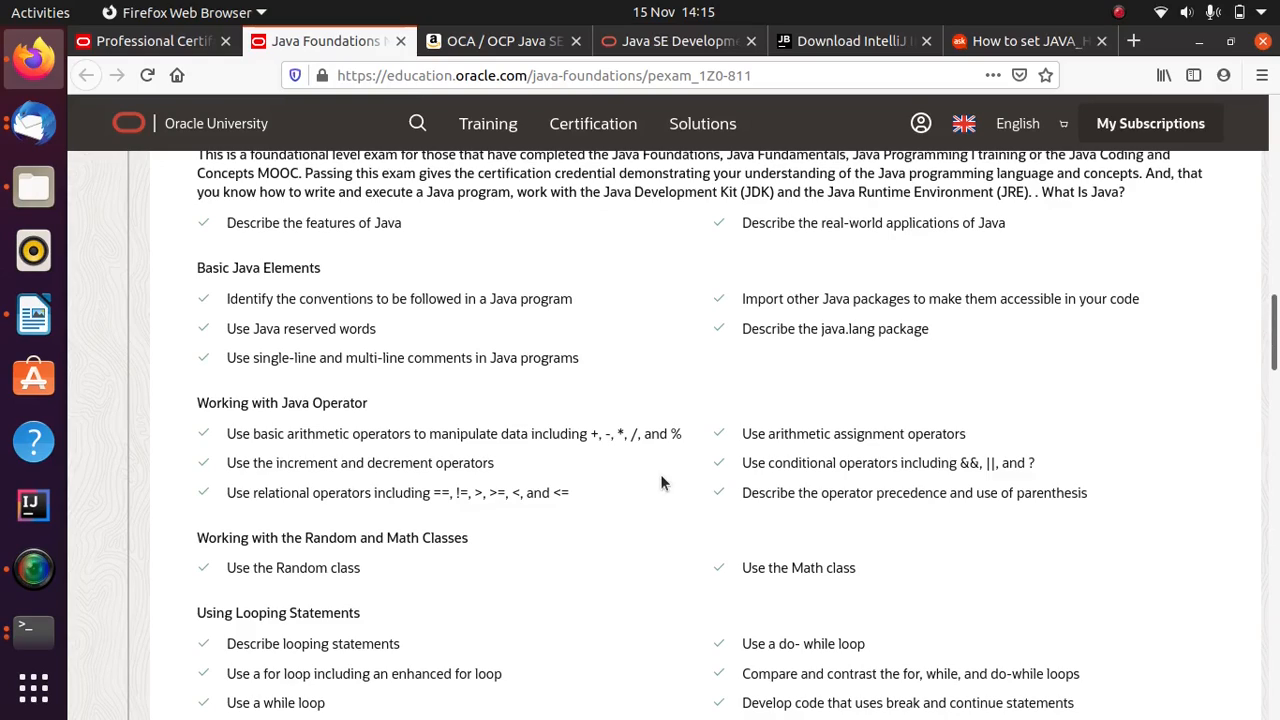
{"action": "mouse_move", "coordinate": [305, 452]}
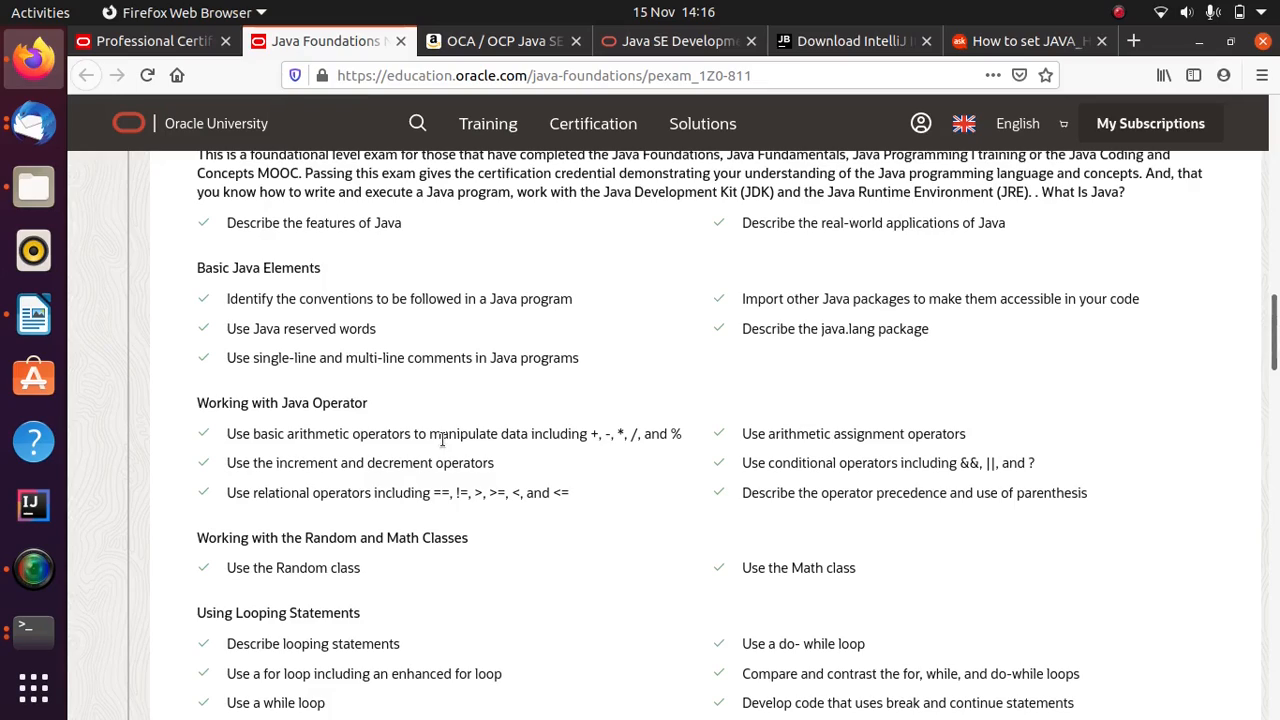
{"action": "mouse_move", "coordinate": [580, 412]}
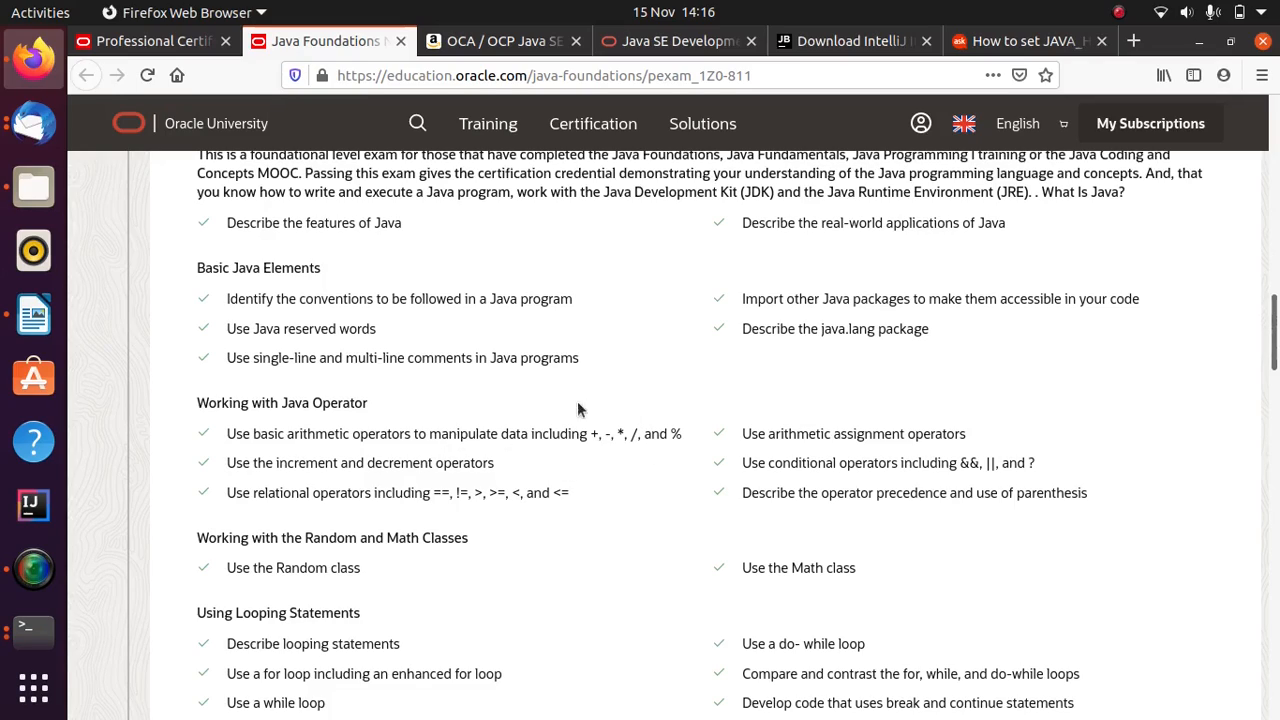
{"action": "mouse_move", "coordinate": [600, 490]}
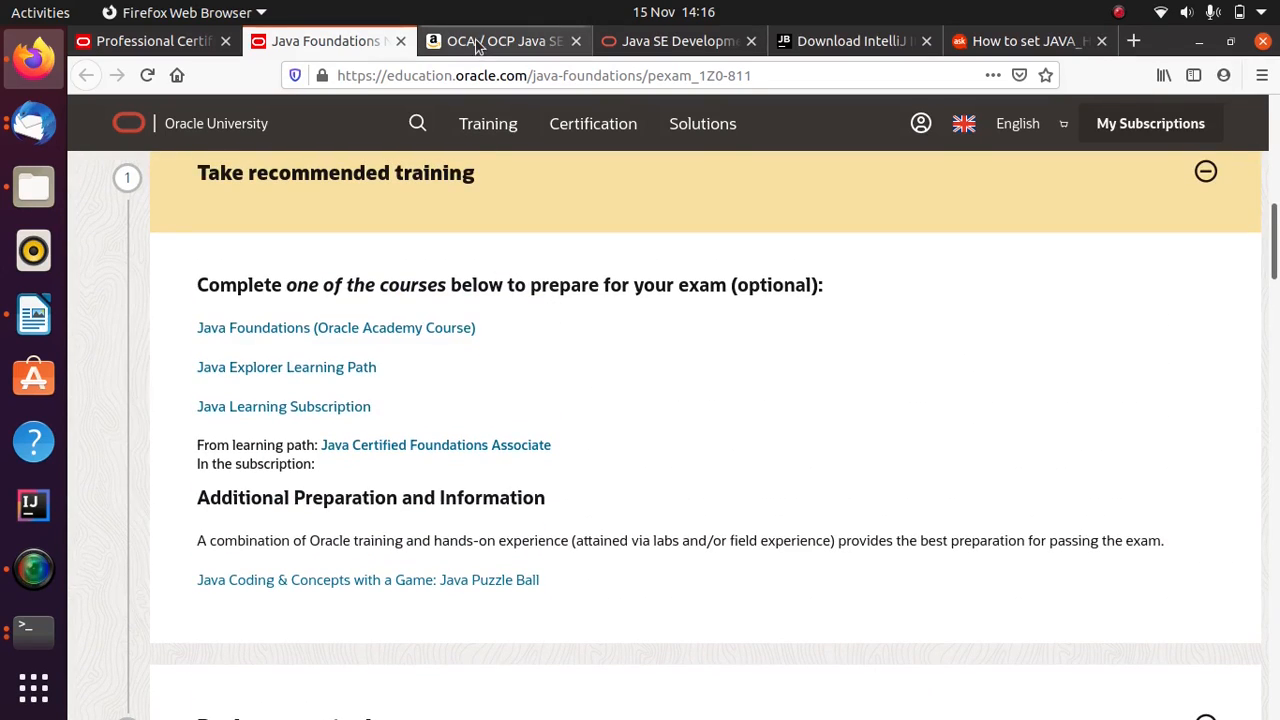
Step: Switch to the Amazon OCA/OCP Java SE 8 Programmer Certification Kit listing for 1Z0-808 and 1Z0-809
{"action": "left_click", "coordinate": [495, 41]}
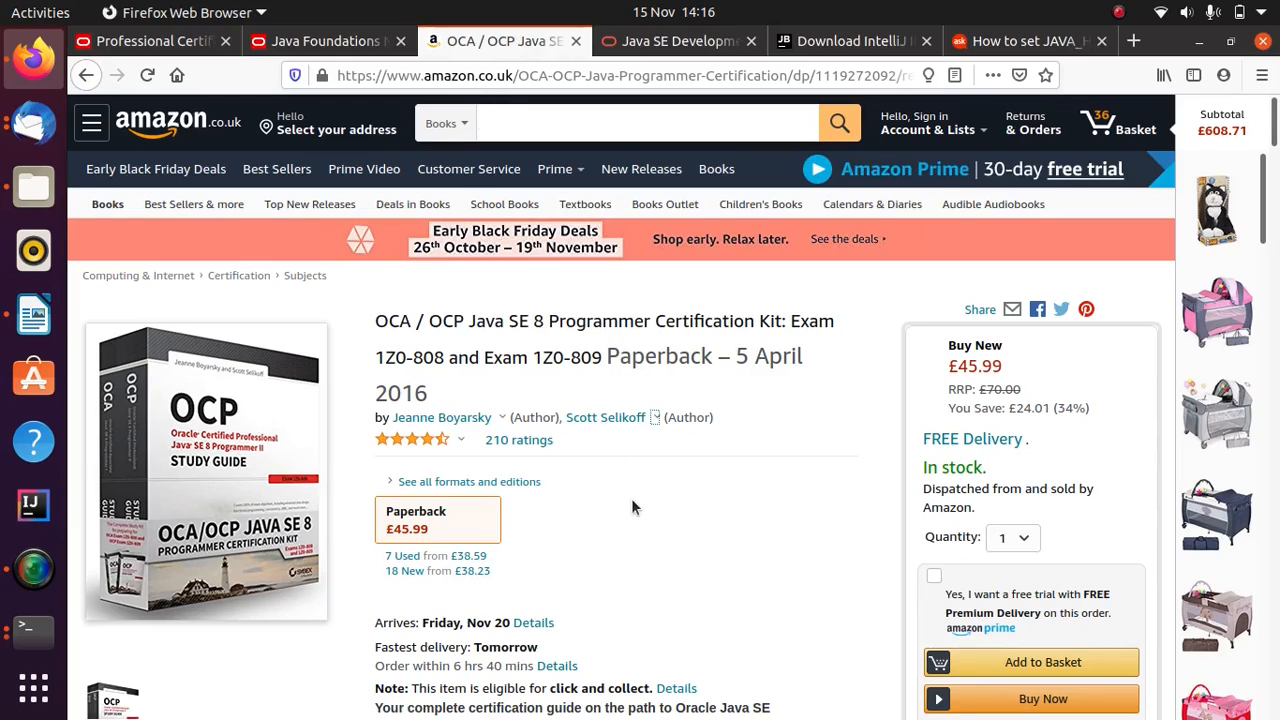
{"action": "mouse_move", "coordinate": [573, 470]}
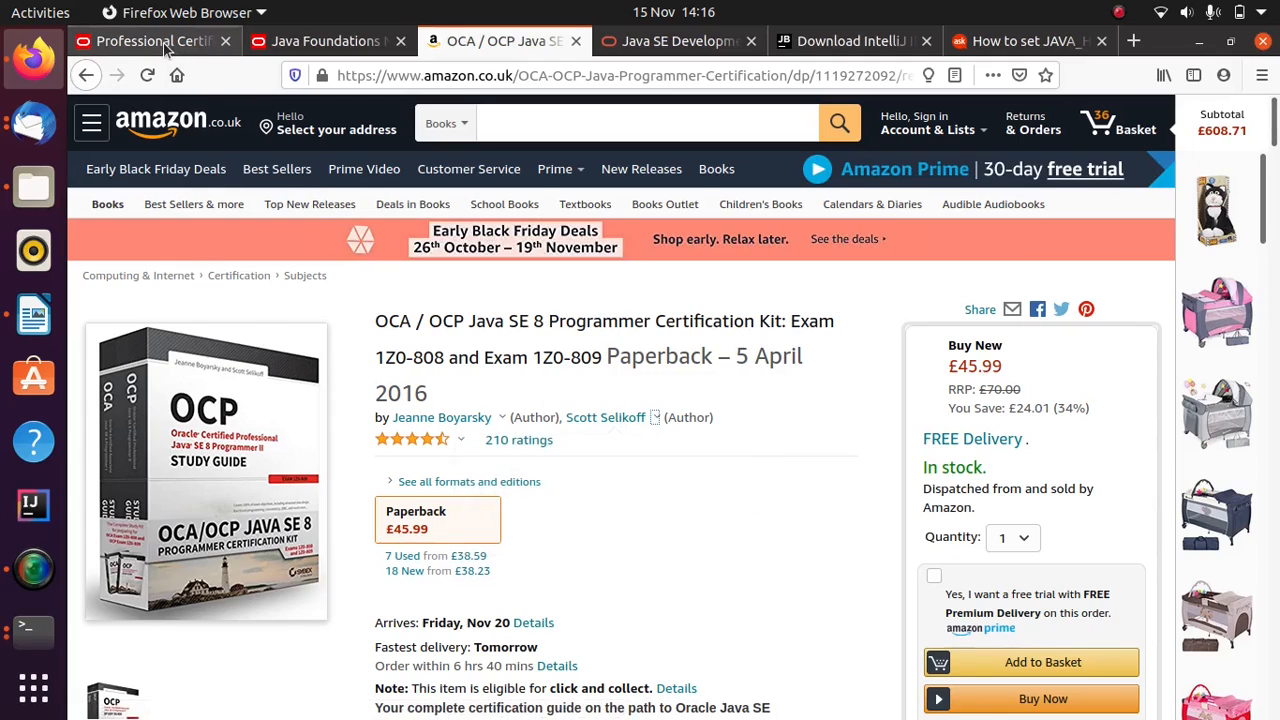
{"action": "left_click", "coordinate": [150, 41]}
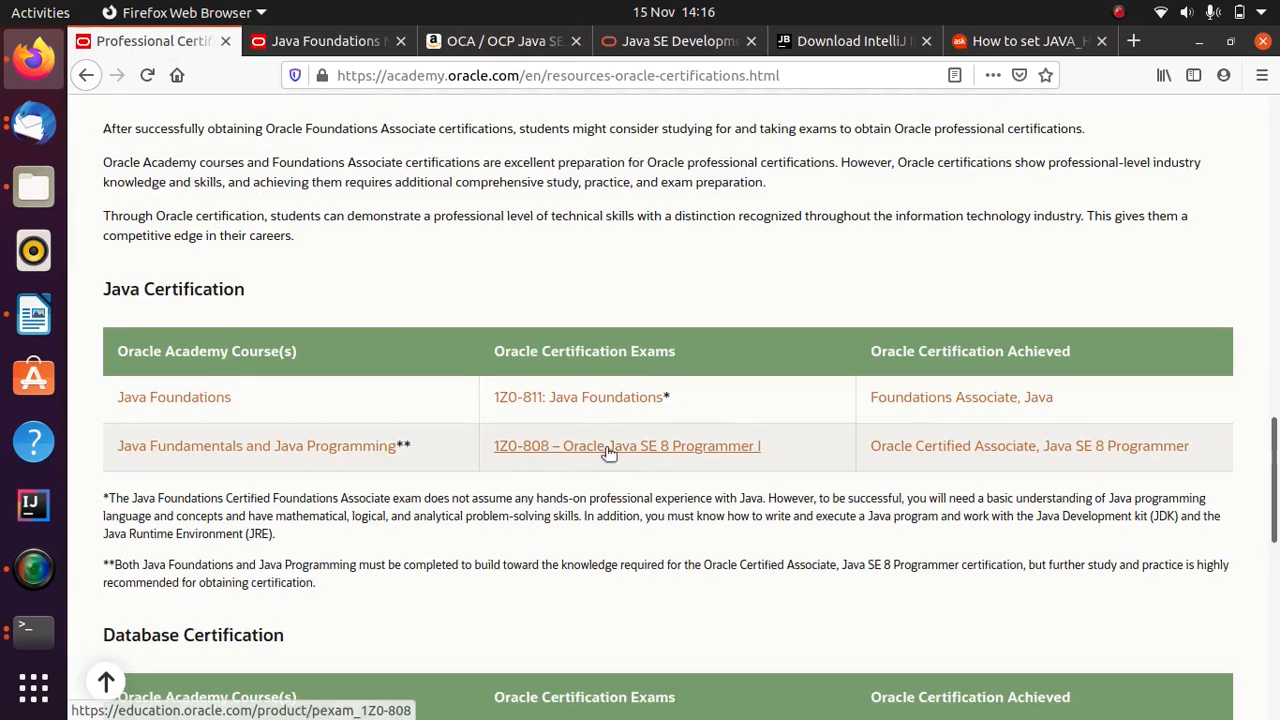
{"action": "mouse_move", "coordinate": [575, 446]}
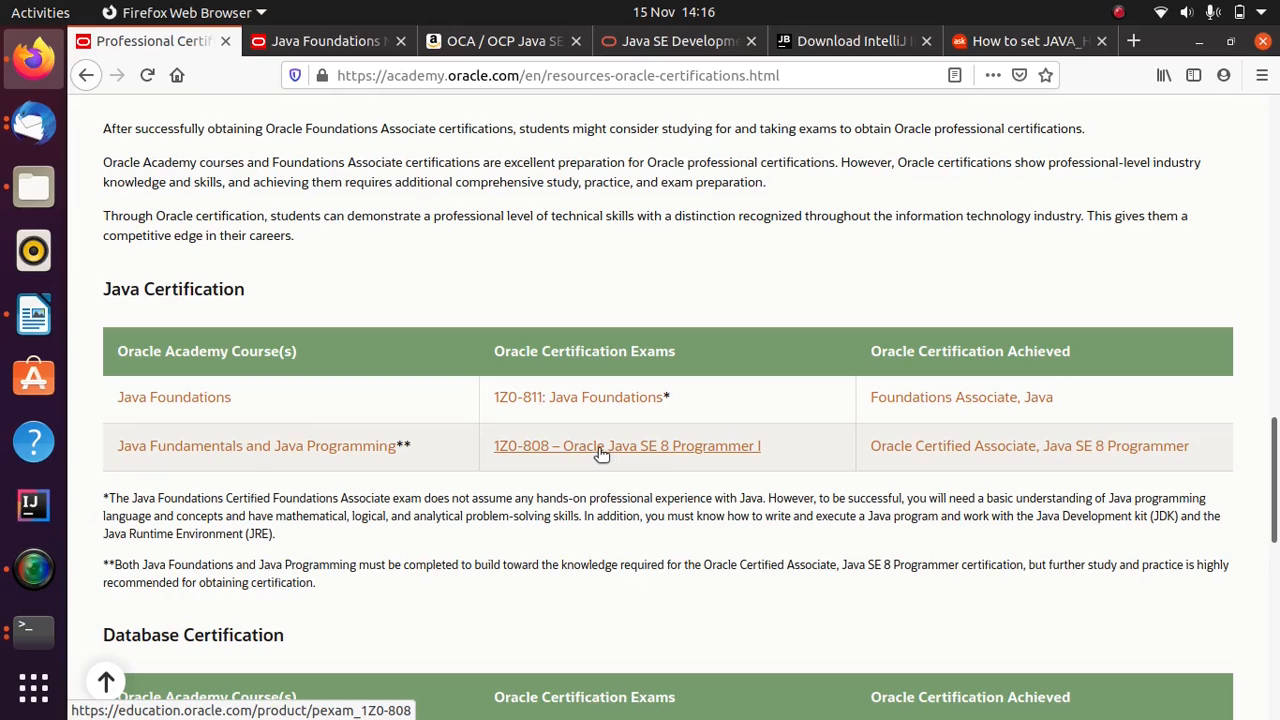
{"action": "mouse_move", "coordinate": [602, 405]}
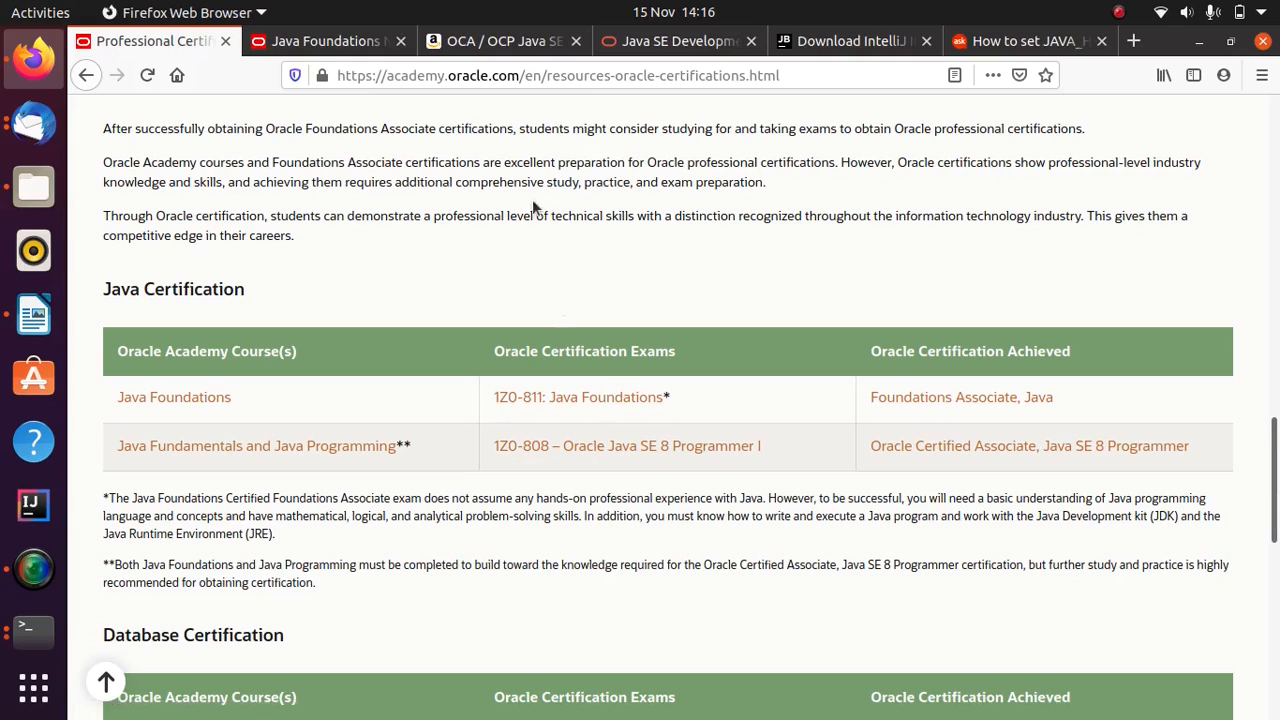
{"action": "left_click", "coordinate": [497, 41]}
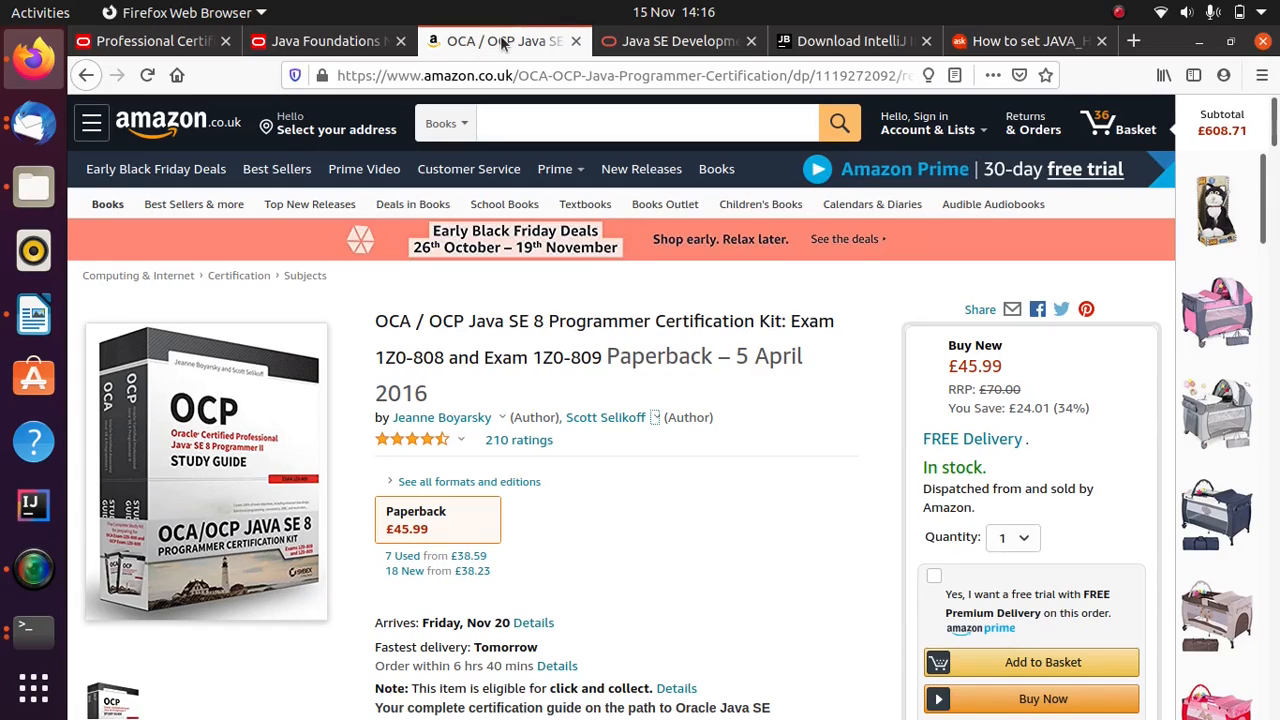
{"action": "mouse_move", "coordinate": [680, 41]}
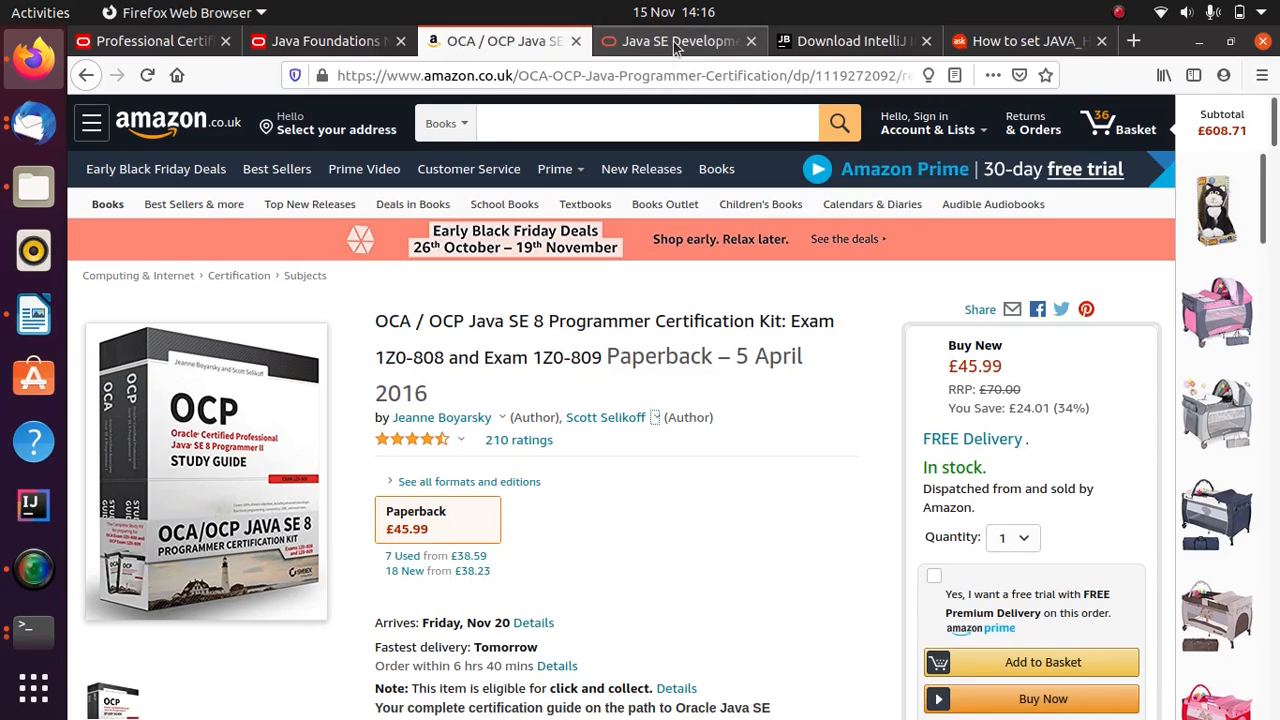
Step: Show the JDK 8u271 download files and sizes on the Java SE Development Kit 8 Downloads page
{"action": "left_click", "coordinate": [678, 41]}
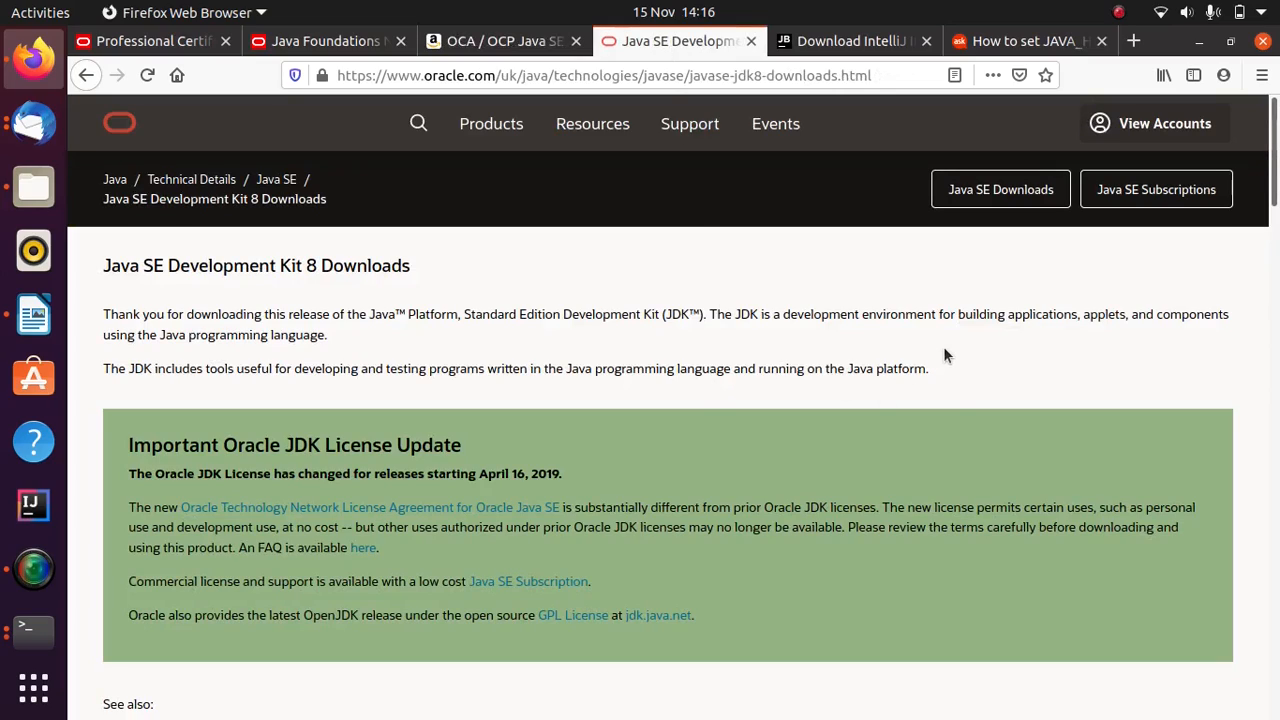
{"action": "mouse_move", "coordinate": [996, 346]}
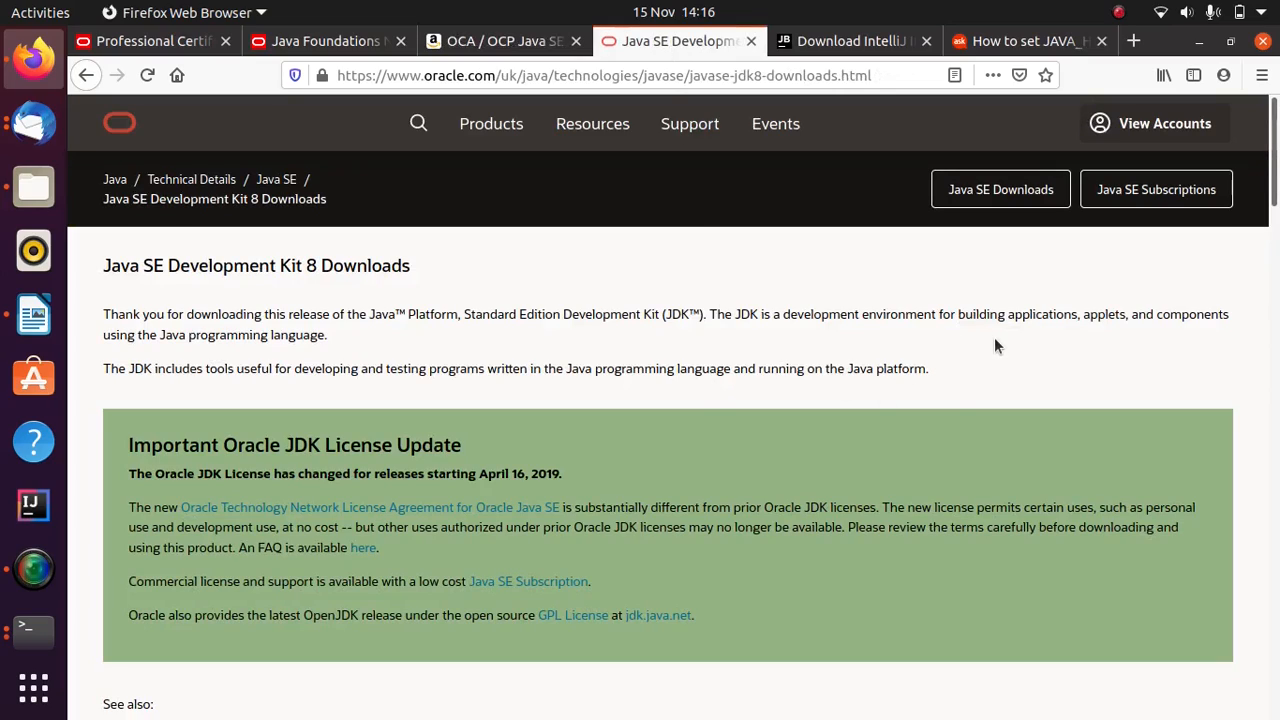
{"action": "mouse_move", "coordinate": [800, 280]}
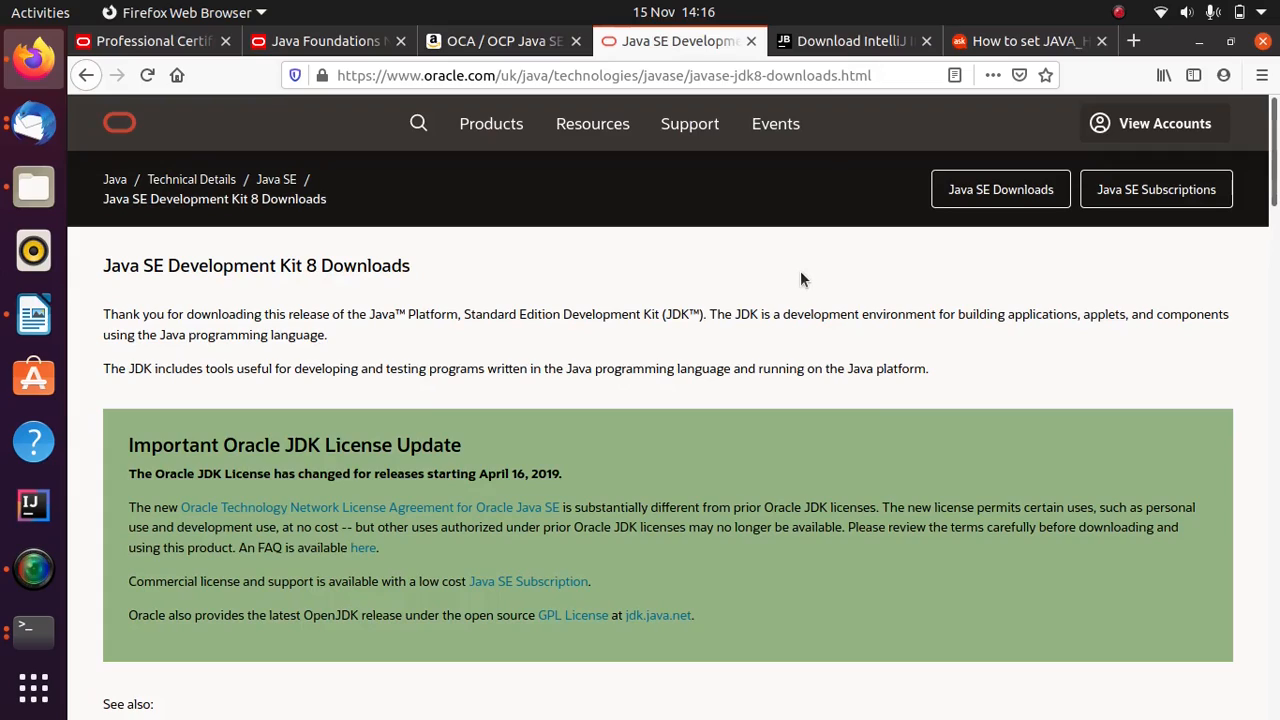
{"action": "mouse_move", "coordinate": [828, 274]}
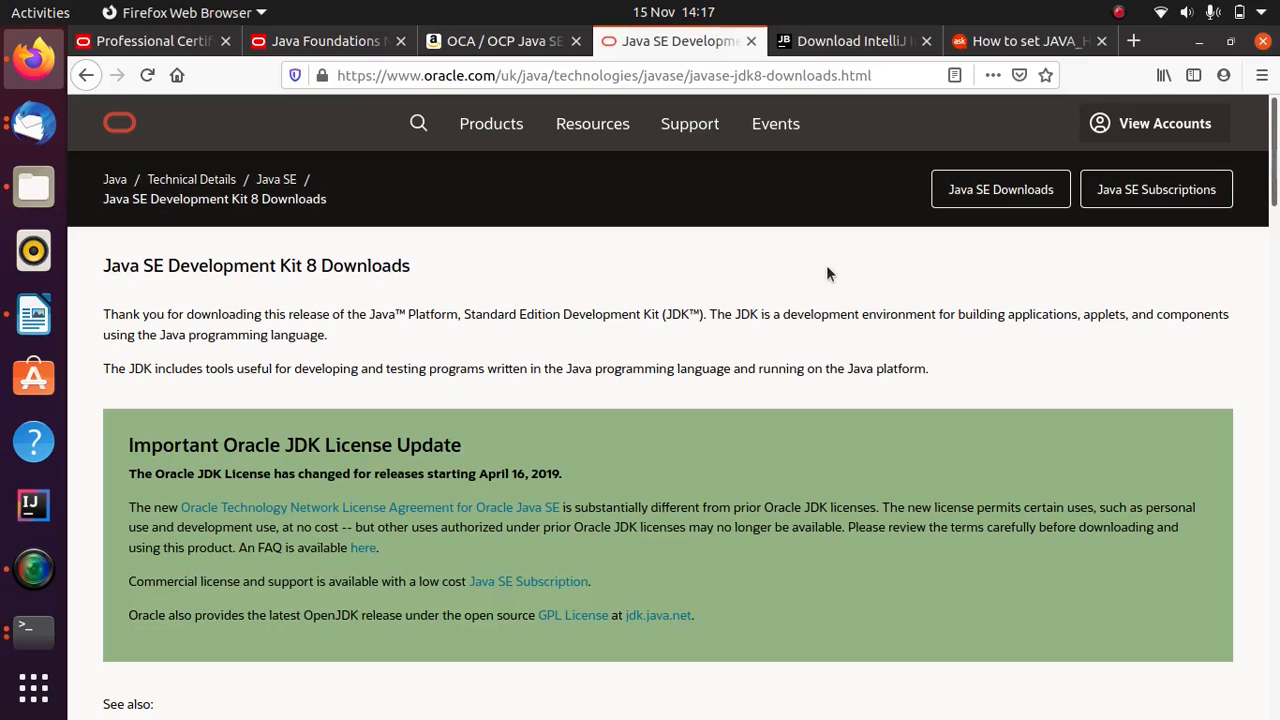
{"action": "mouse_move", "coordinate": [837, 273]}
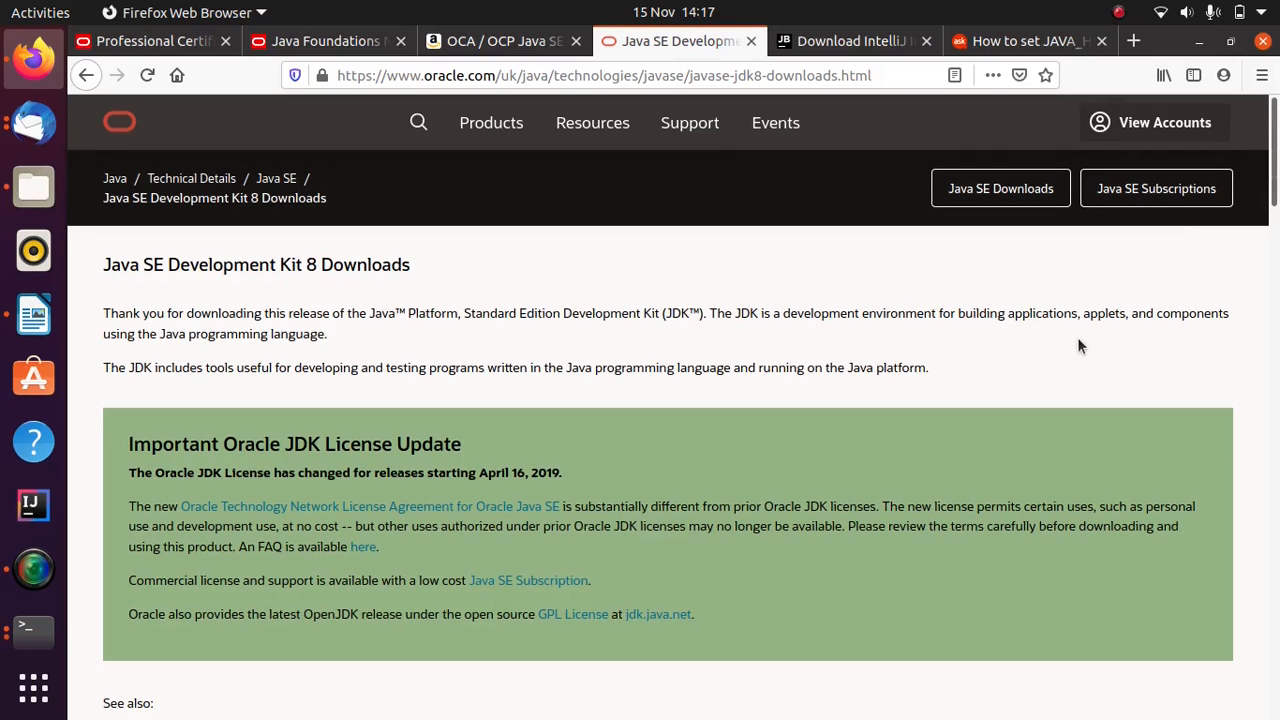
{"action": "scroll", "scroll_direction": "down", "scroll_amount": 3}
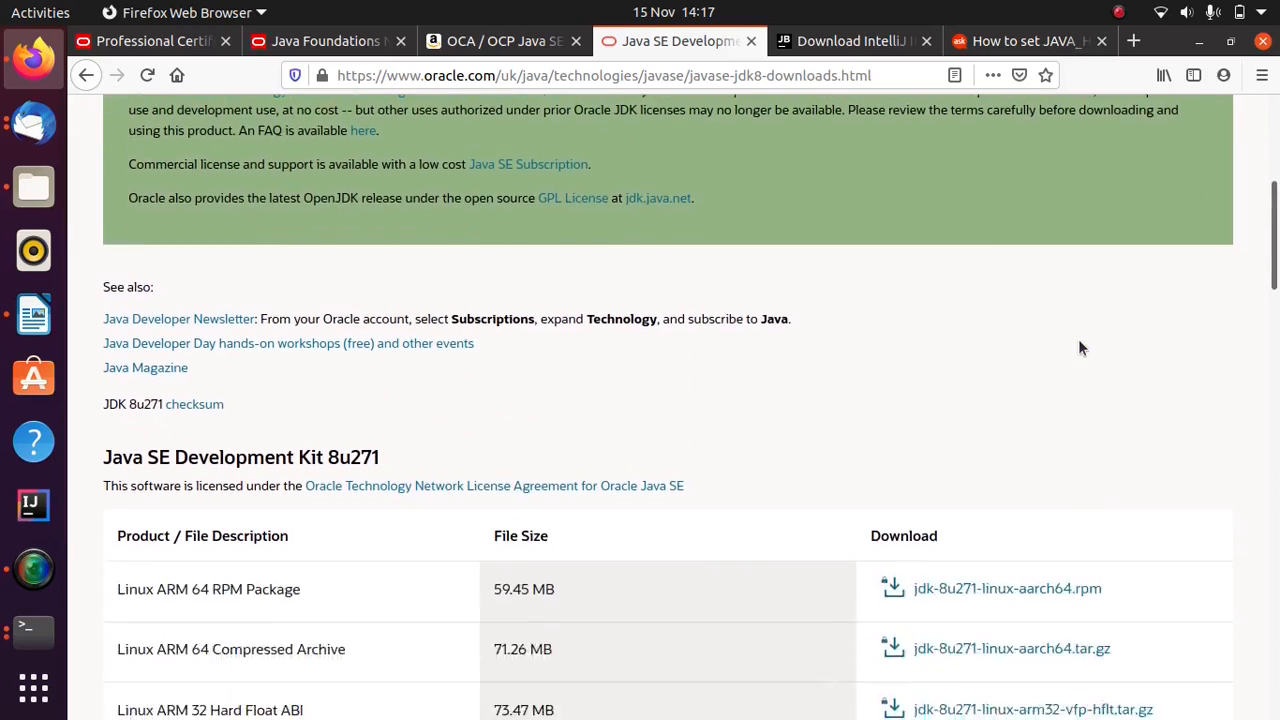
{"action": "scroll", "scroll_direction": "down", "scroll_amount": 3}
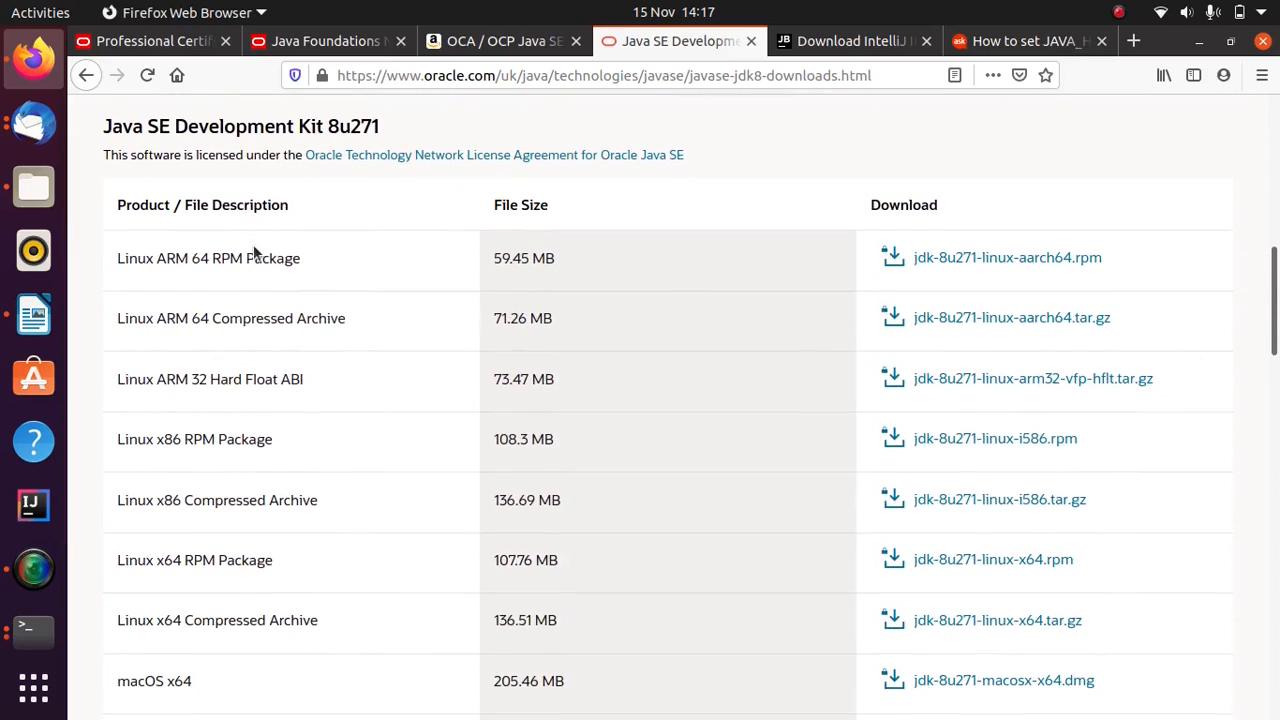
{"action": "mouse_move", "coordinate": [353, 383]}
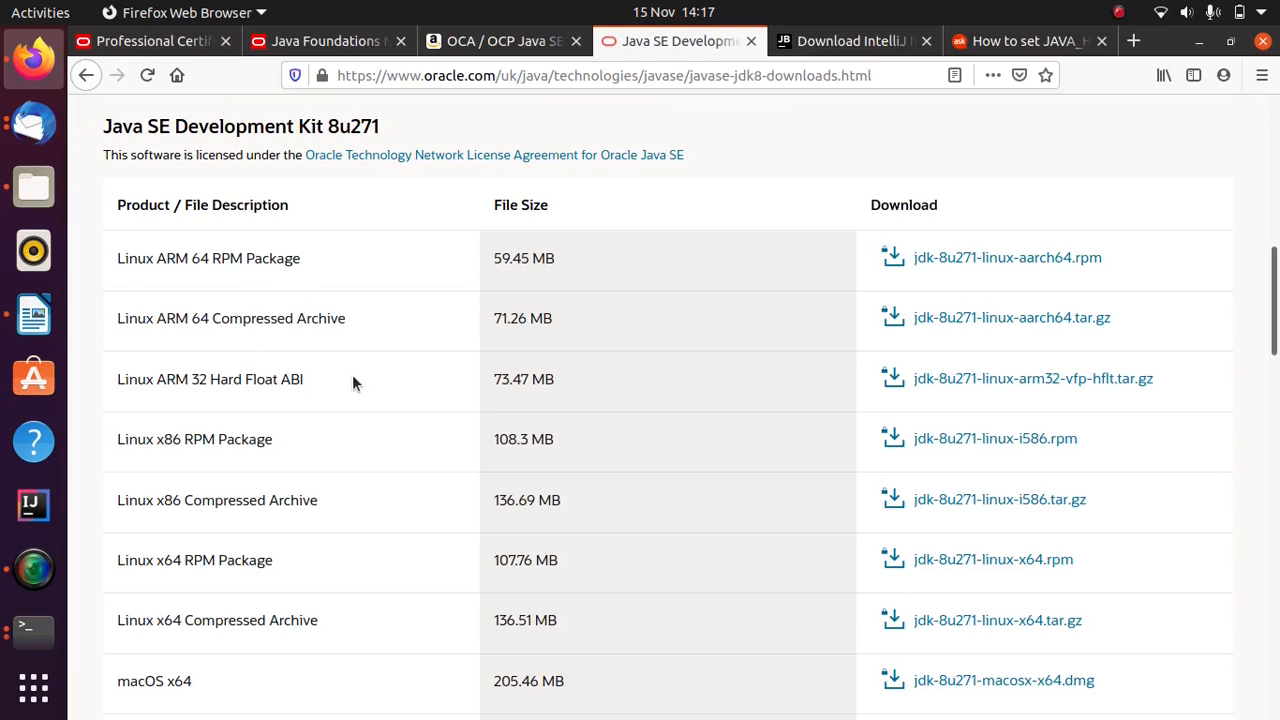
{"action": "mouse_move", "coordinate": [713, 537]}
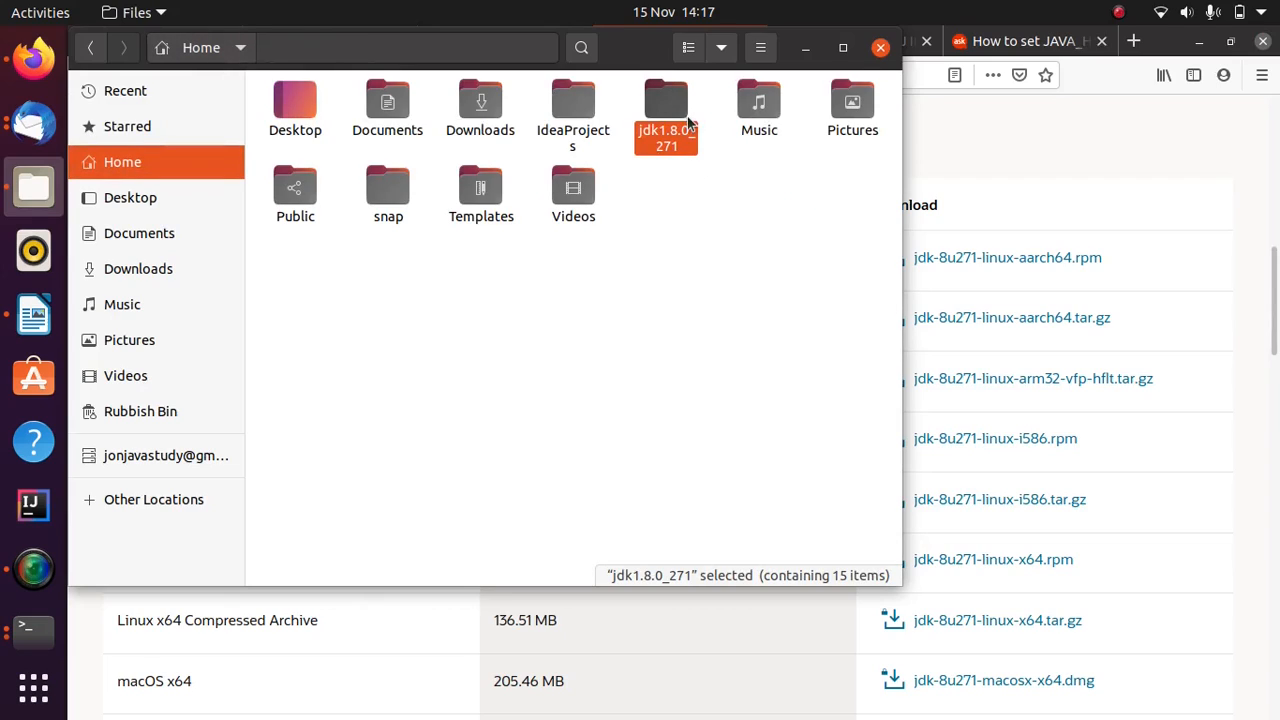
{"action": "double_click", "coordinate": [666, 105]}
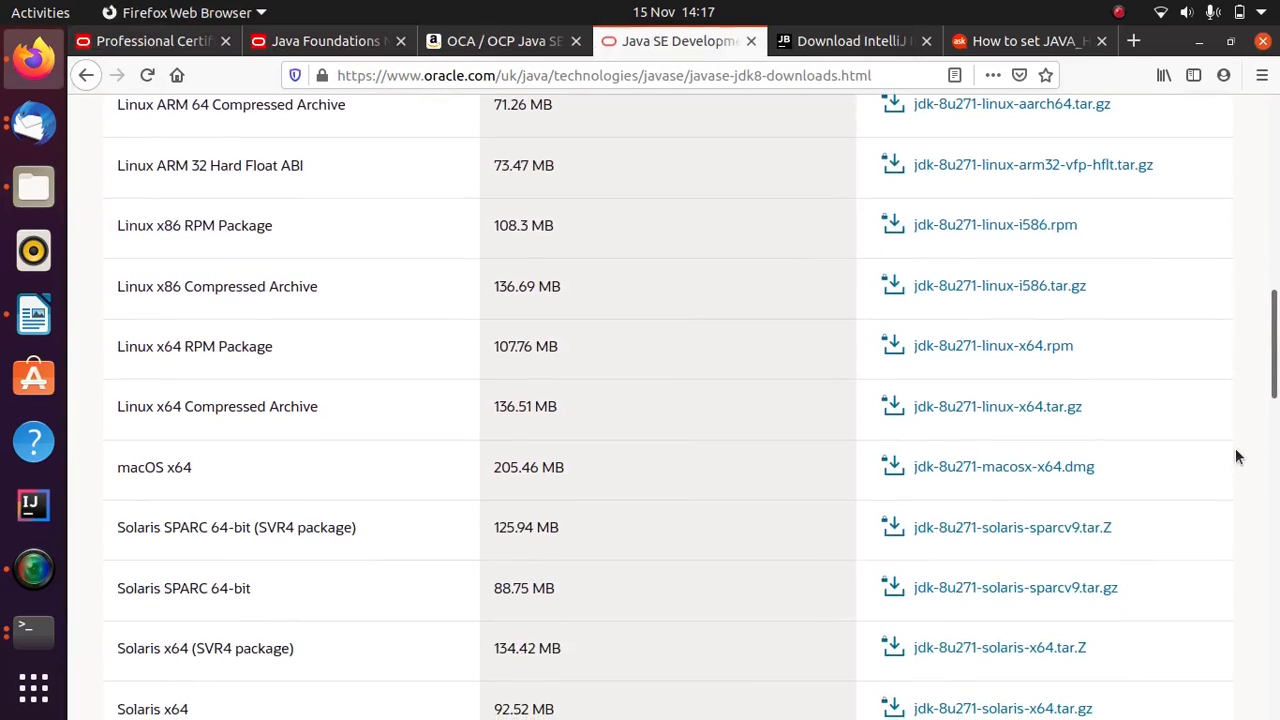
{"action": "scroll", "scroll_direction": "down", "scroll_amount": 3}
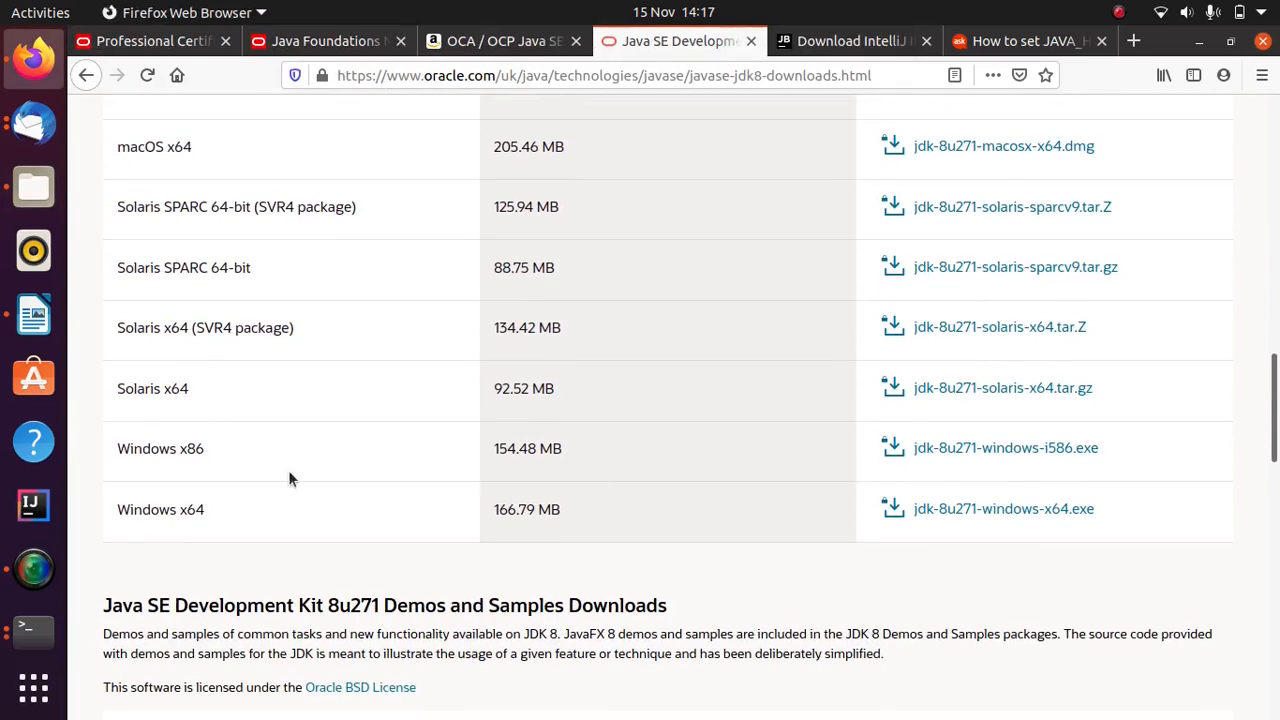
{"action": "mouse_move", "coordinate": [196, 530]}
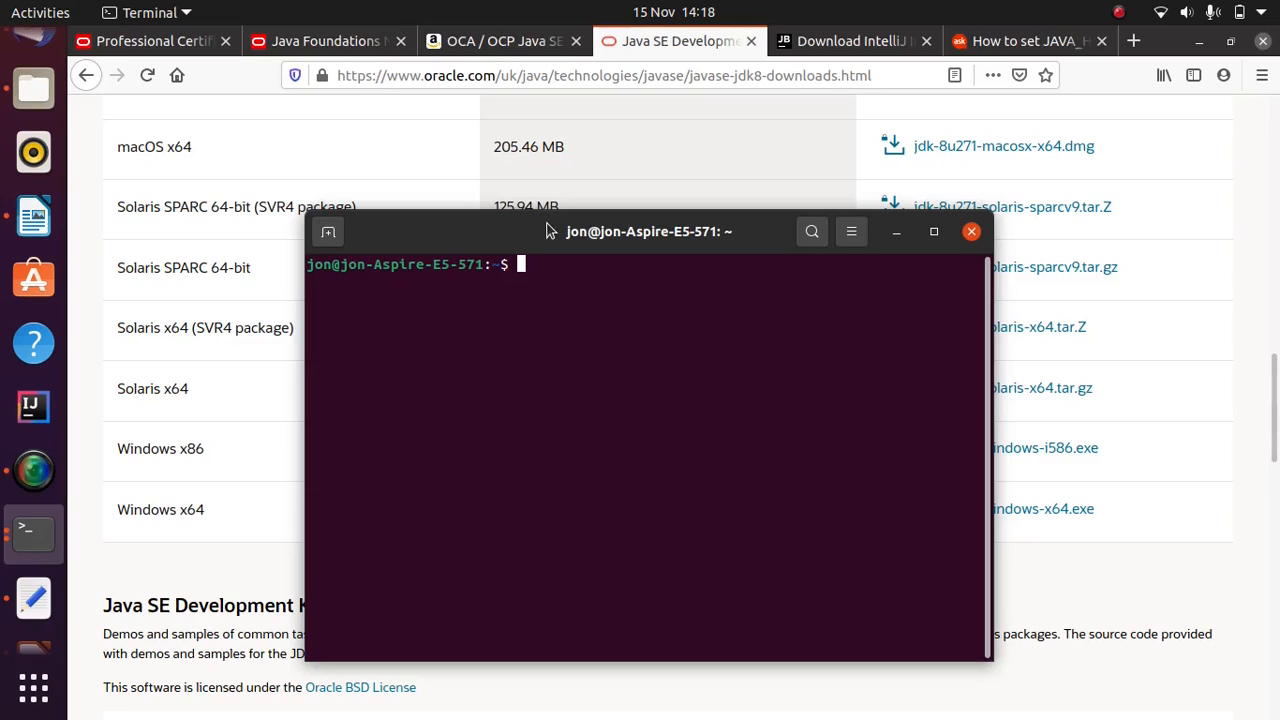
Step: Run java -version in Terminal to confirm Java 1.8.0_271 with HotSpot 64-Bit Server VM
{"action": "left_click_drag", "start_coordinate": [648, 231], "coordinate": [641, 163]}
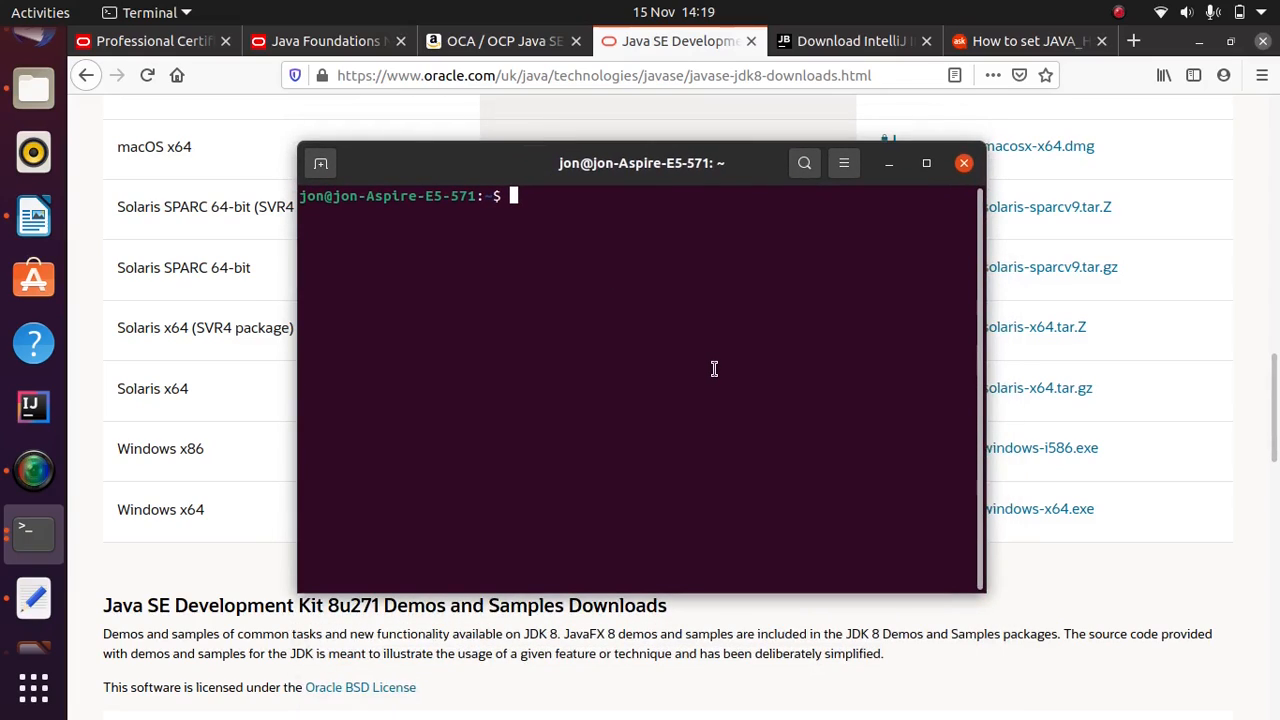
{"action": "type", "text": "java"}
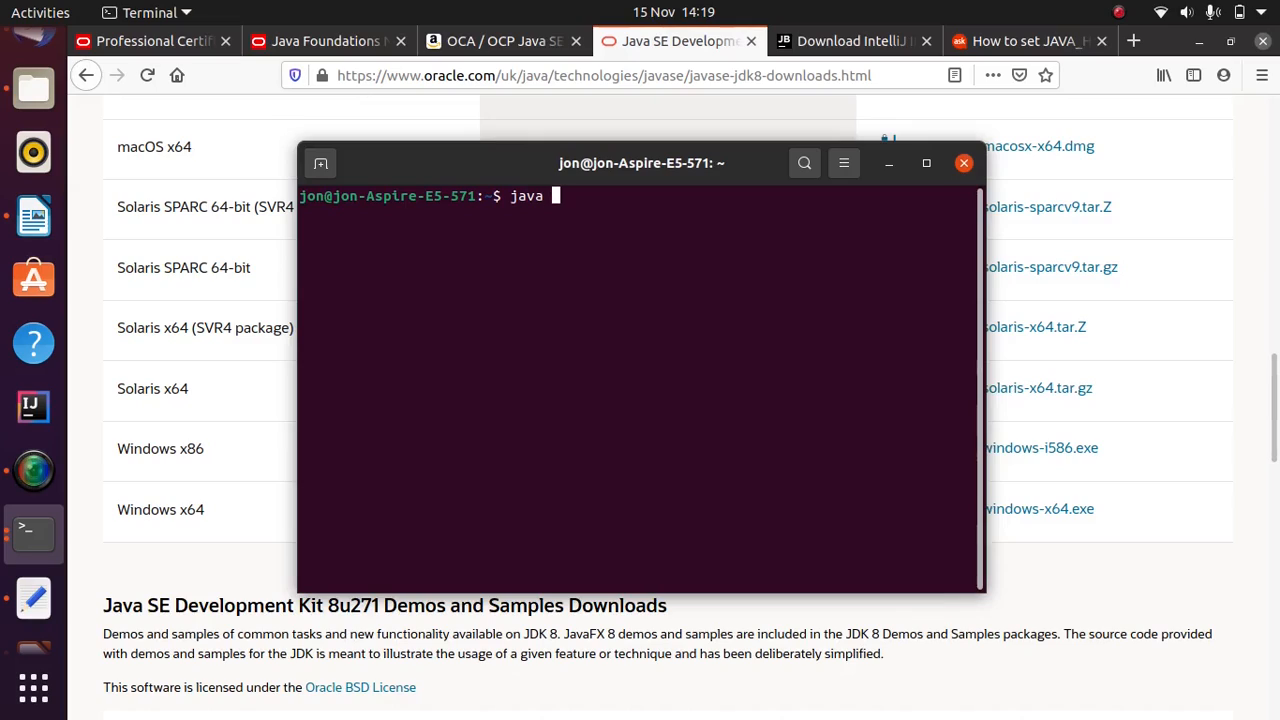
{"action": "type", "text": "-version"}
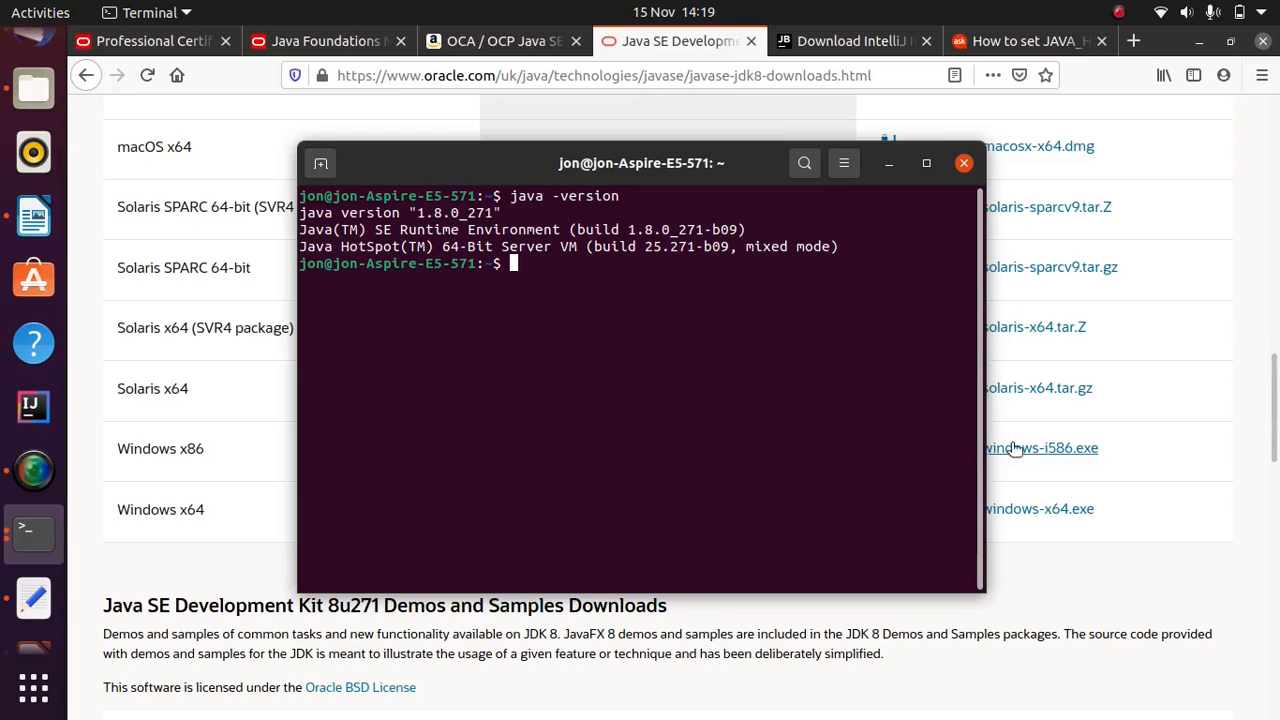
{"action": "mouse_move", "coordinate": [1128, 383]}
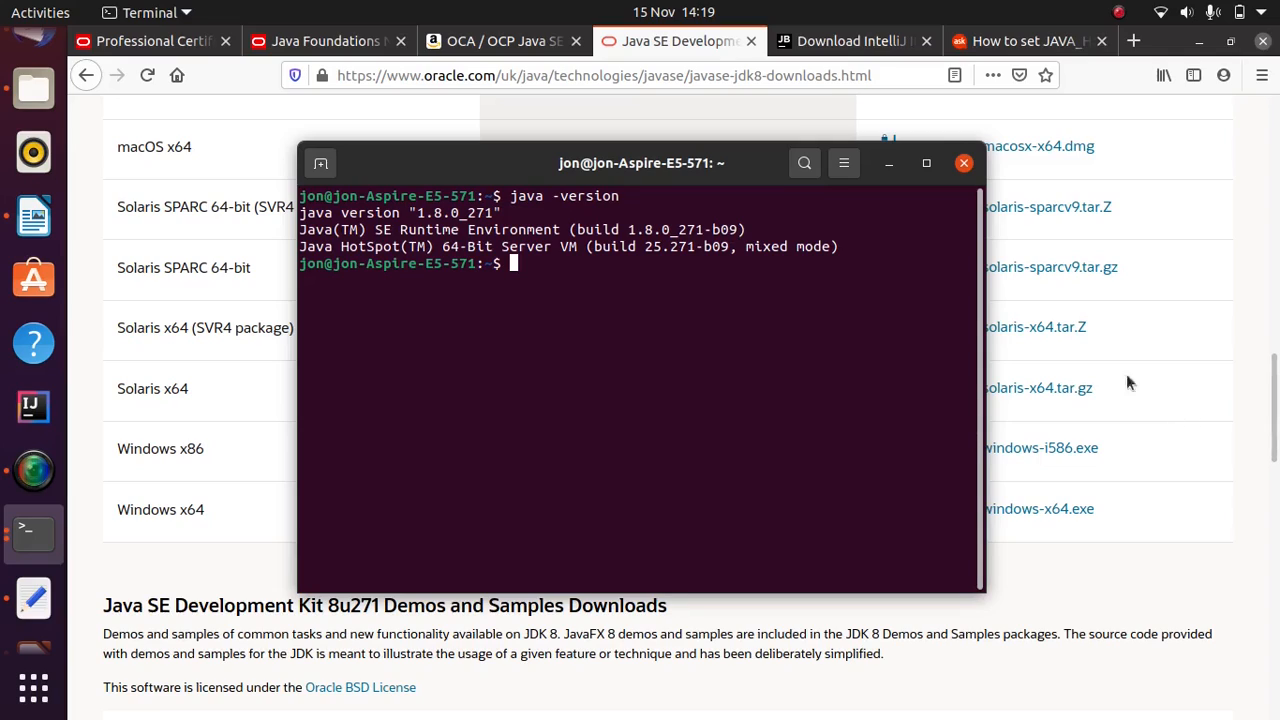
{"action": "mouse_move", "coordinate": [850, 41]}
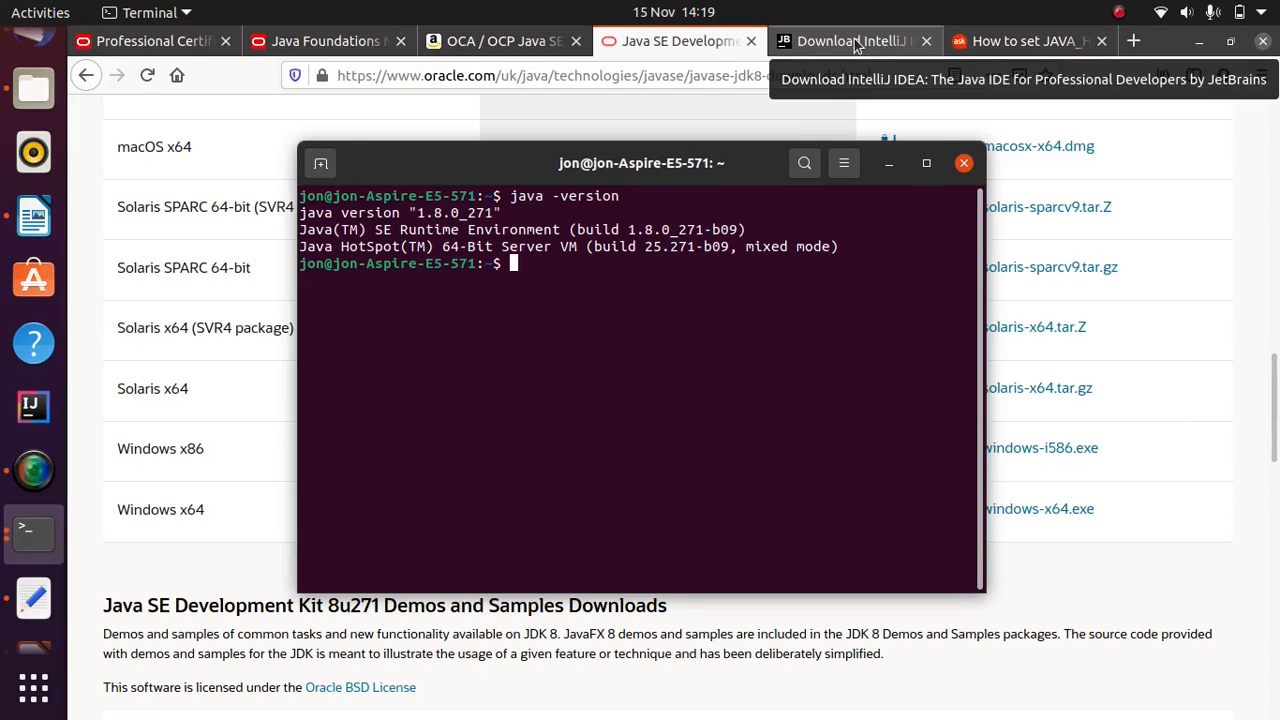
{"action": "left_click", "coordinate": [850, 41]}
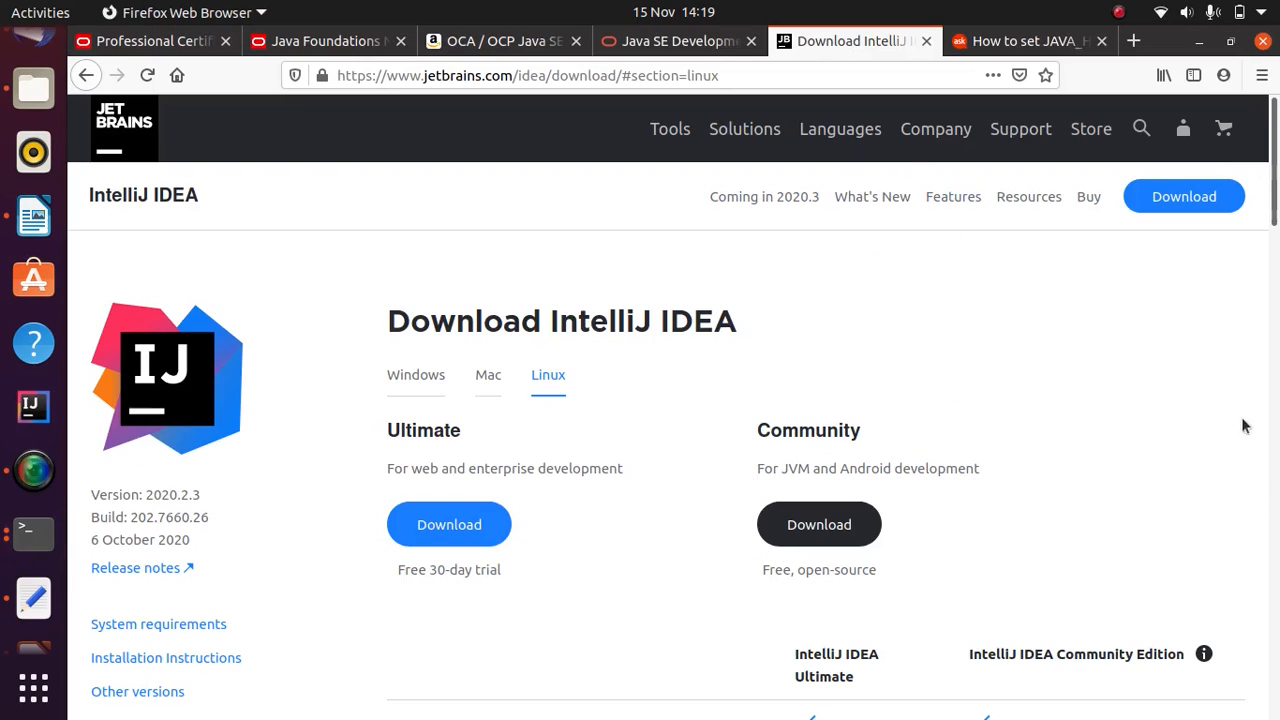
{"action": "scroll", "scroll_direction": "down", "scroll_amount": 3}
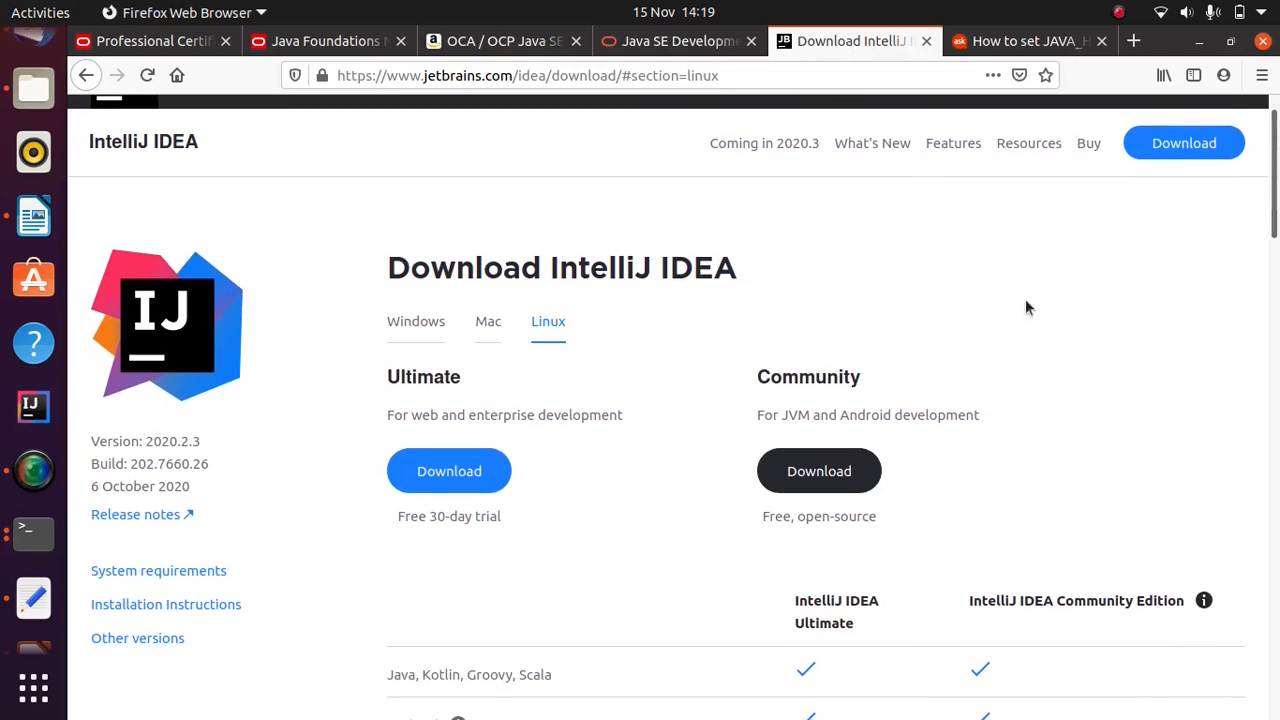
{"action": "mouse_move", "coordinate": [1097, 326]}
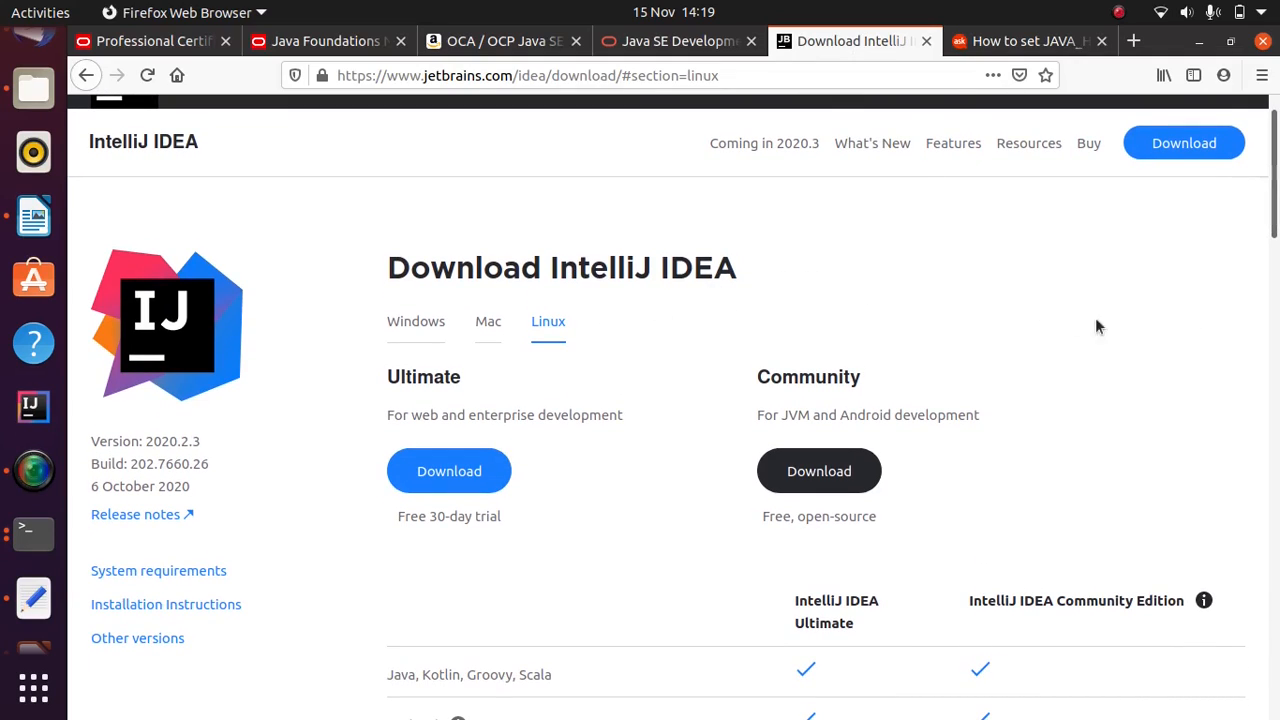
{"action": "mouse_move", "coordinate": [1218, 325]}
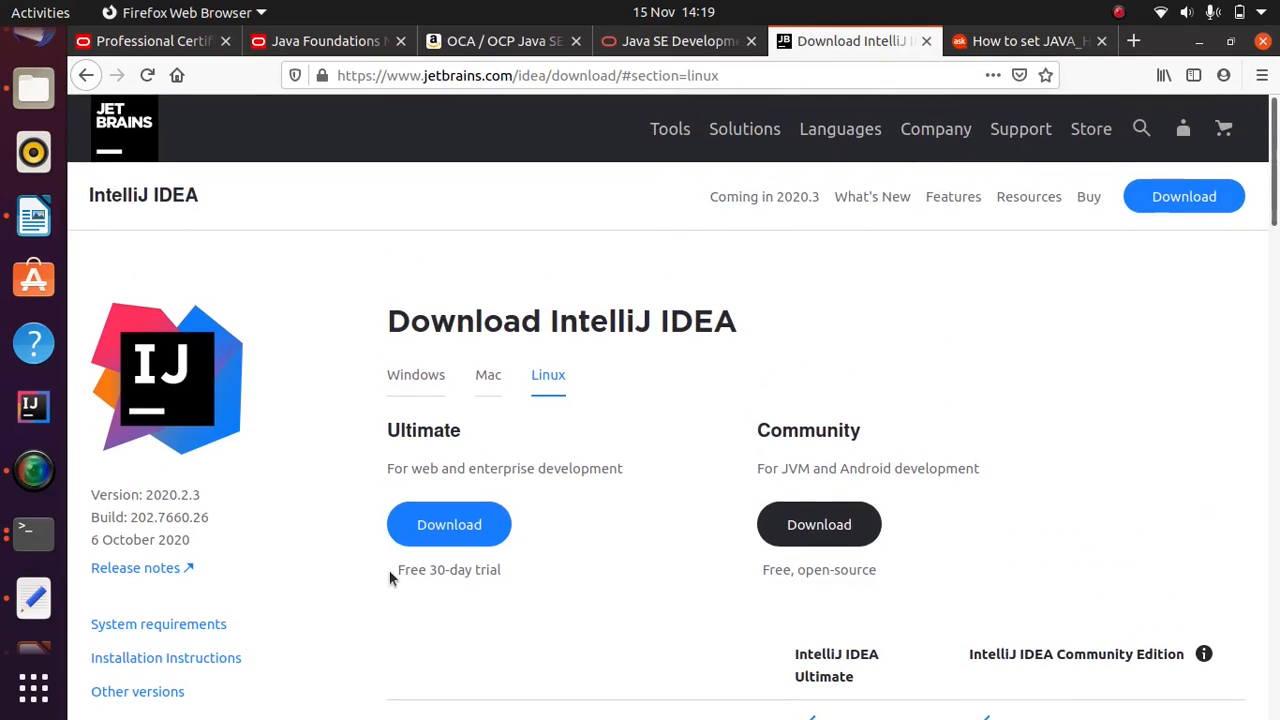
{"action": "mouse_move", "coordinate": [743, 610]}
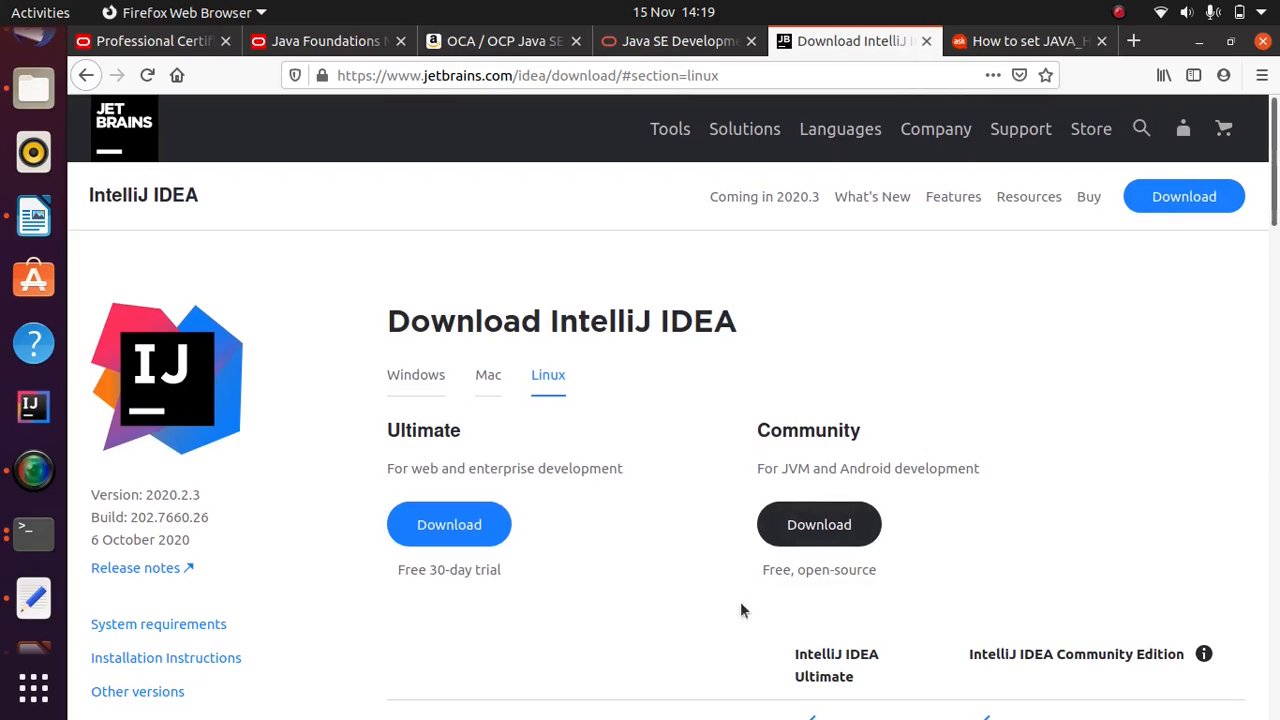
{"action": "mouse_move", "coordinate": [835, 371]}
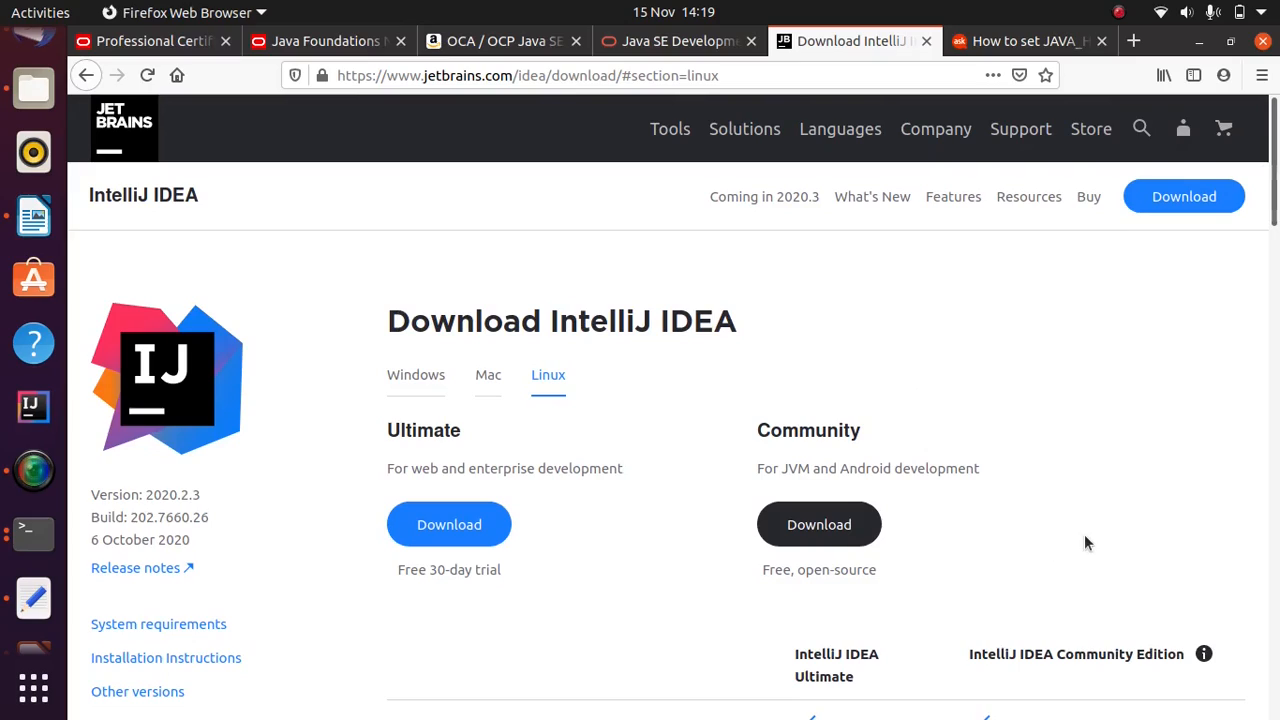
{"action": "mouse_move", "coordinate": [1116, 473]}
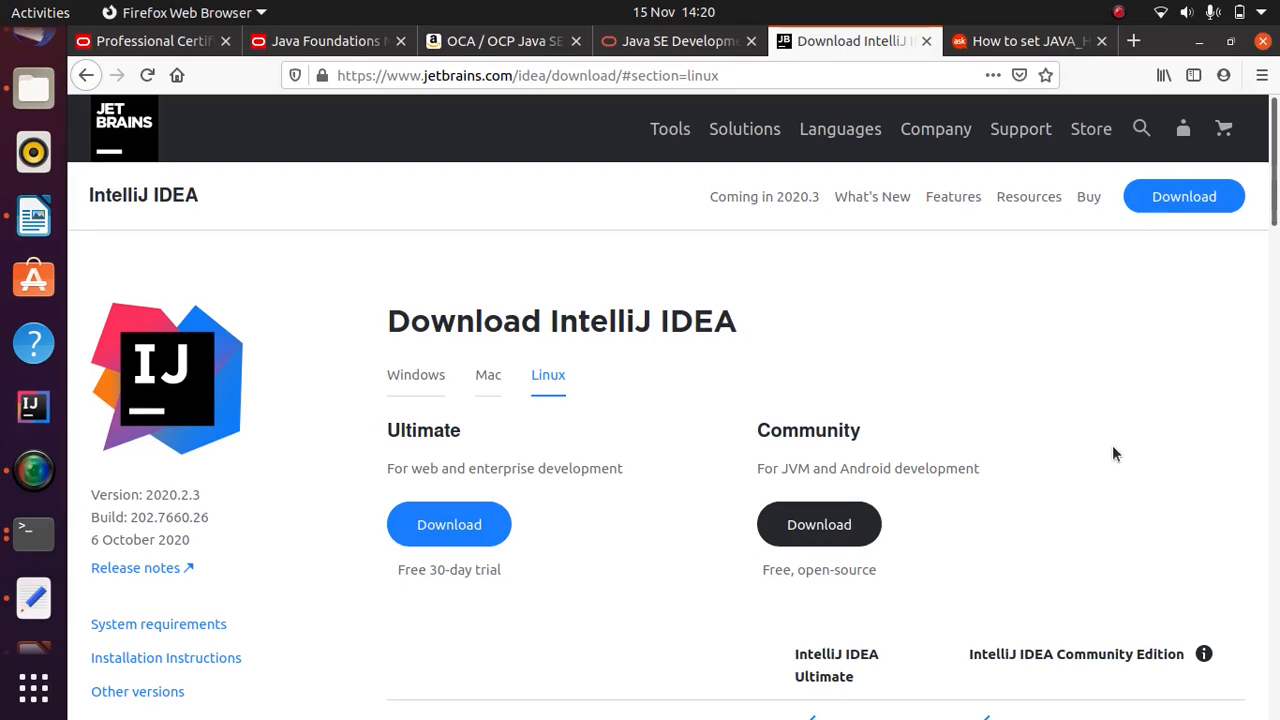
{"action": "mouse_move", "coordinate": [1081, 430]}
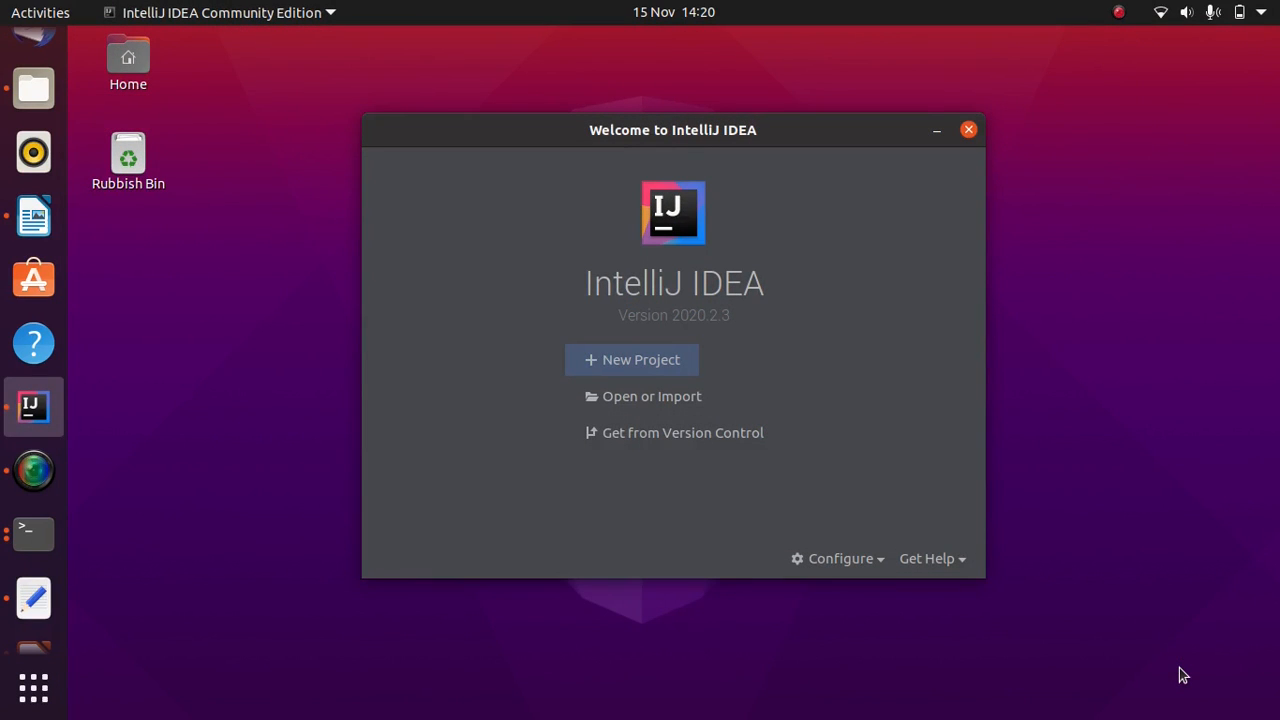
{"action": "mouse_move", "coordinate": [632, 359]}
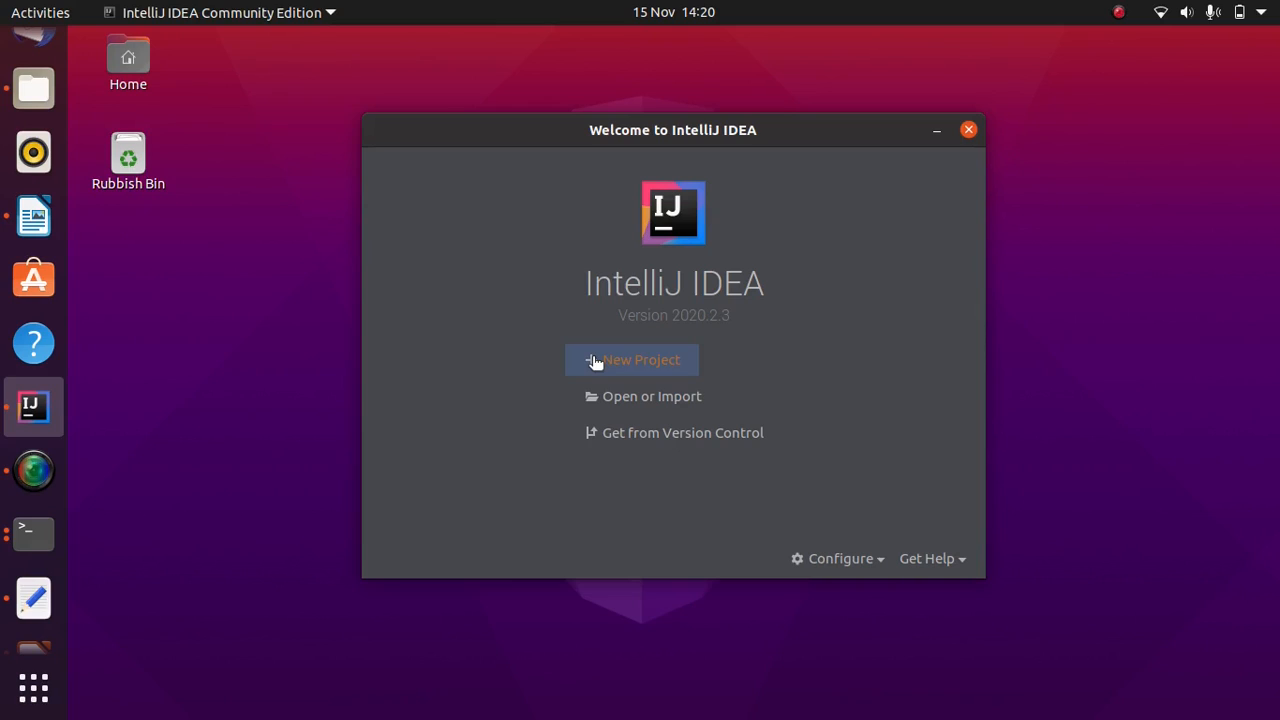
Step: Start a New Project from the Welcome screen, with SDK 1.8 (1.8.0_271) offered
{"action": "left_click", "coordinate": [632, 359]}
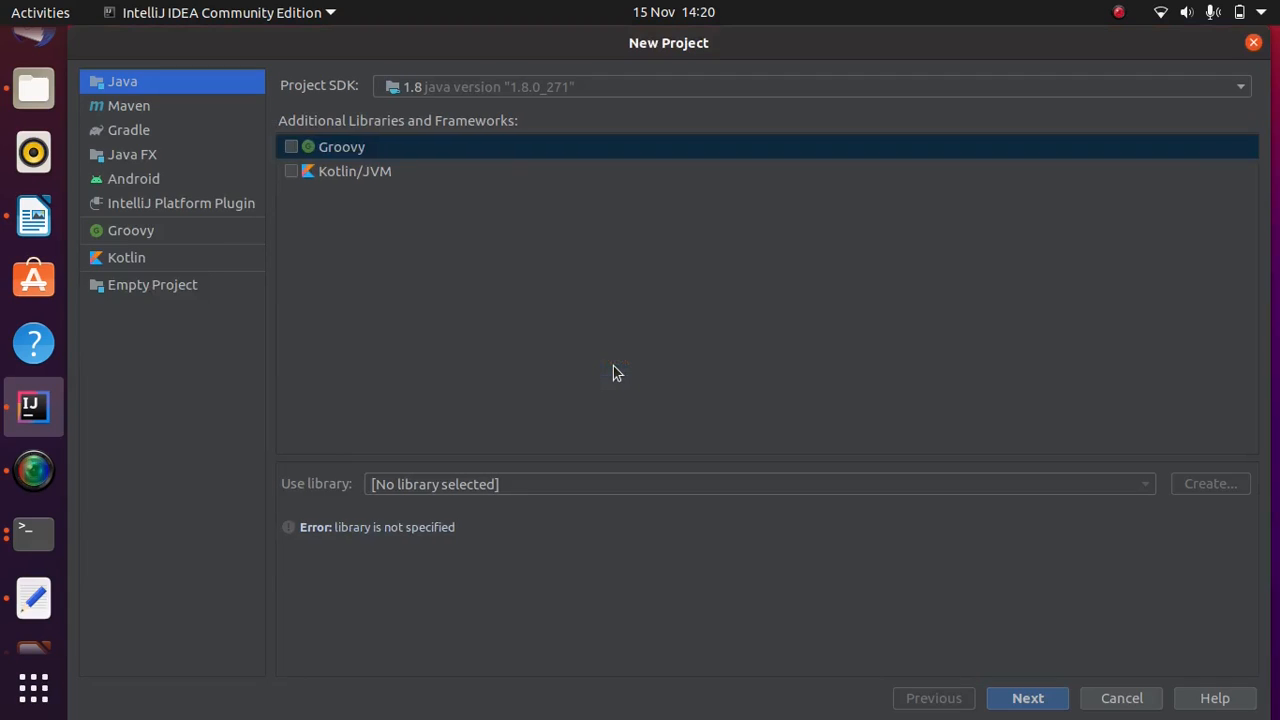
{"action": "mouse_move", "coordinate": [490, 303]}
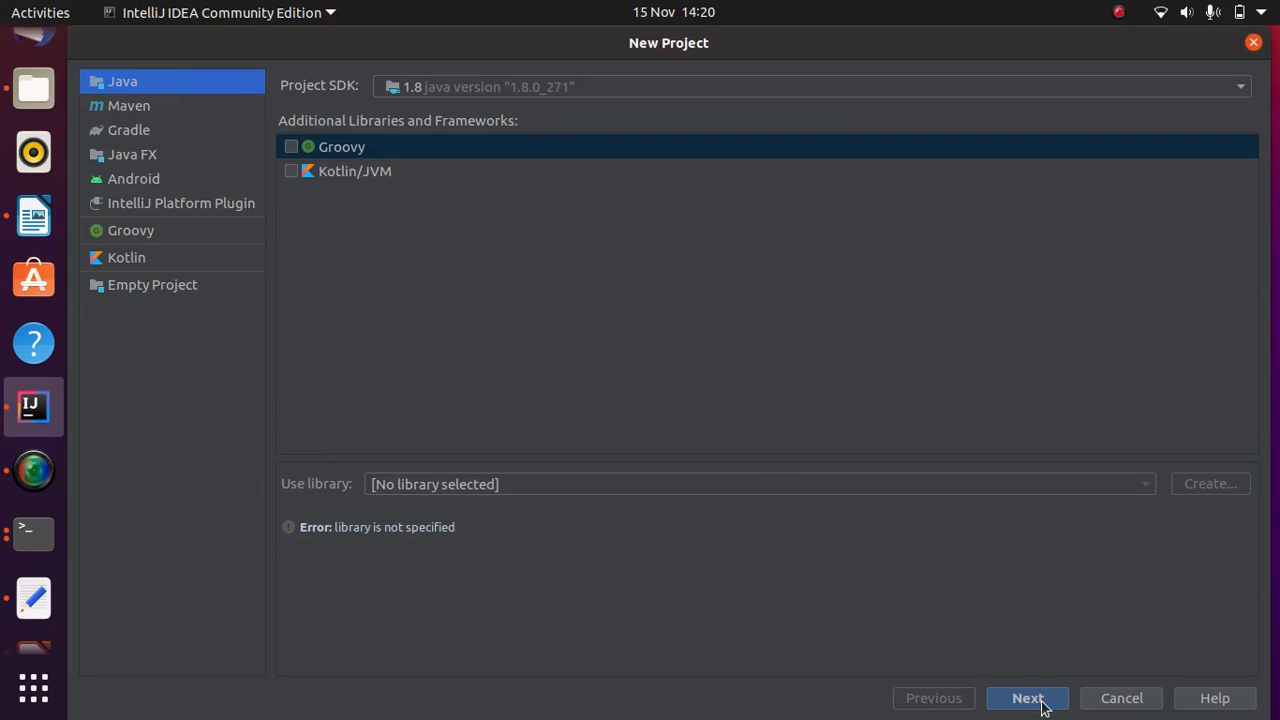
Step: Create the Java 1.8 project 'javatest' in IdeaProjects/javatest without a template
{"action": "left_click", "coordinate": [1027, 698]}
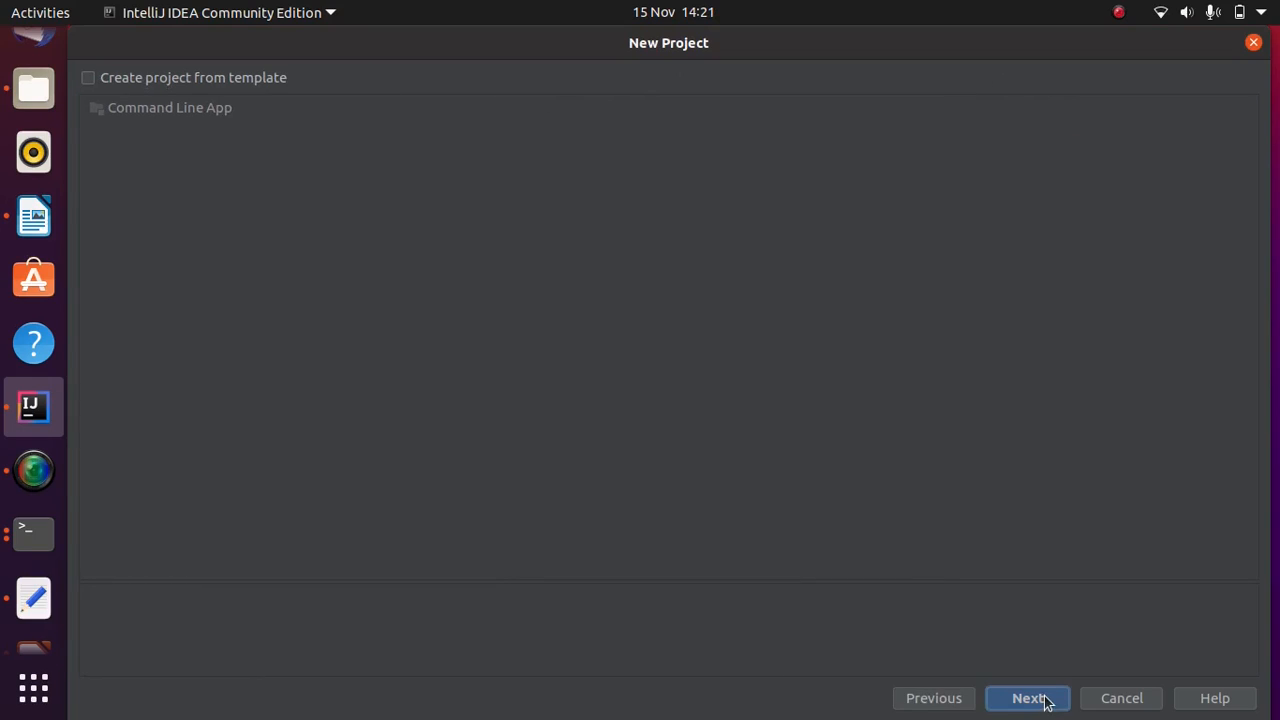
{"action": "left_click", "coordinate": [1028, 698]}
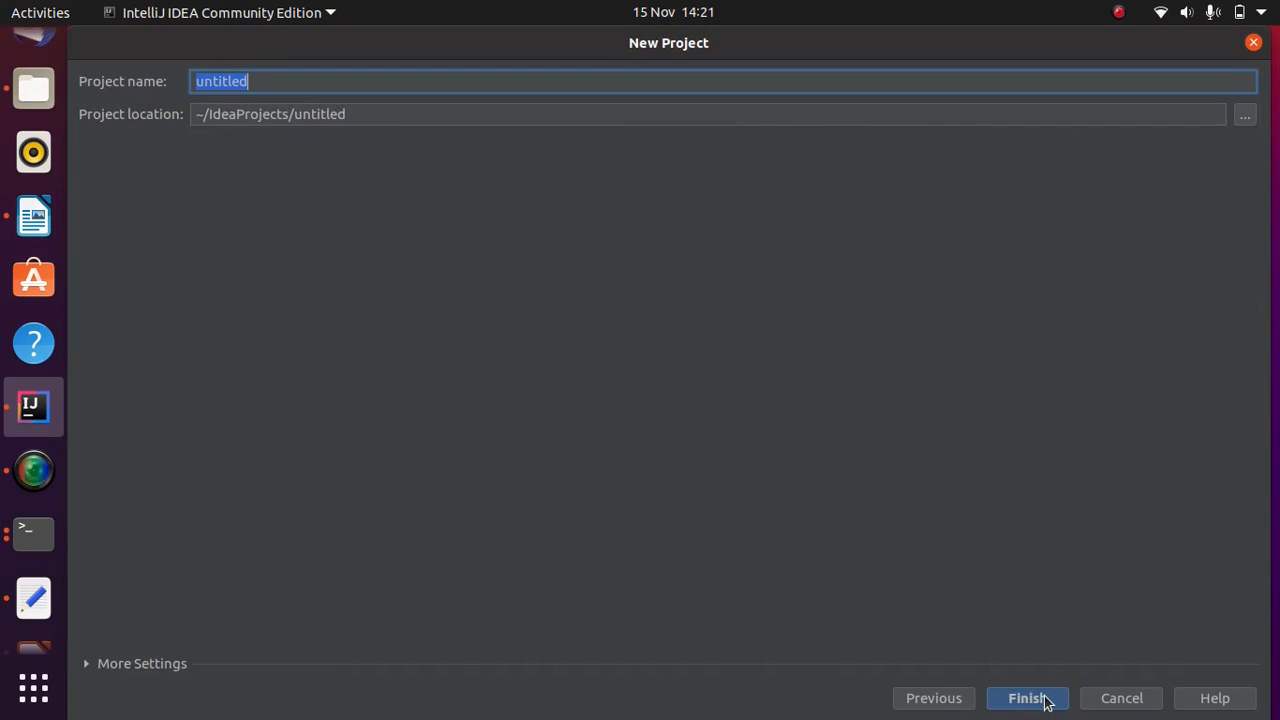
{"action": "mouse_move", "coordinate": [305, 46]}
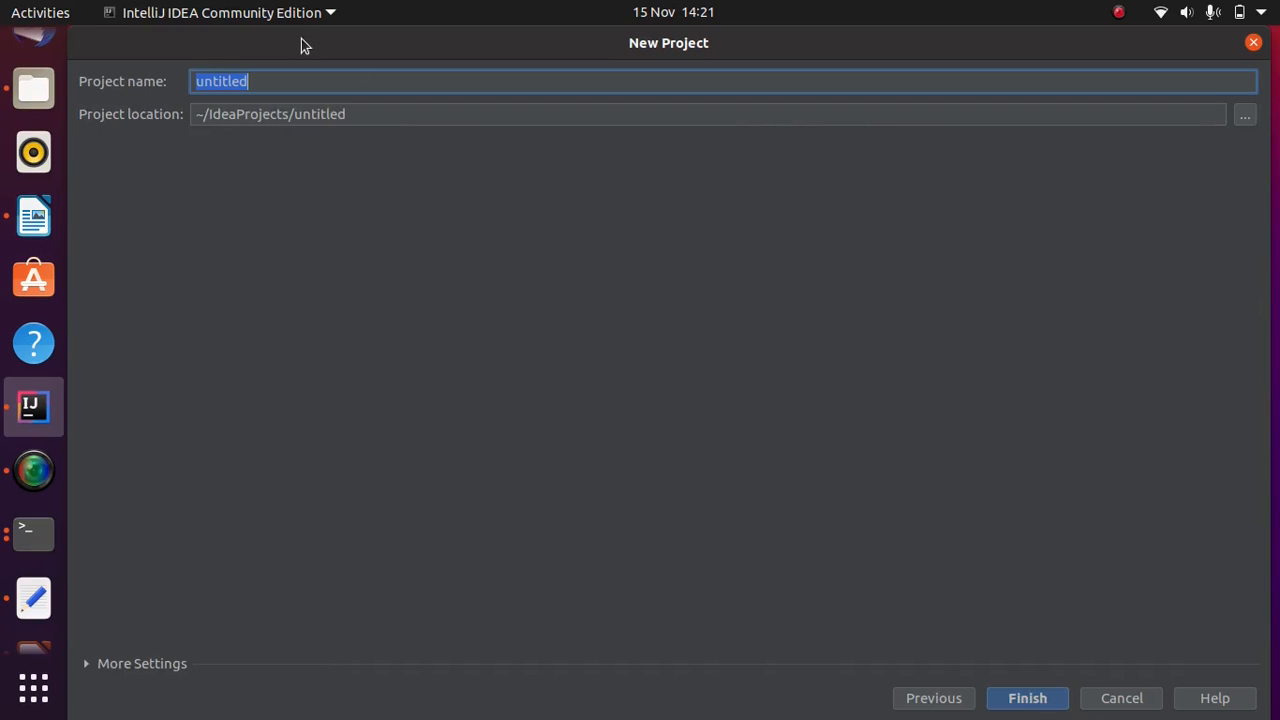
{"action": "type", "text": "javate"}
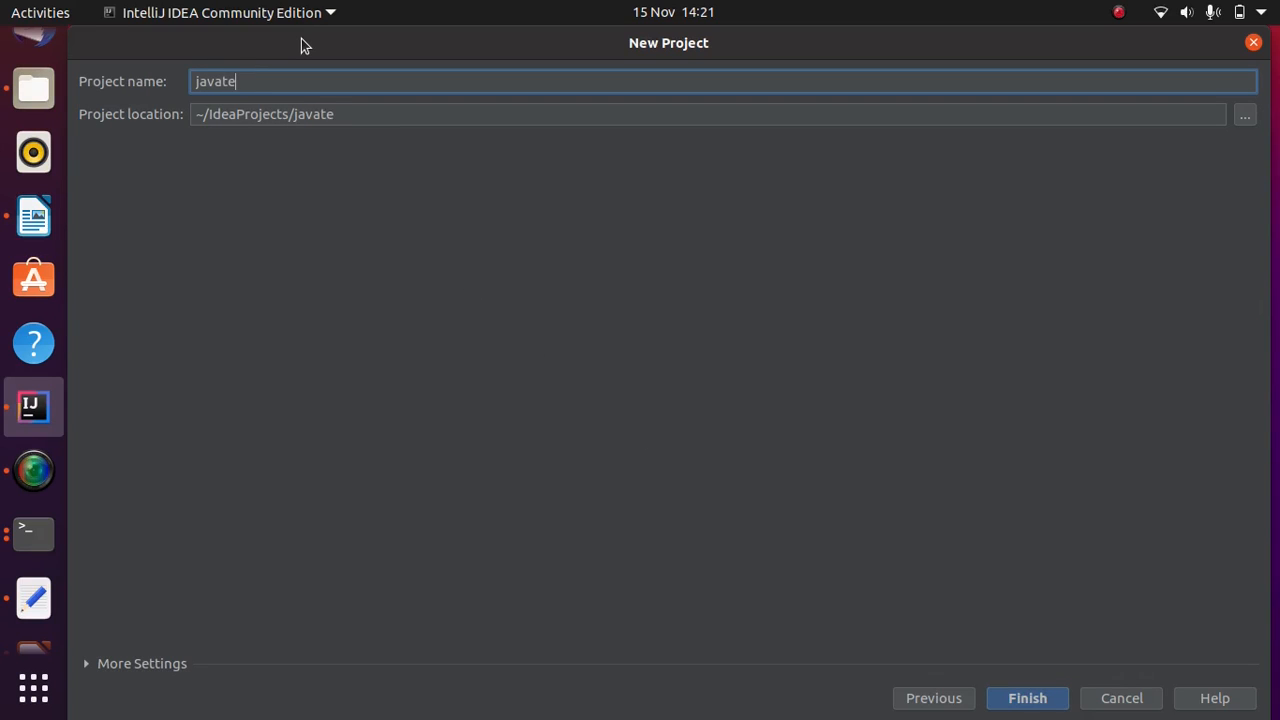
{"action": "type", "text": "st"}
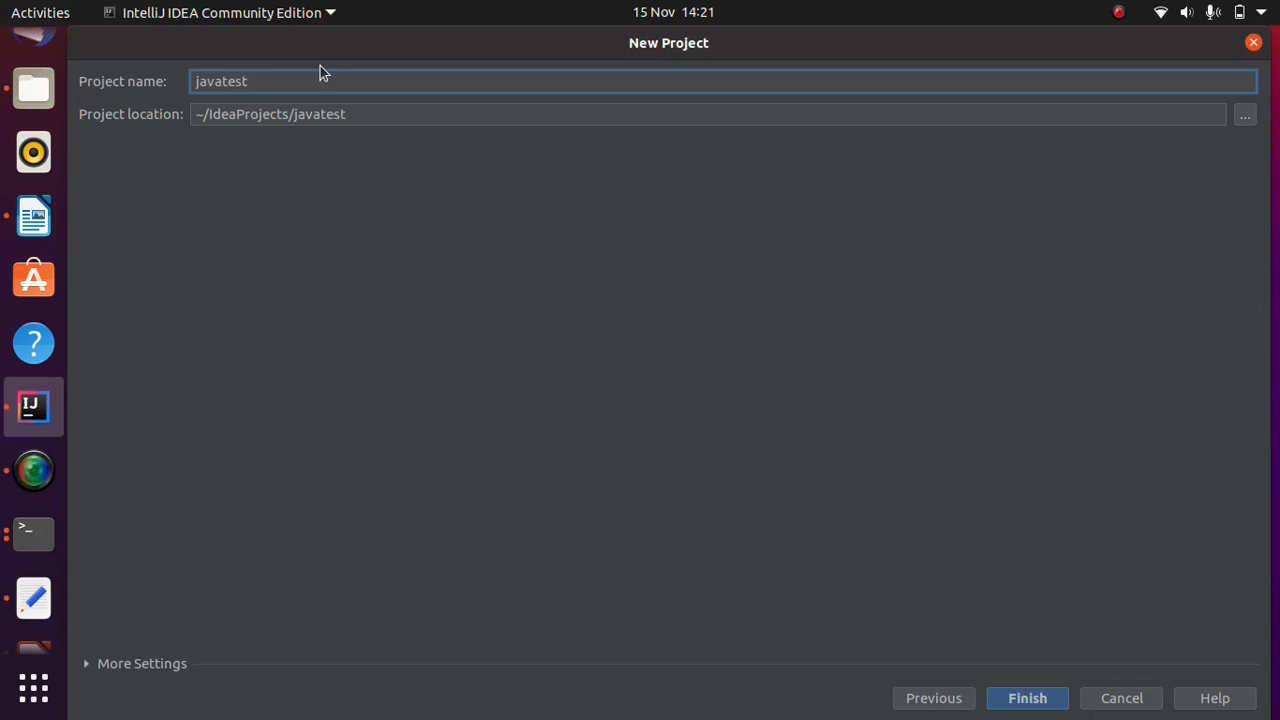
{"action": "mouse_move", "coordinate": [1012, 564]}
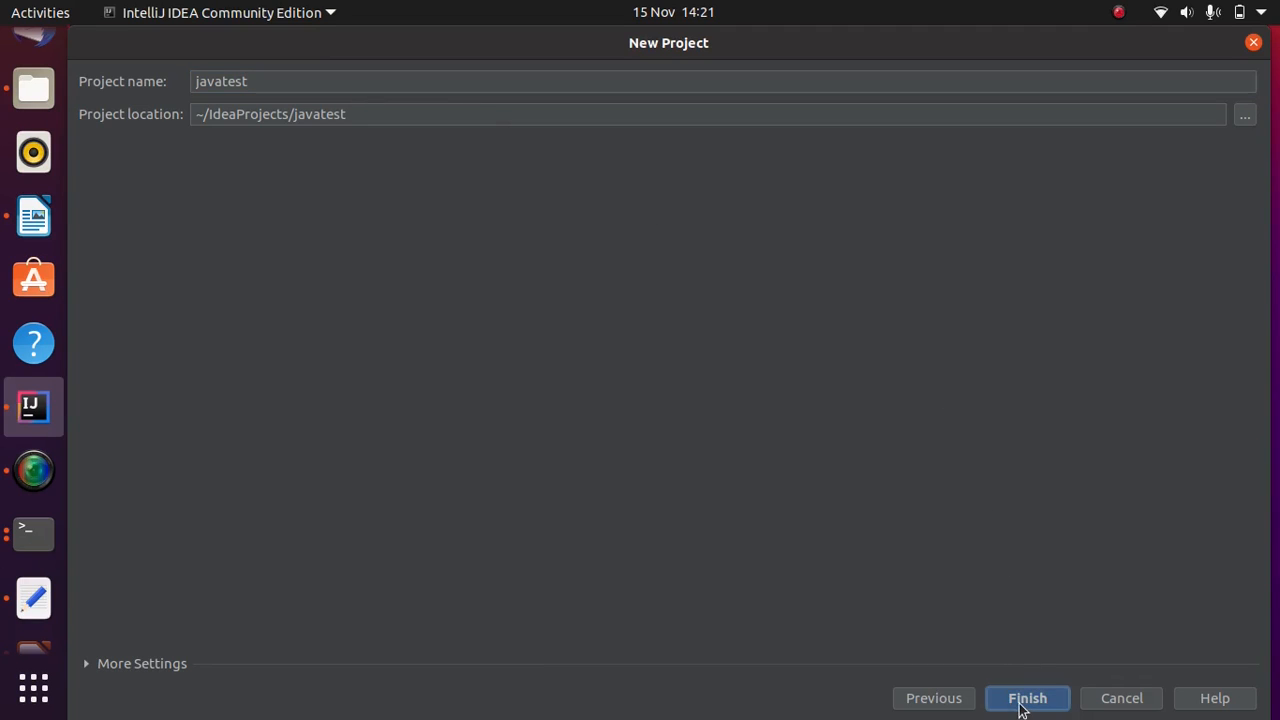
{"action": "left_click", "coordinate": [1027, 698]}
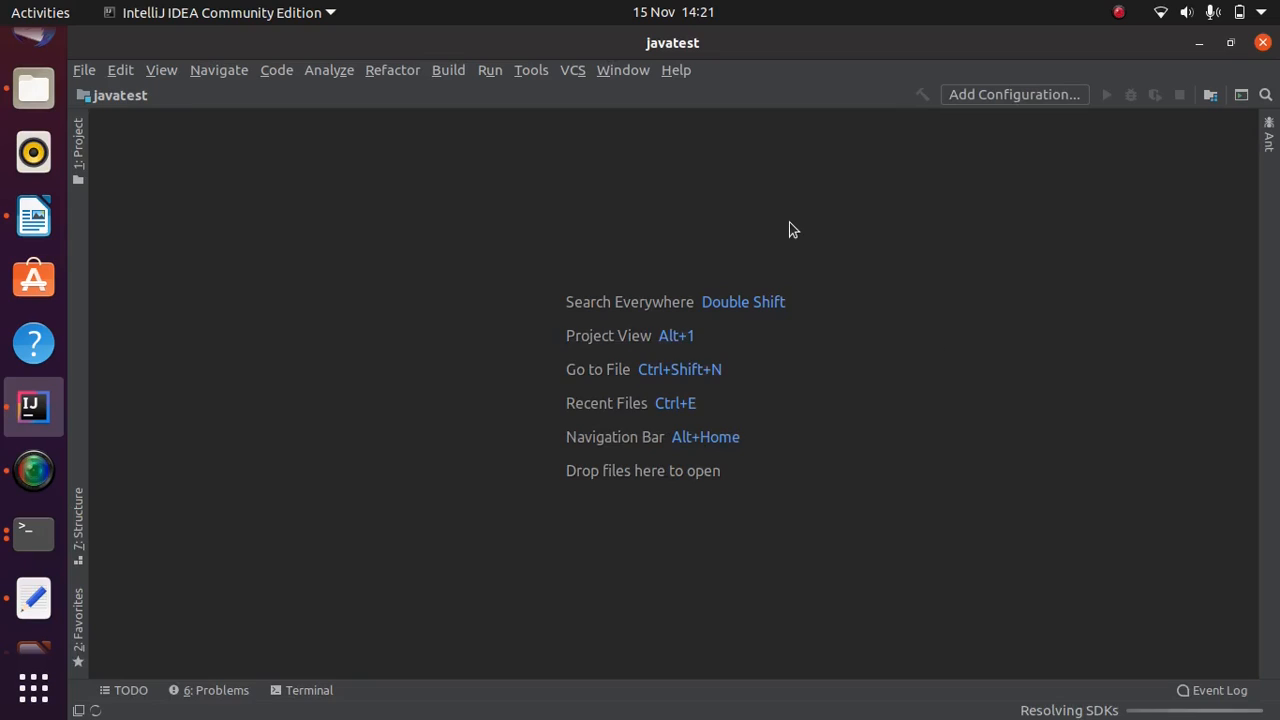
{"action": "mouse_move", "coordinate": [700, 227]}
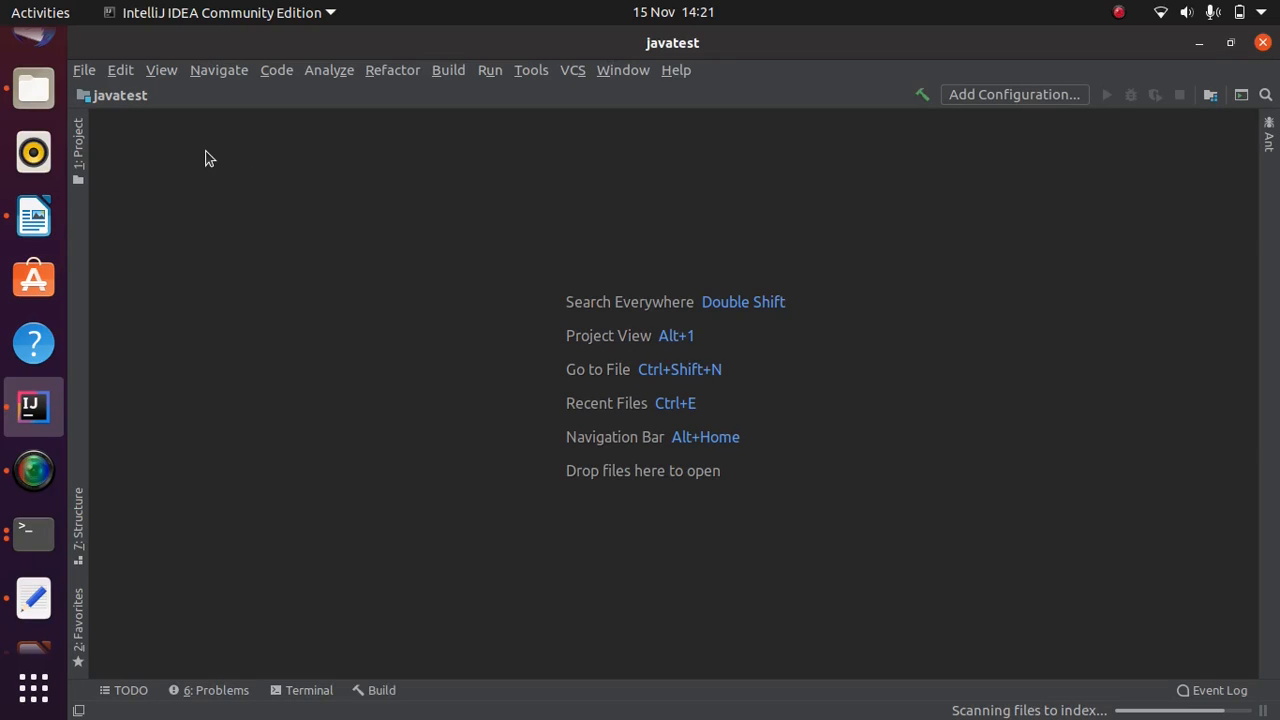
{"action": "mouse_move", "coordinate": [399, 357]}
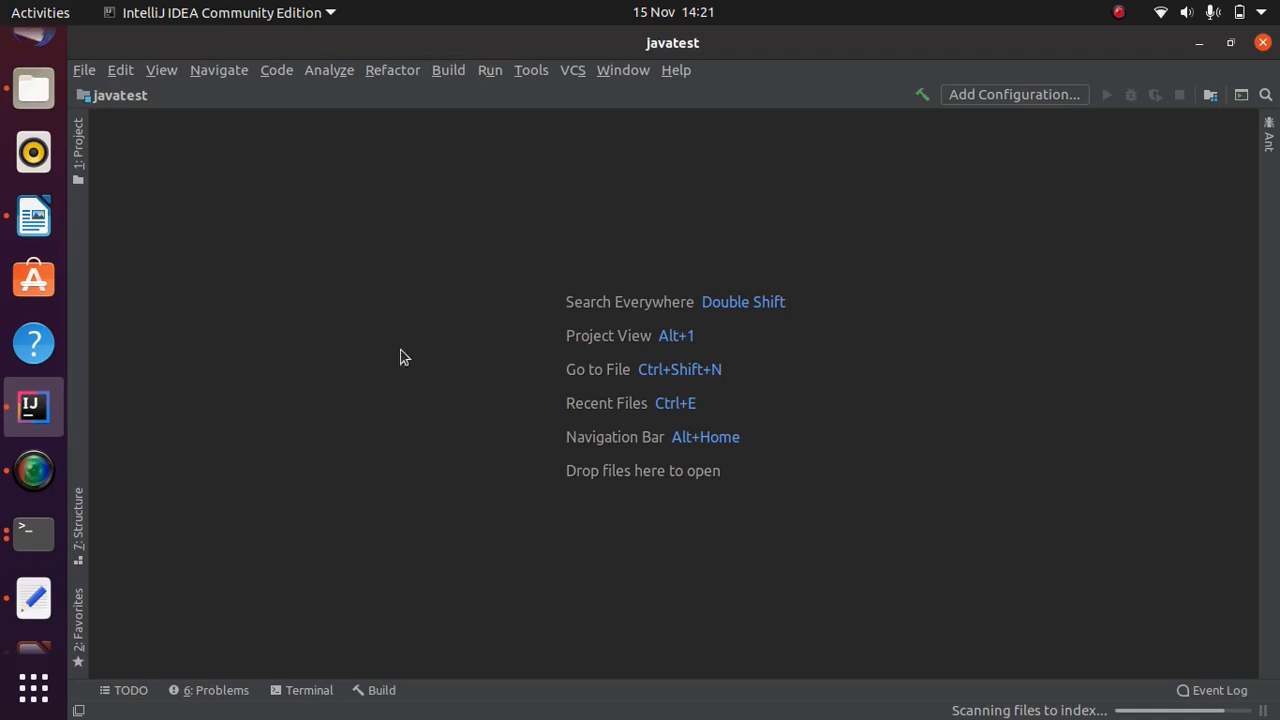
{"action": "mouse_move", "coordinate": [223, 276]}
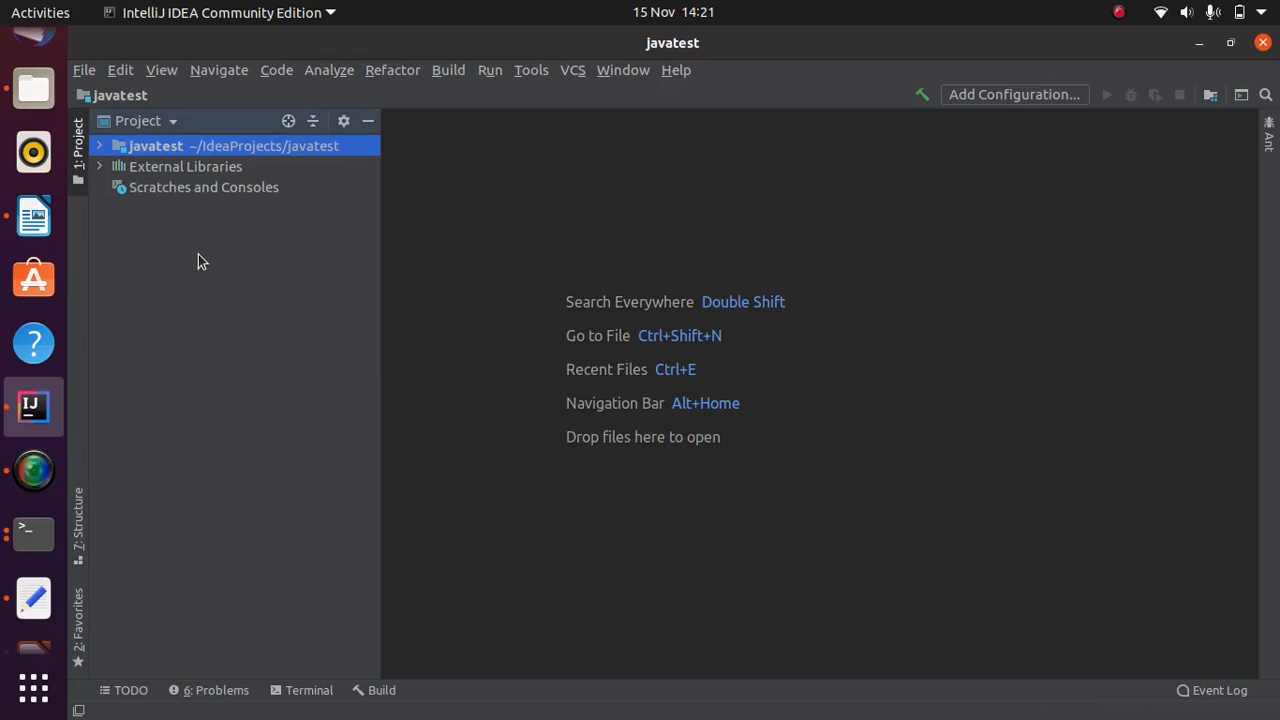
{"action": "mouse_move", "coordinate": [483, 360]}
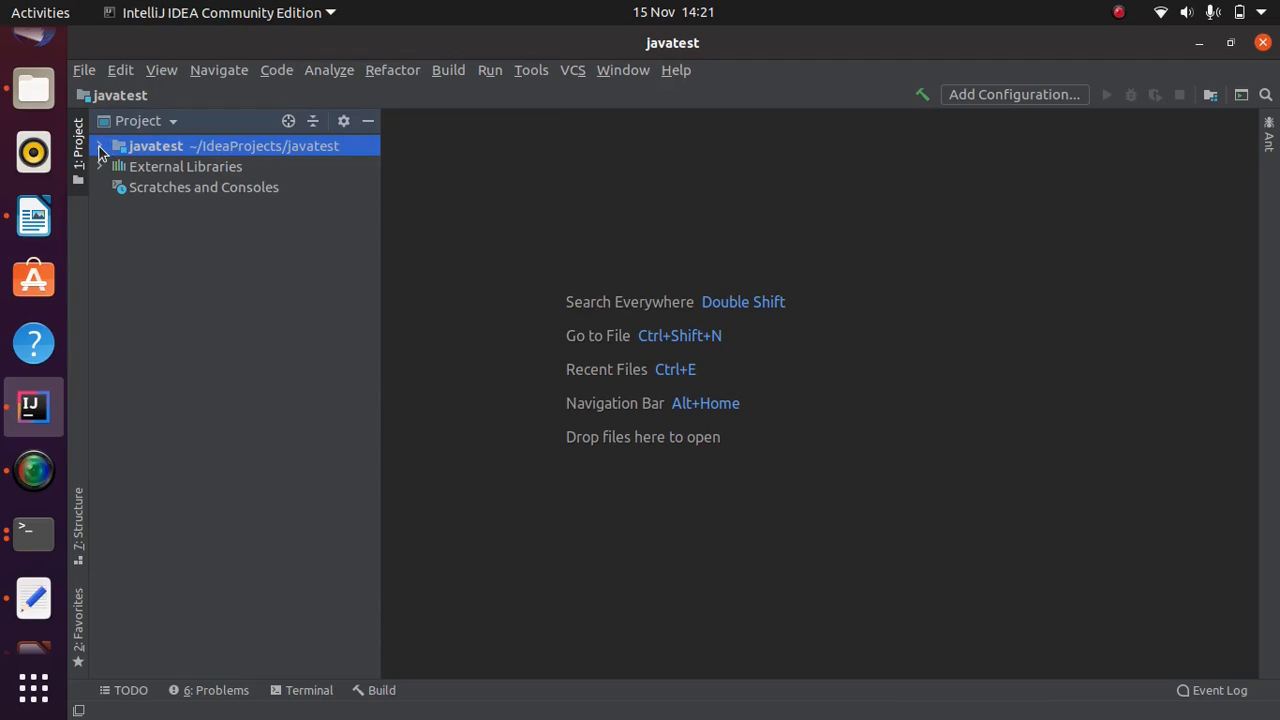
Step: Expand the javatest project tree to show .idea, src and javatest.iml, then select src
{"action": "left_click", "coordinate": [101, 145]}
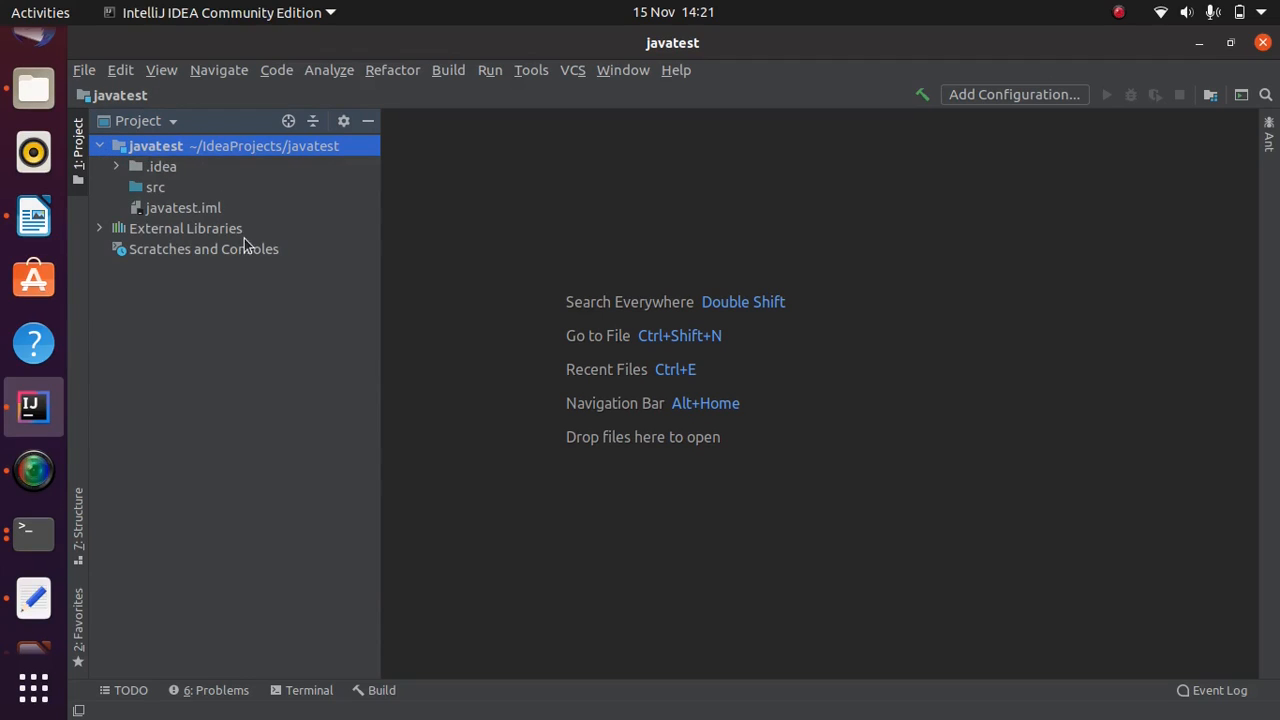
{"action": "mouse_move", "coordinate": [163, 193]}
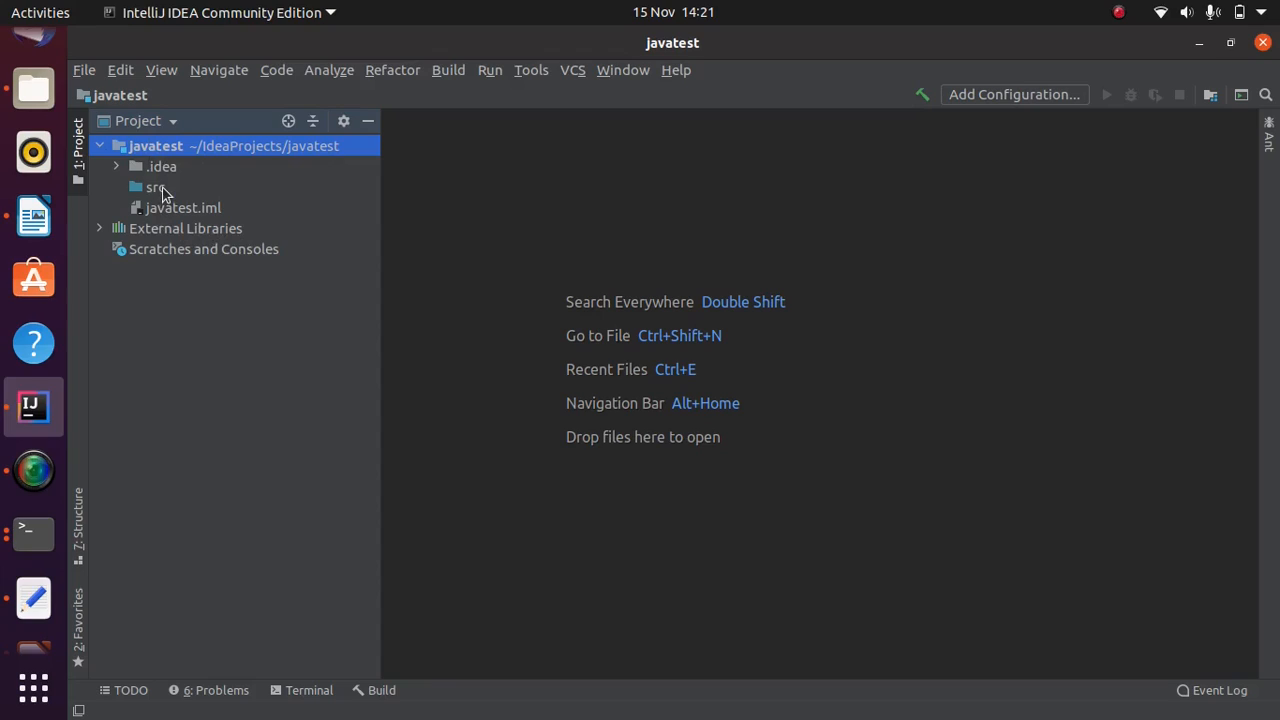
{"action": "left_click", "coordinate": [155, 187]}
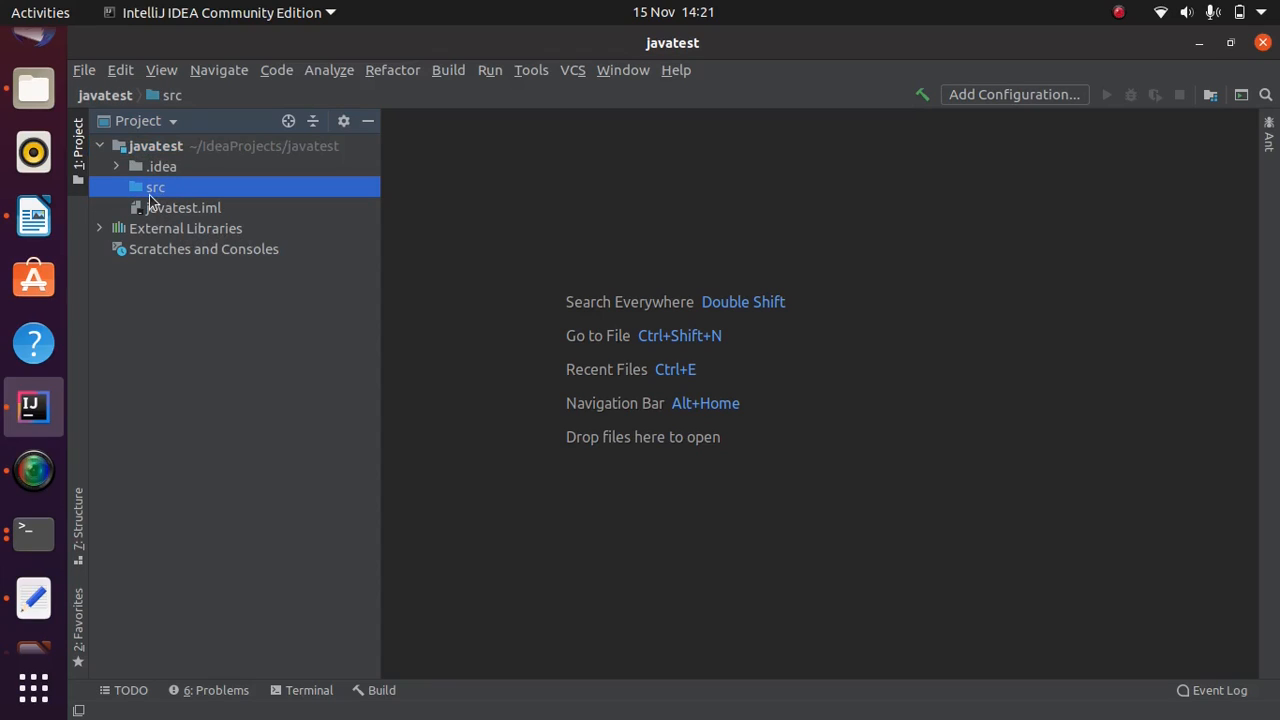
{"action": "left_click", "coordinate": [161, 166]}
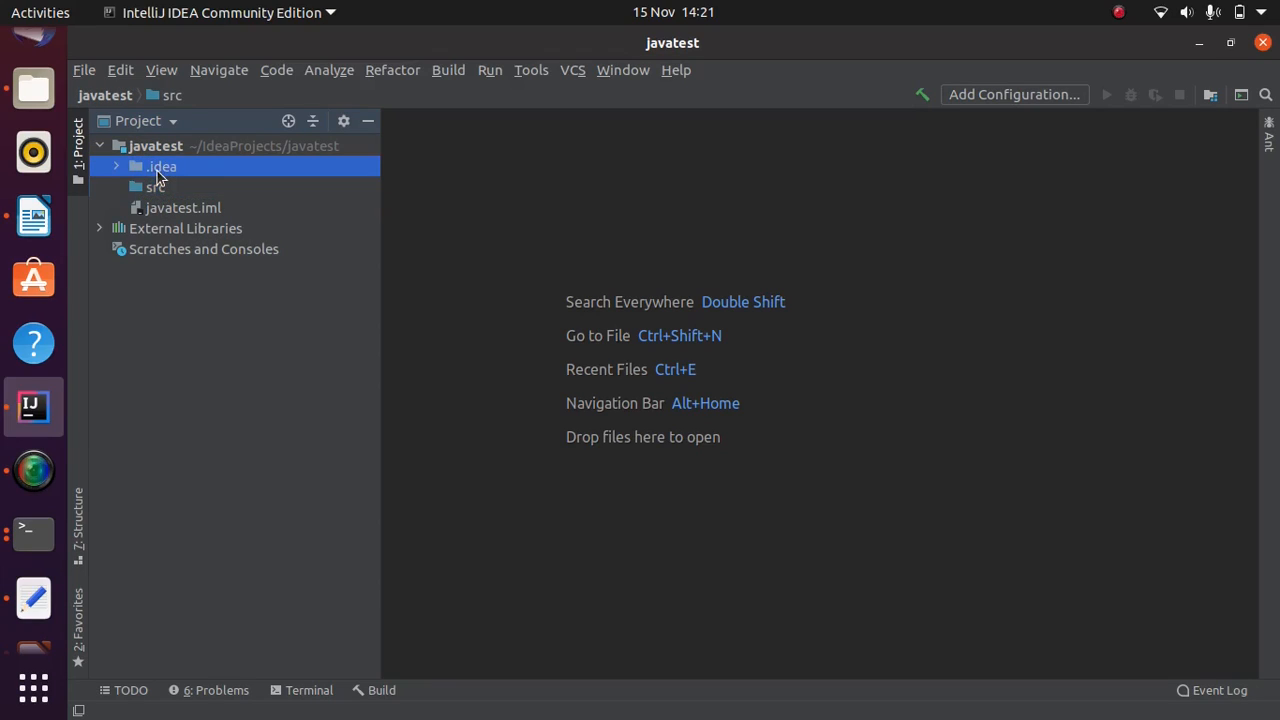
{"action": "left_click", "coordinate": [162, 166]}
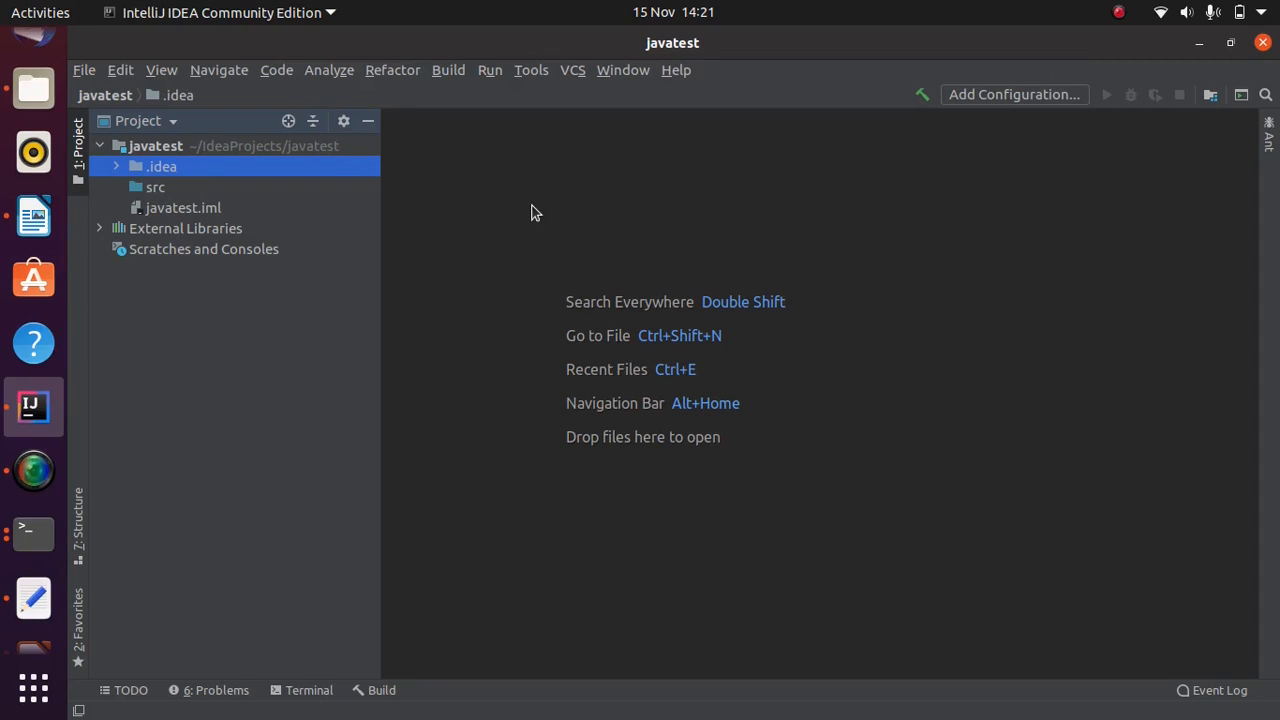
{"action": "mouse_move", "coordinate": [507, 273]}
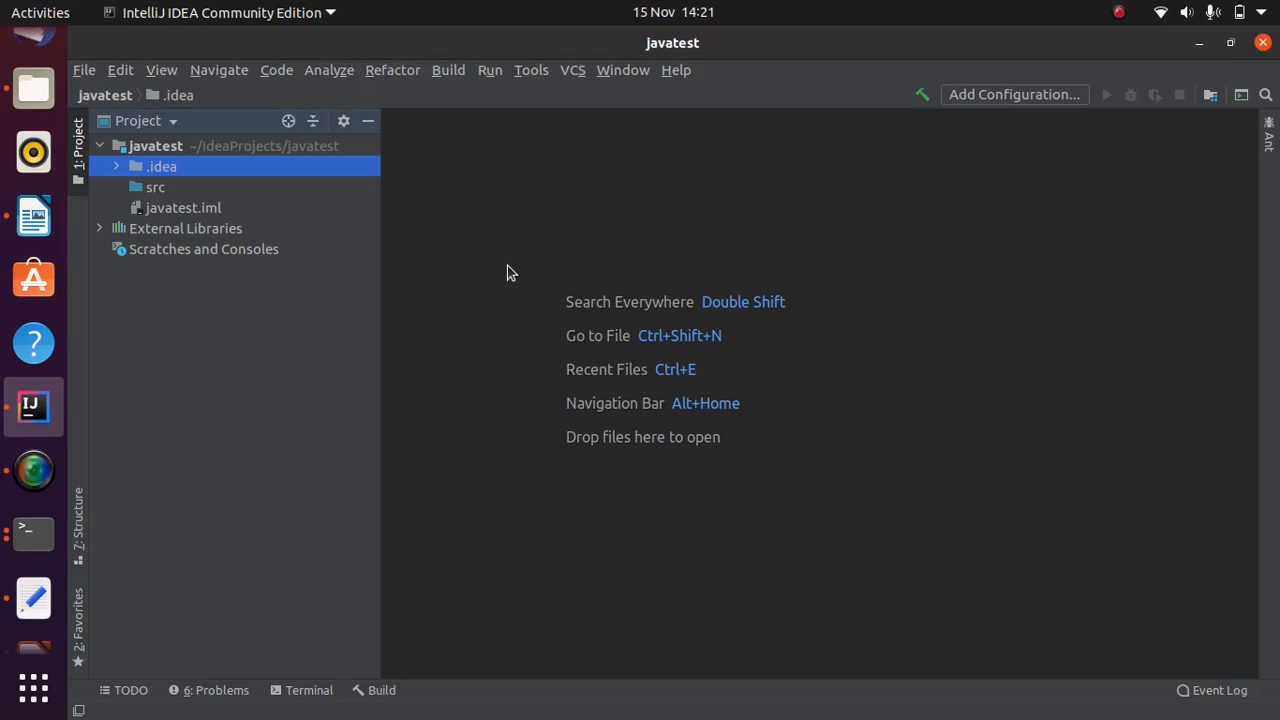
{"action": "mouse_move", "coordinate": [155, 190]}
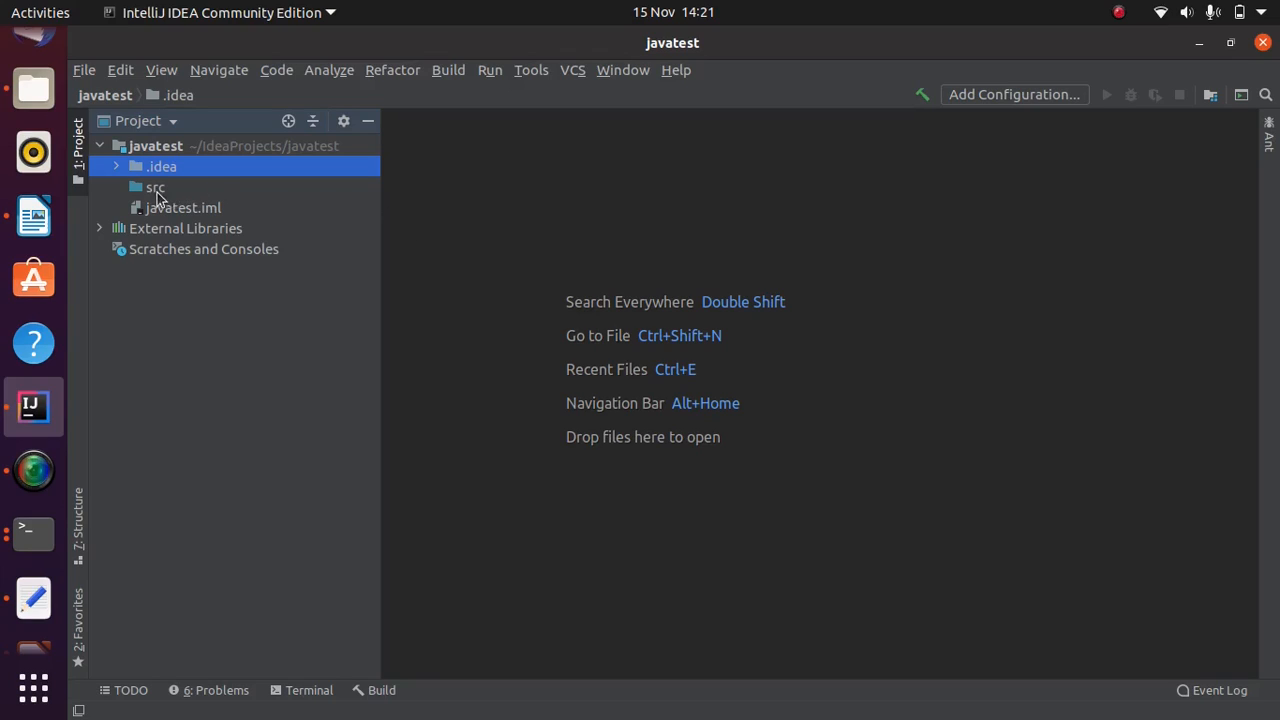
{"action": "left_click", "coordinate": [156, 188]}
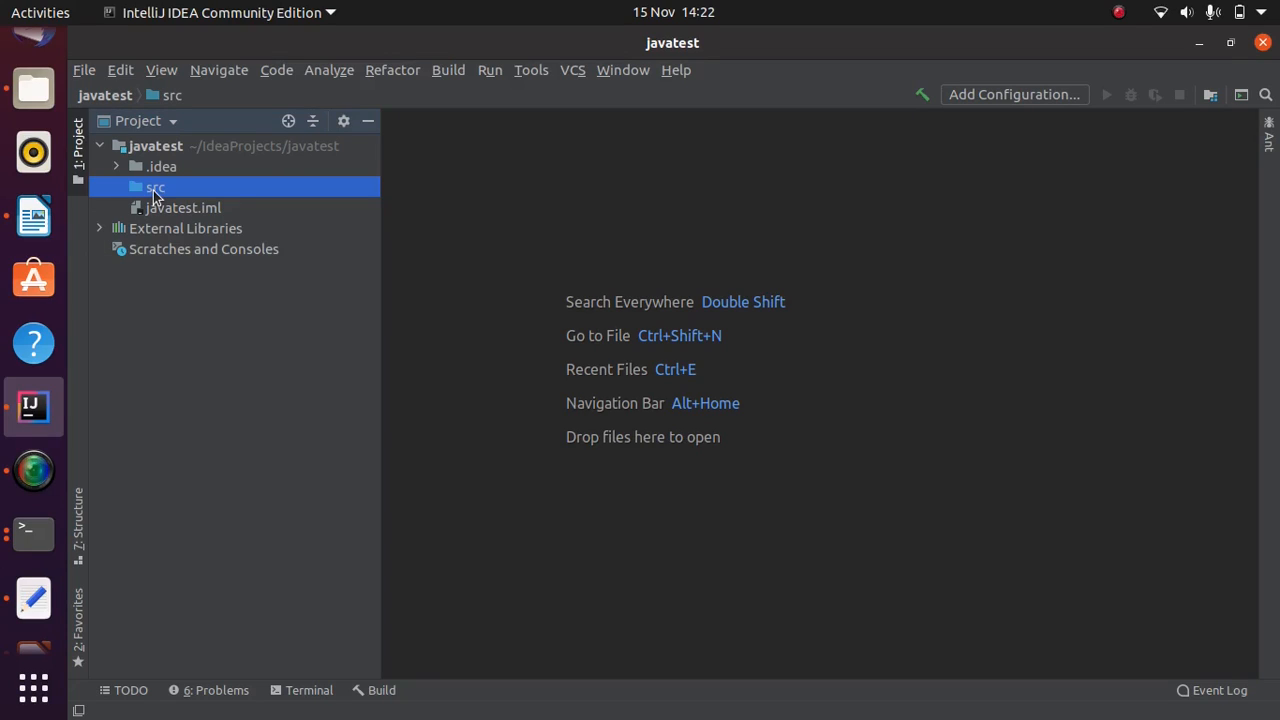
Step: Add a Java class named Hello to the src folder via New > Java Class
{"action": "right_click", "coordinate": [155, 188]}
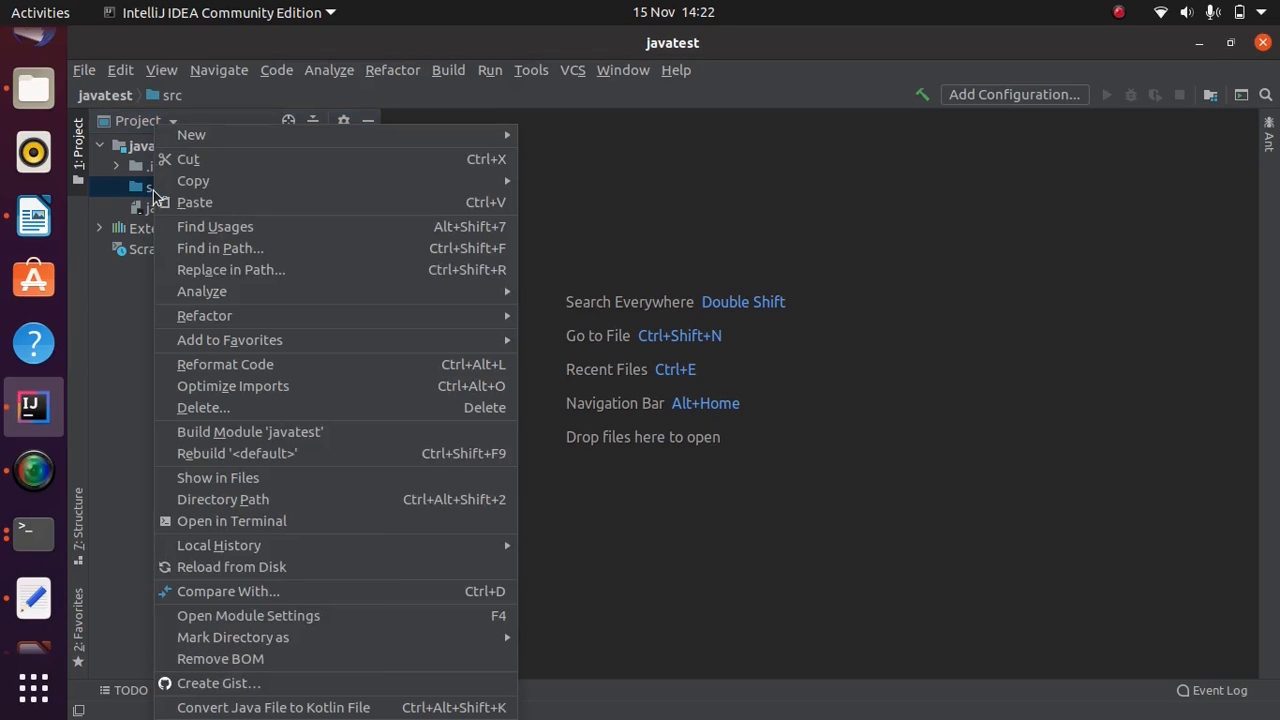
{"action": "mouse_move", "coordinate": [191, 134]}
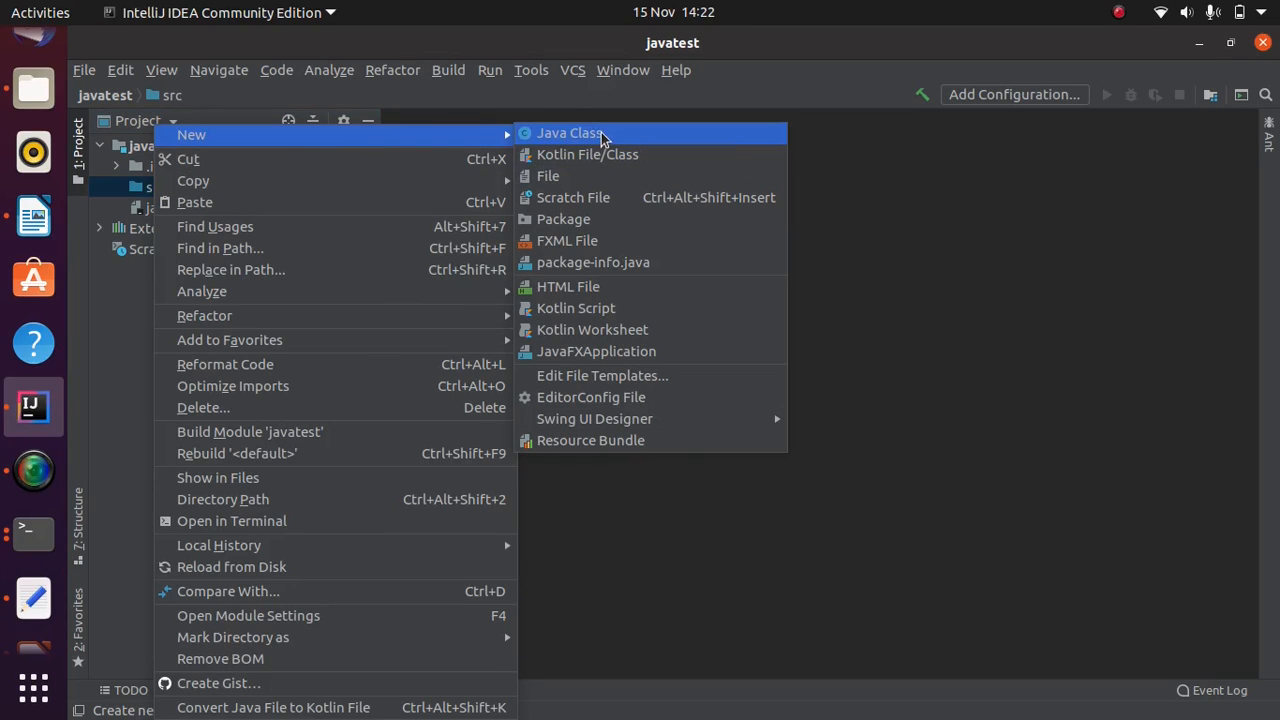
{"action": "left_click", "coordinate": [568, 132]}
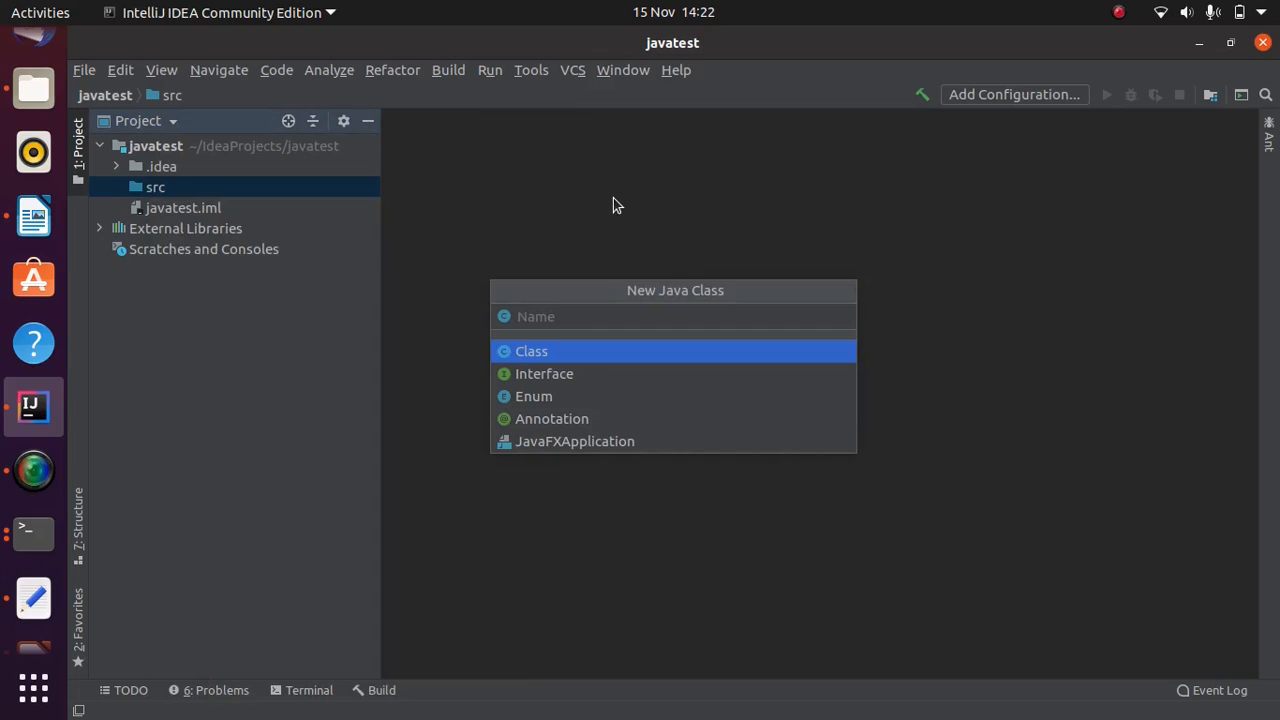
{"action": "type", "text": "Hello"}
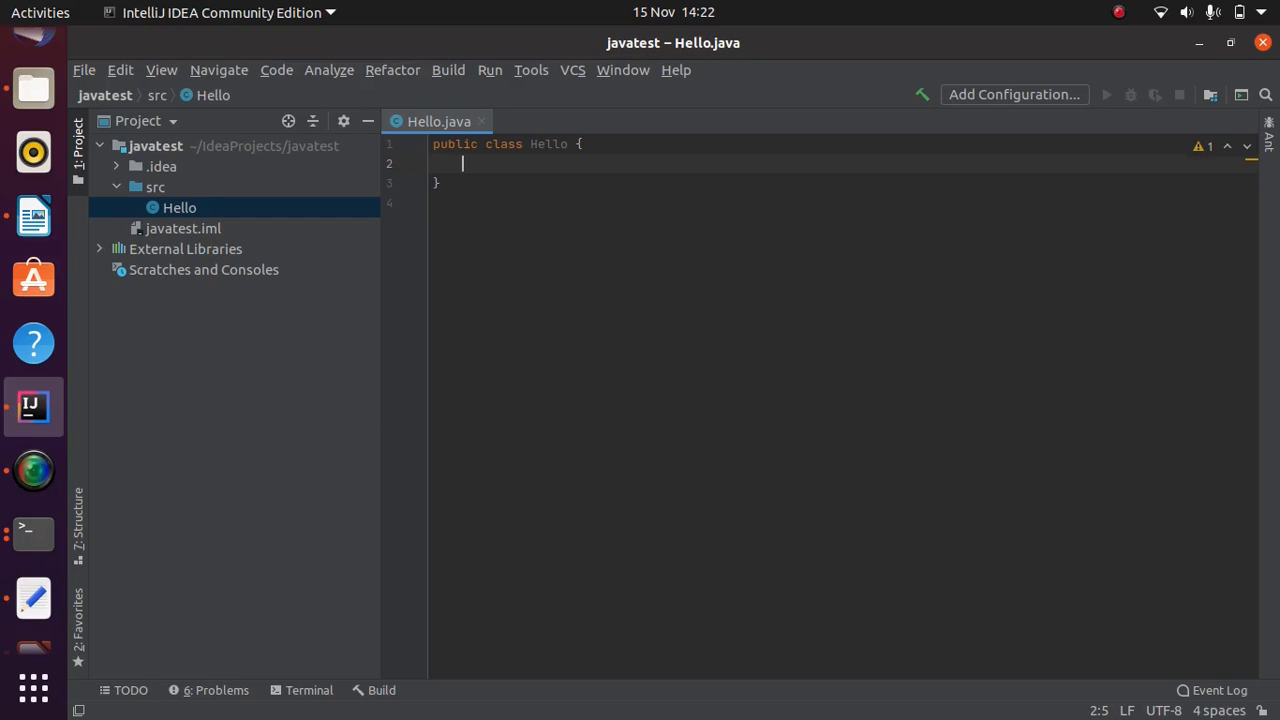
Step: Type psvm in Hello's class body to insert the main() method template
{"action": "type", "text": "ps"}
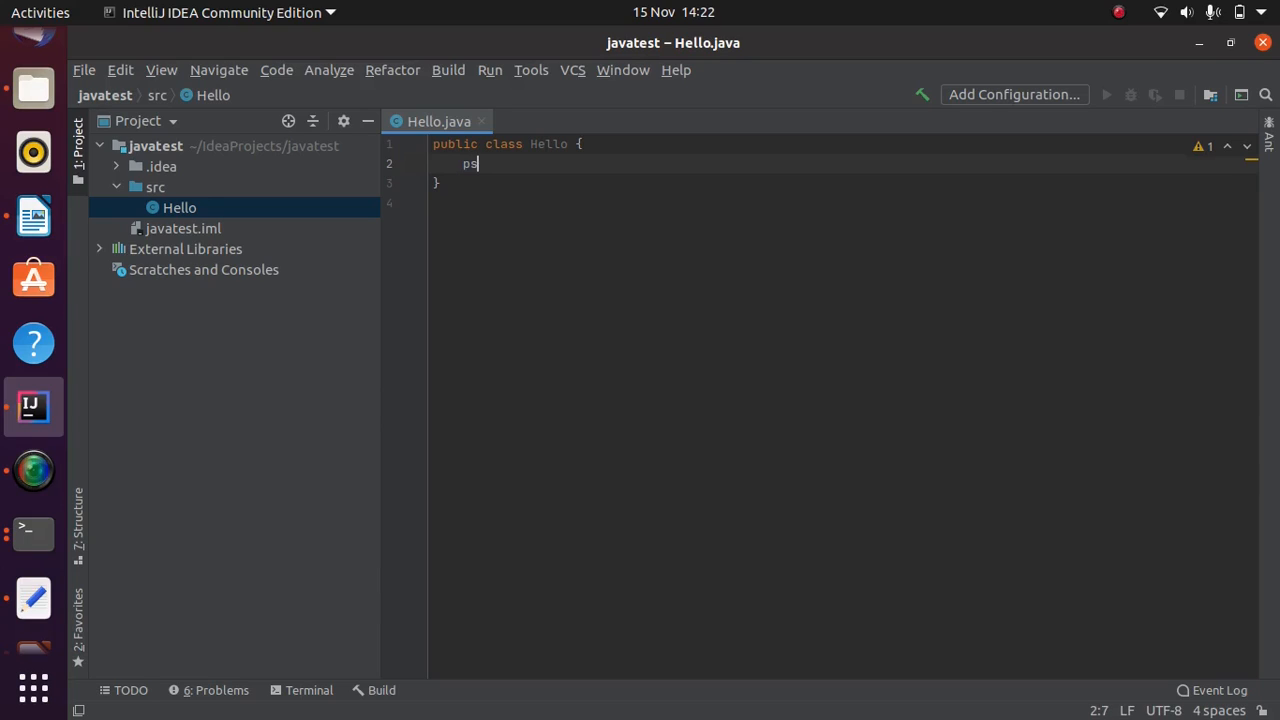
{"action": "type", "text": "vm"}
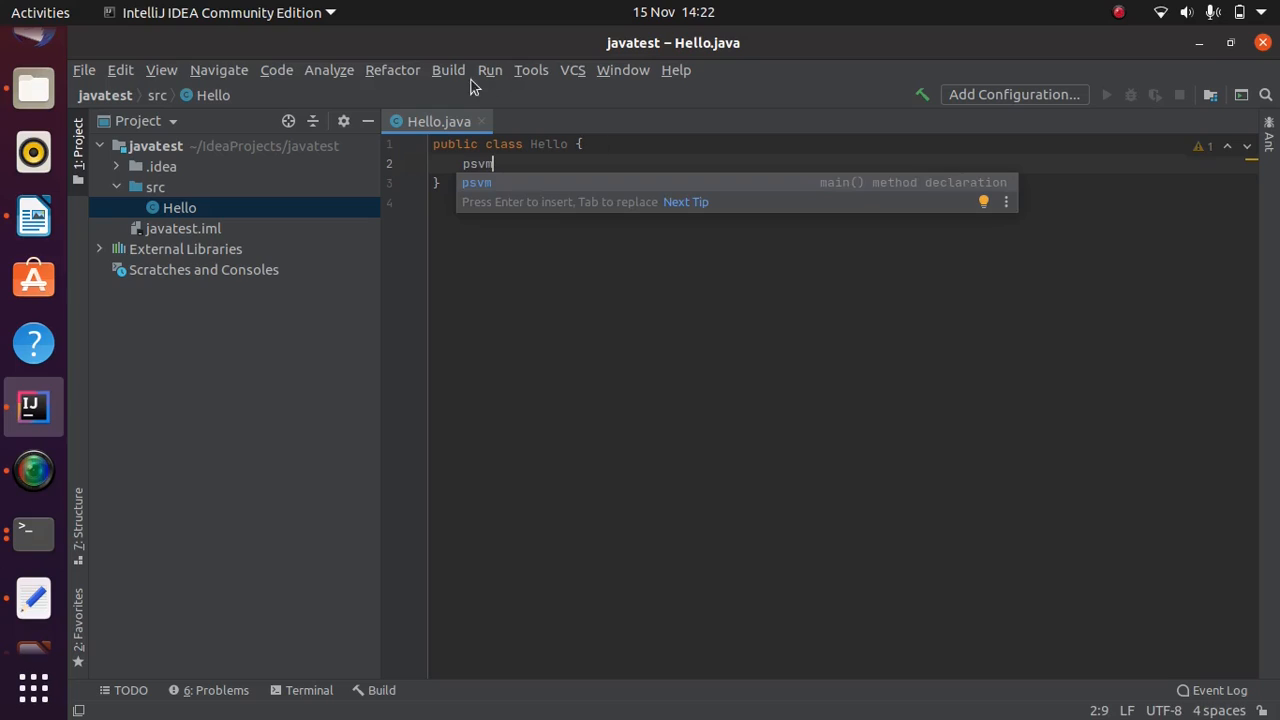
{"action": "mouse_move", "coordinate": [485, 192]}
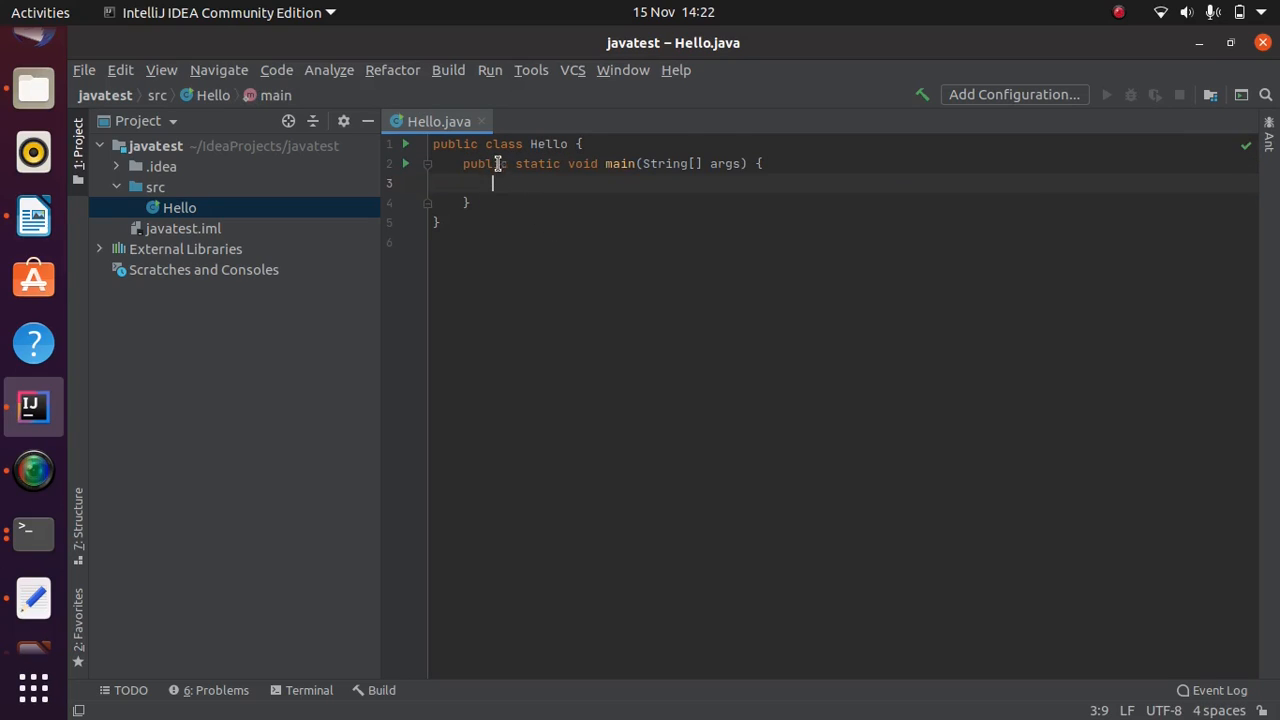
{"action": "mouse_move", "coordinate": [653, 164]}
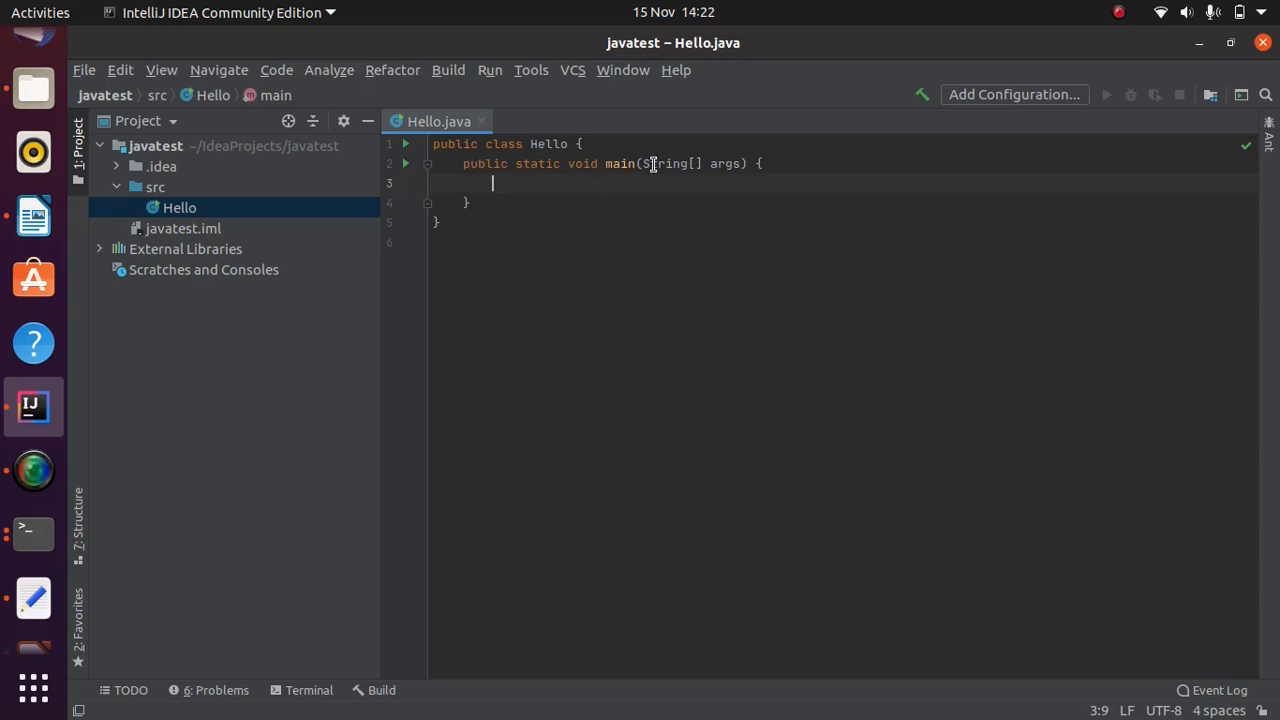
{"action": "mouse_move", "coordinate": [843, 292]}
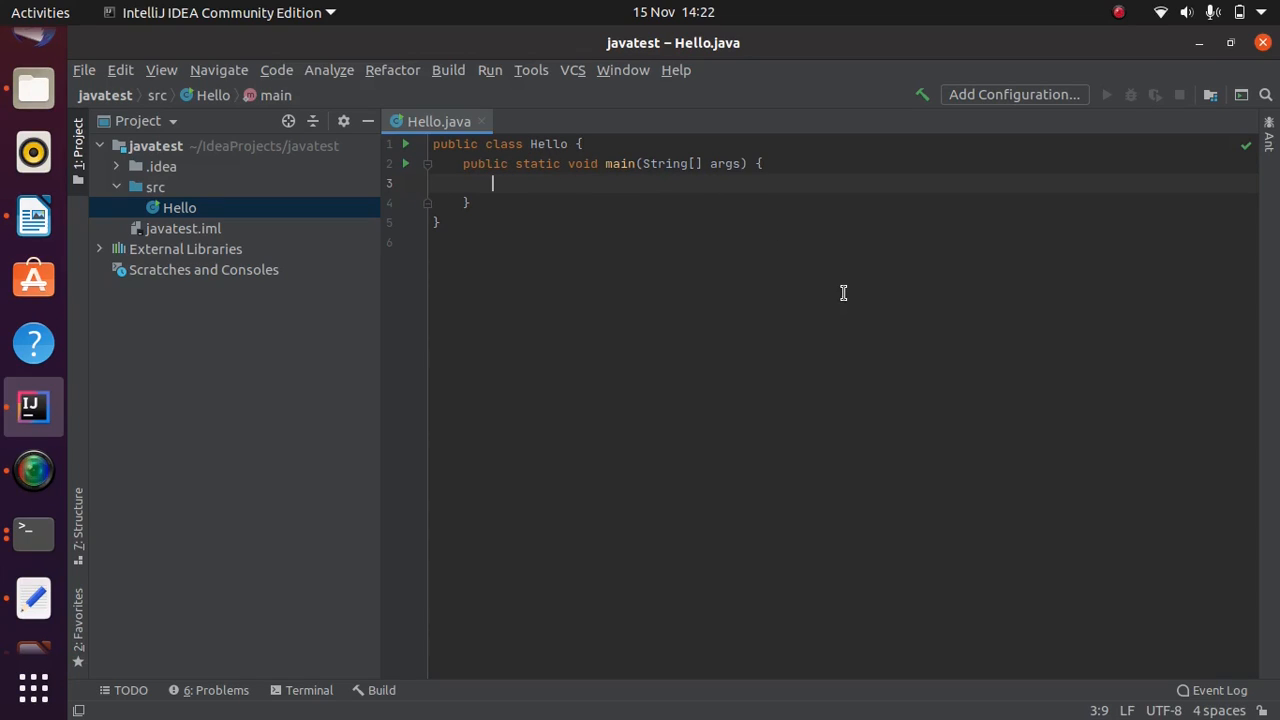
{"action": "mouse_move", "coordinate": [504, 178]}
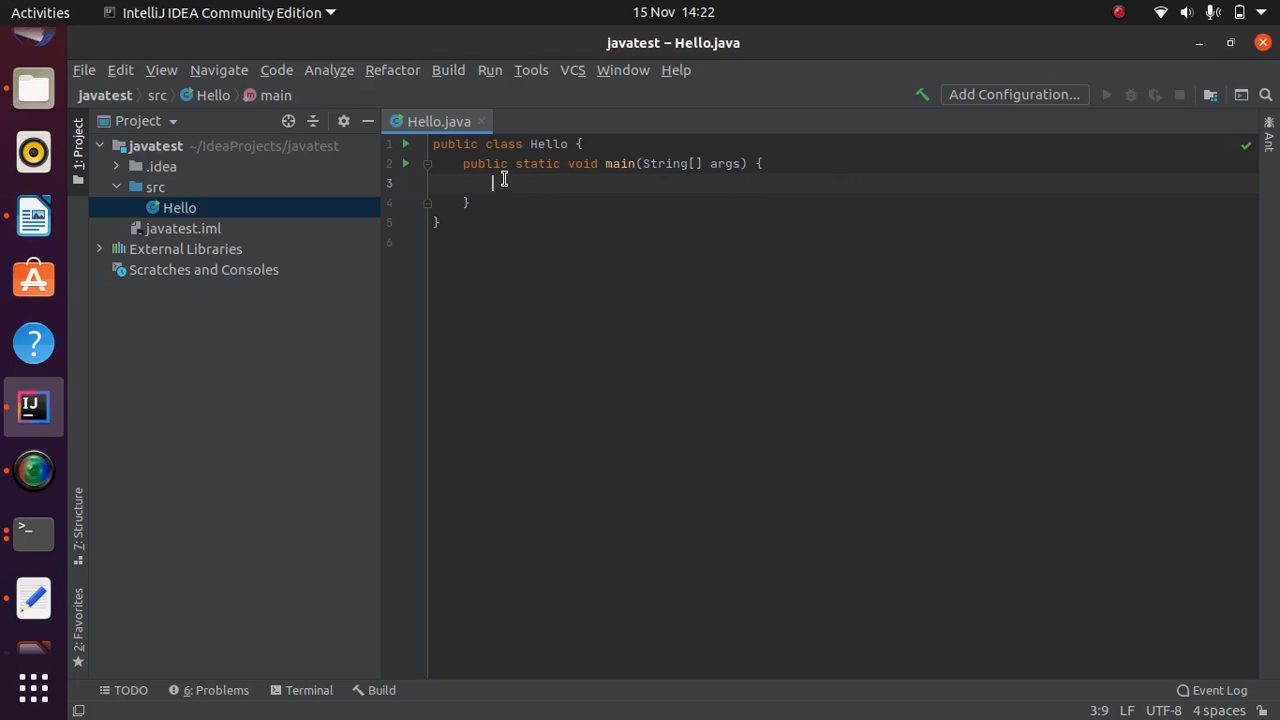
{"action": "mouse_move", "coordinate": [608, 336]}
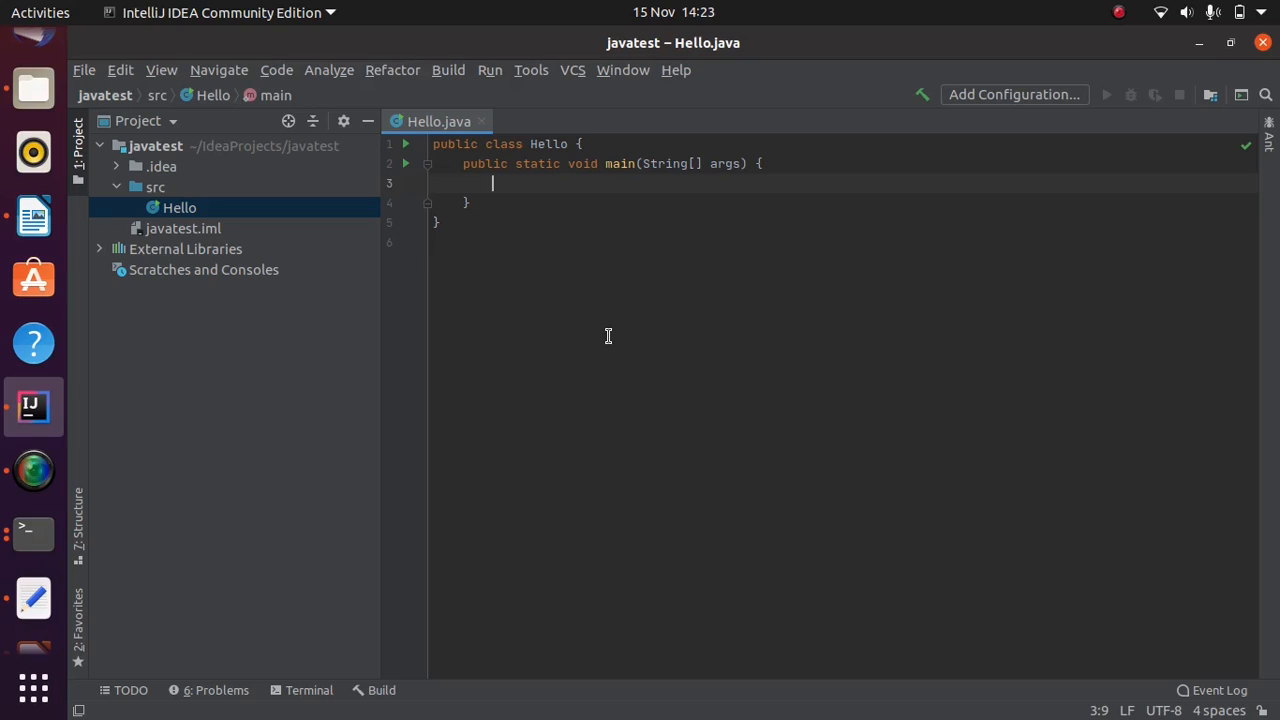
Step: Expand the sout template and print "Hello, World!", correcting the 'Wolrd' typo
{"action": "type", "text": "sout"}
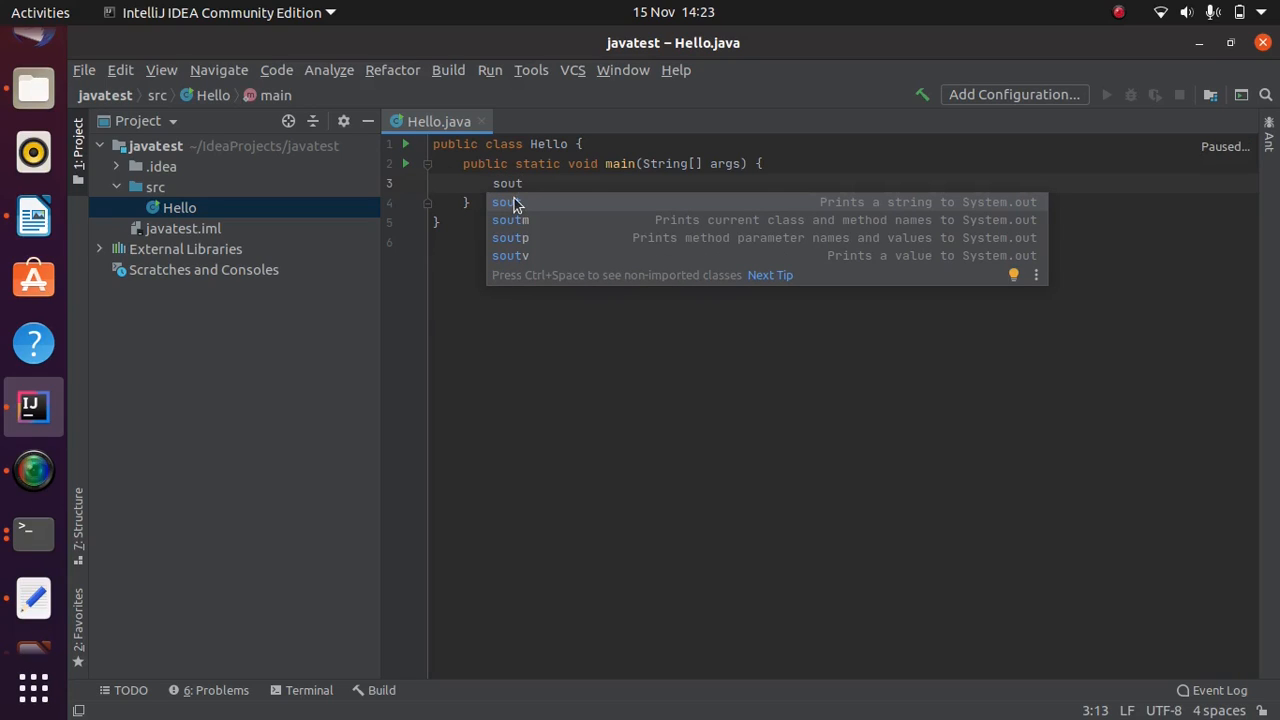
{"action": "key", "text": "Tab"}
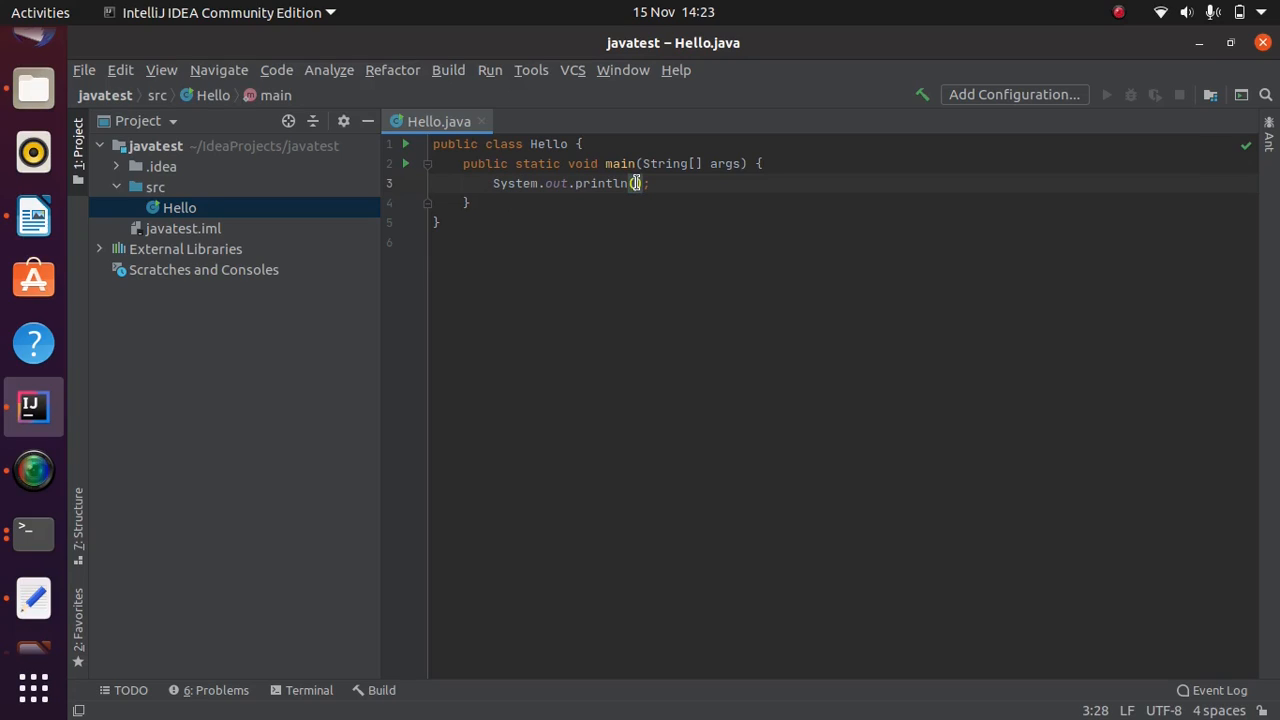
{"action": "type", "text": "\""}
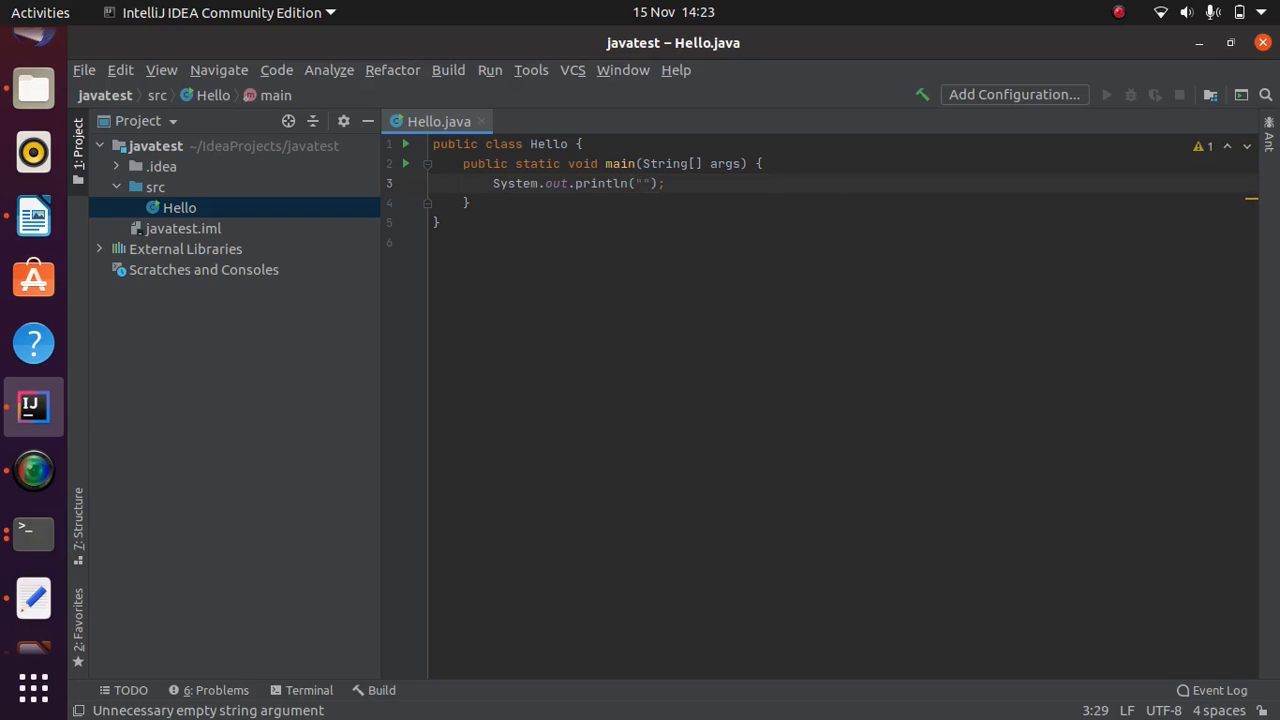
{"action": "type", "text": "Hello,"}
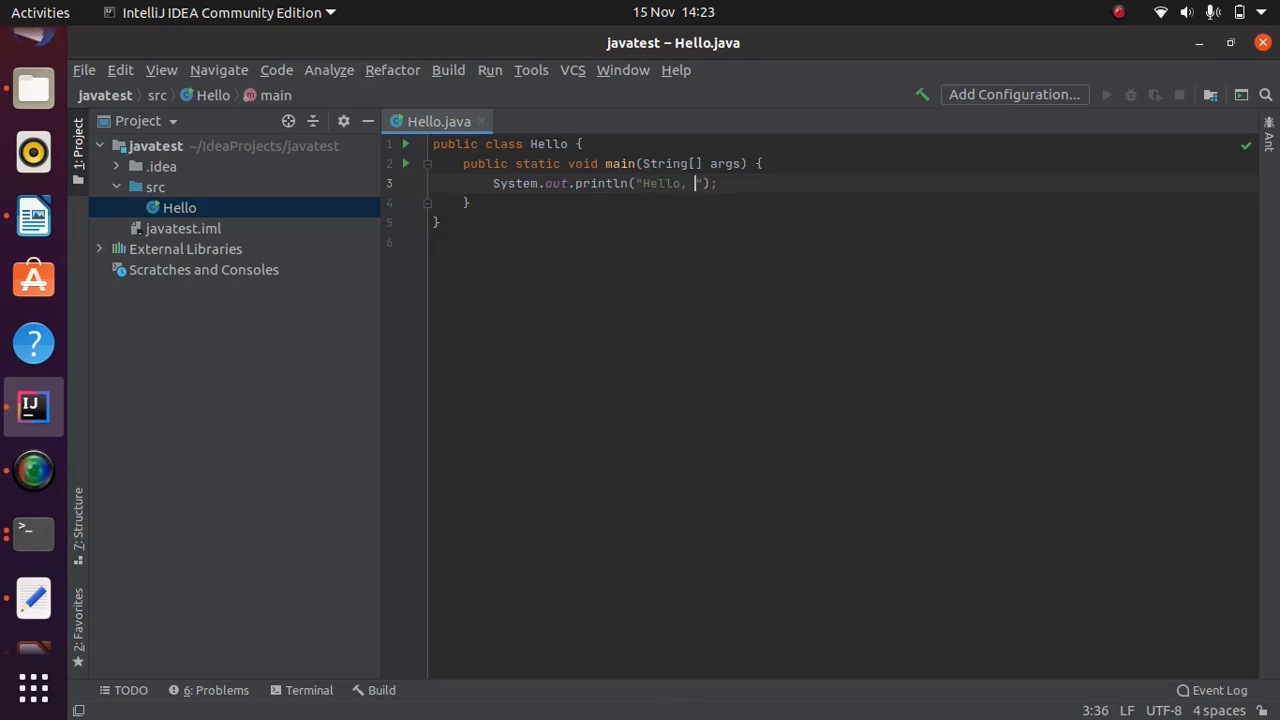
{"action": "type", "text": "Wolrd"}
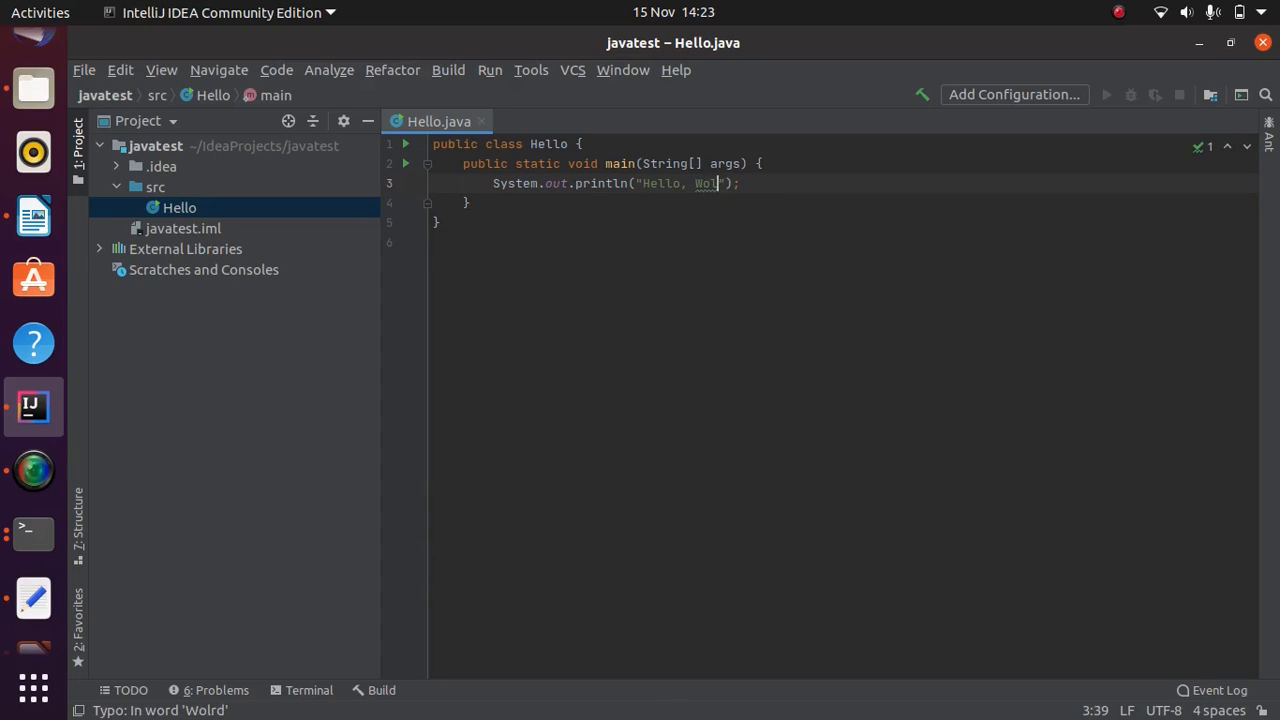
{"action": "type", "text": "World!"}
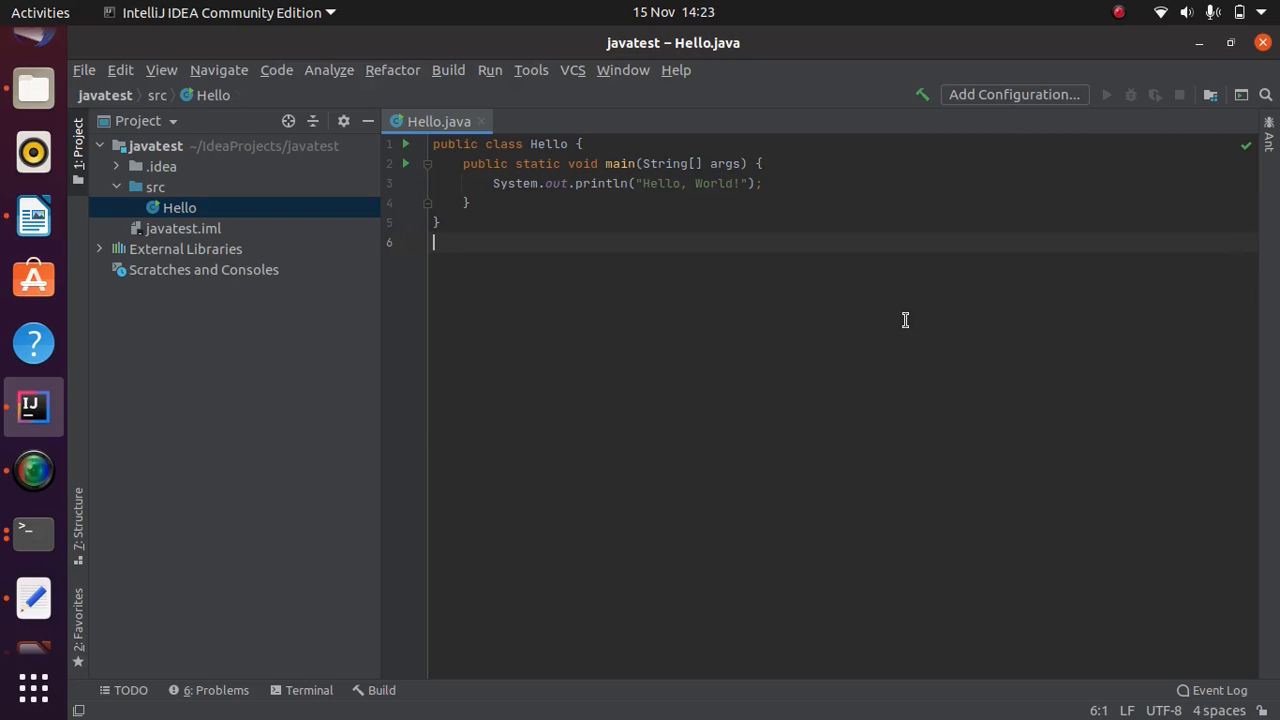
Step: Run Hello.main() from the editor context menu and check the Run panel output
{"action": "right_click", "coordinate": [905, 320]}
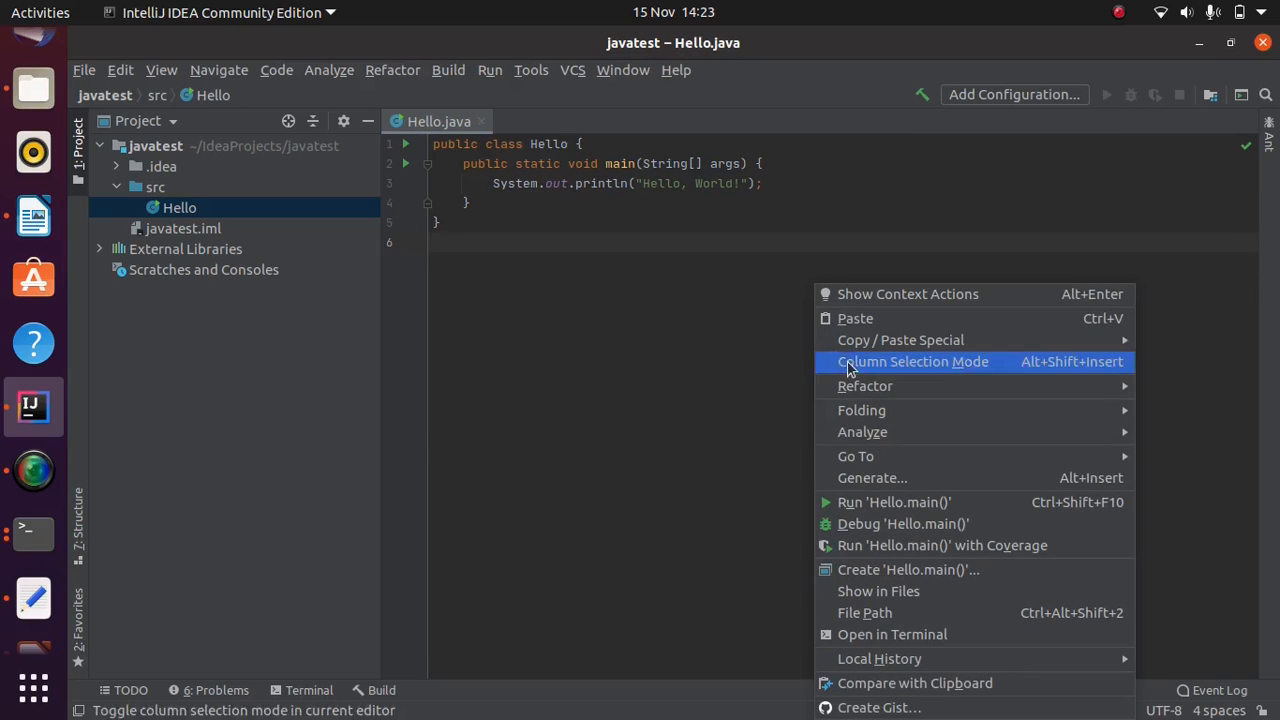
{"action": "mouse_move", "coordinate": [894, 502]}
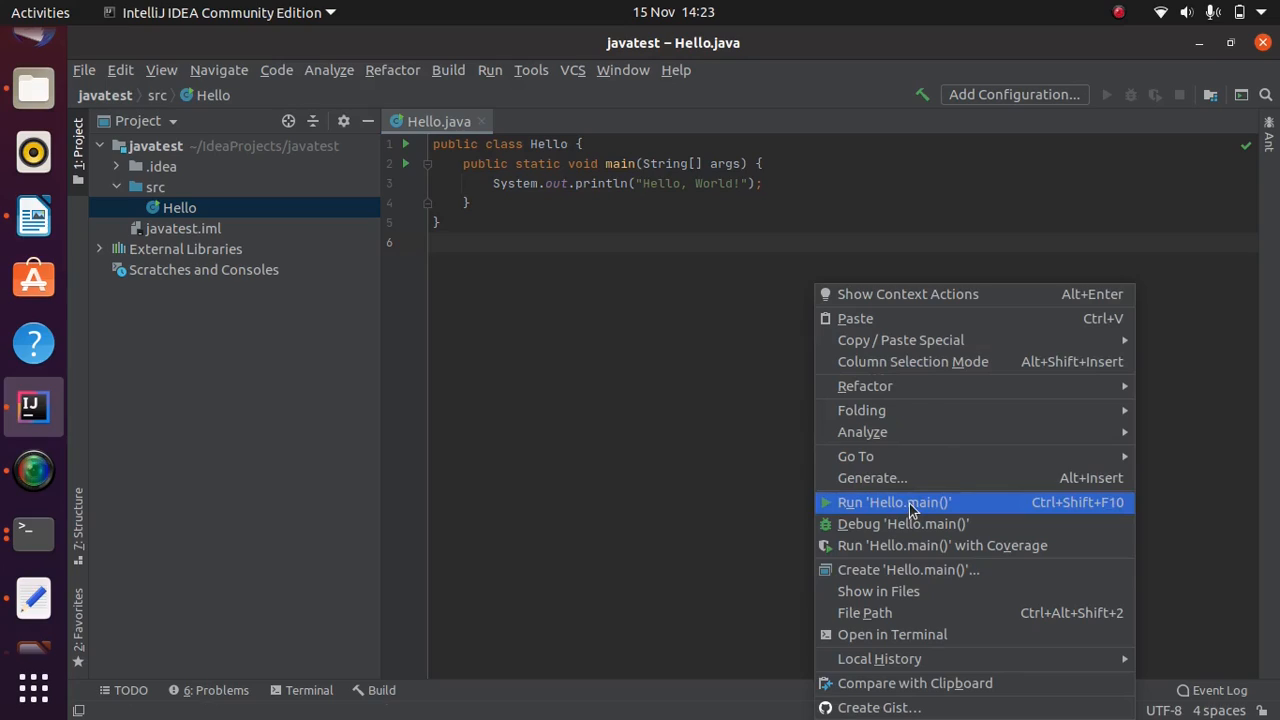
{"action": "left_click", "coordinate": [894, 502]}
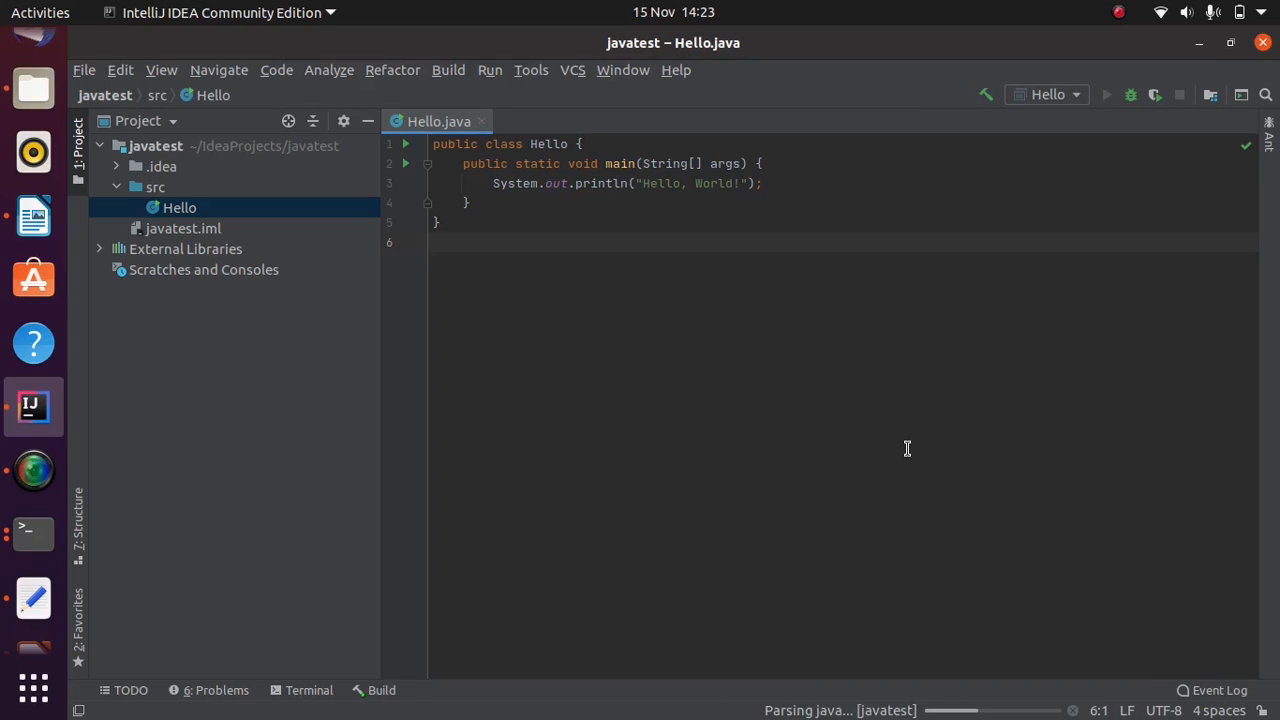
{"action": "left_click", "coordinate": [1106, 94]}
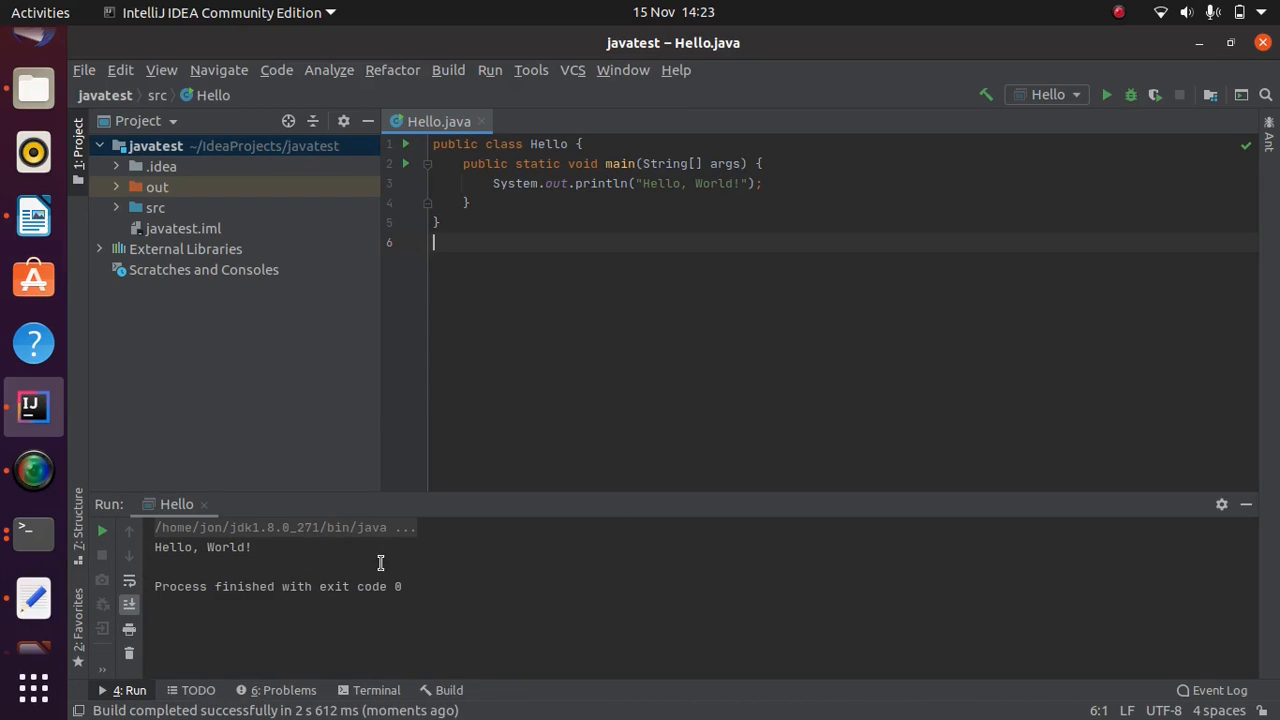
{"action": "mouse_move", "coordinate": [843, 595]}
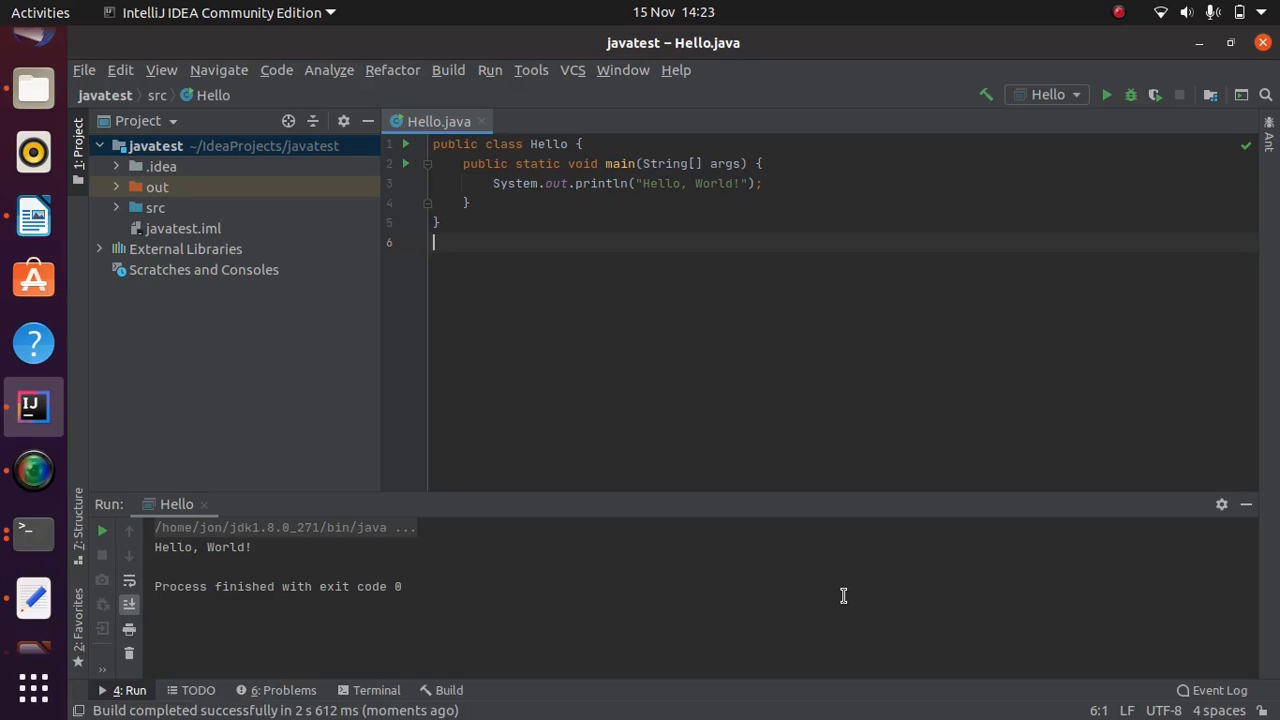